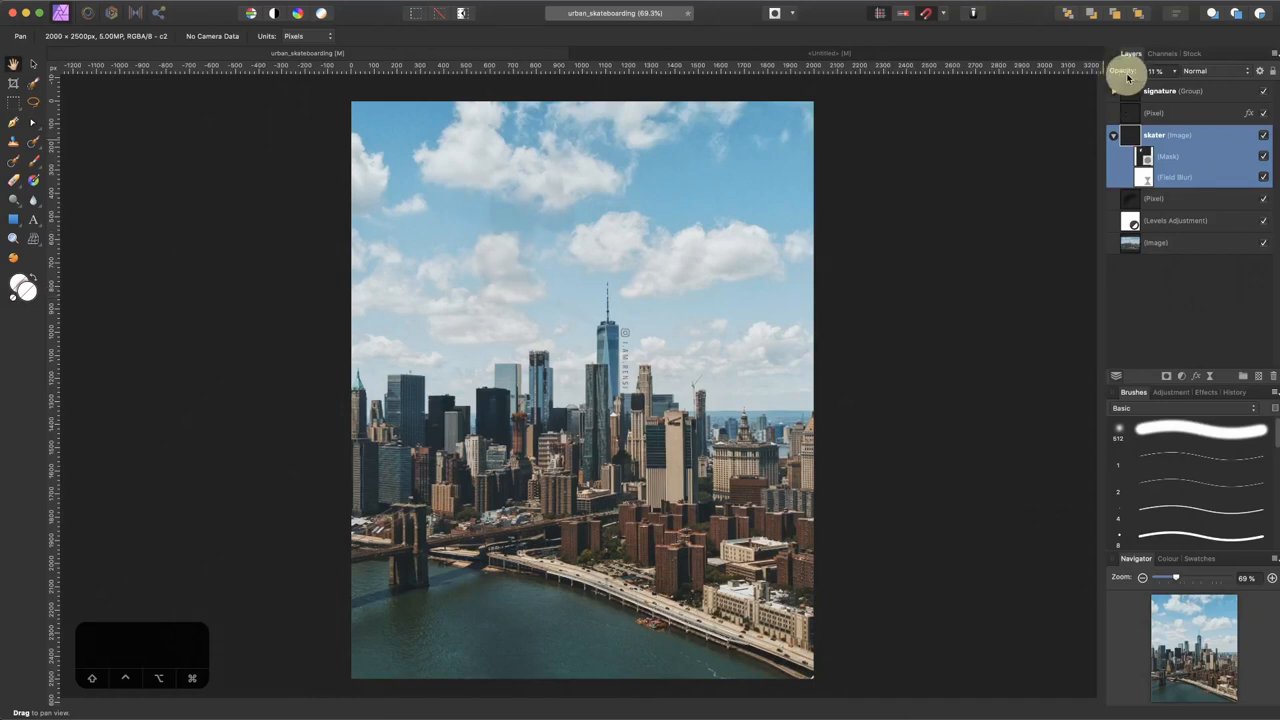
- Reveal the skateboarder group over the city skyline in the finished composite
left_click(1156, 70)
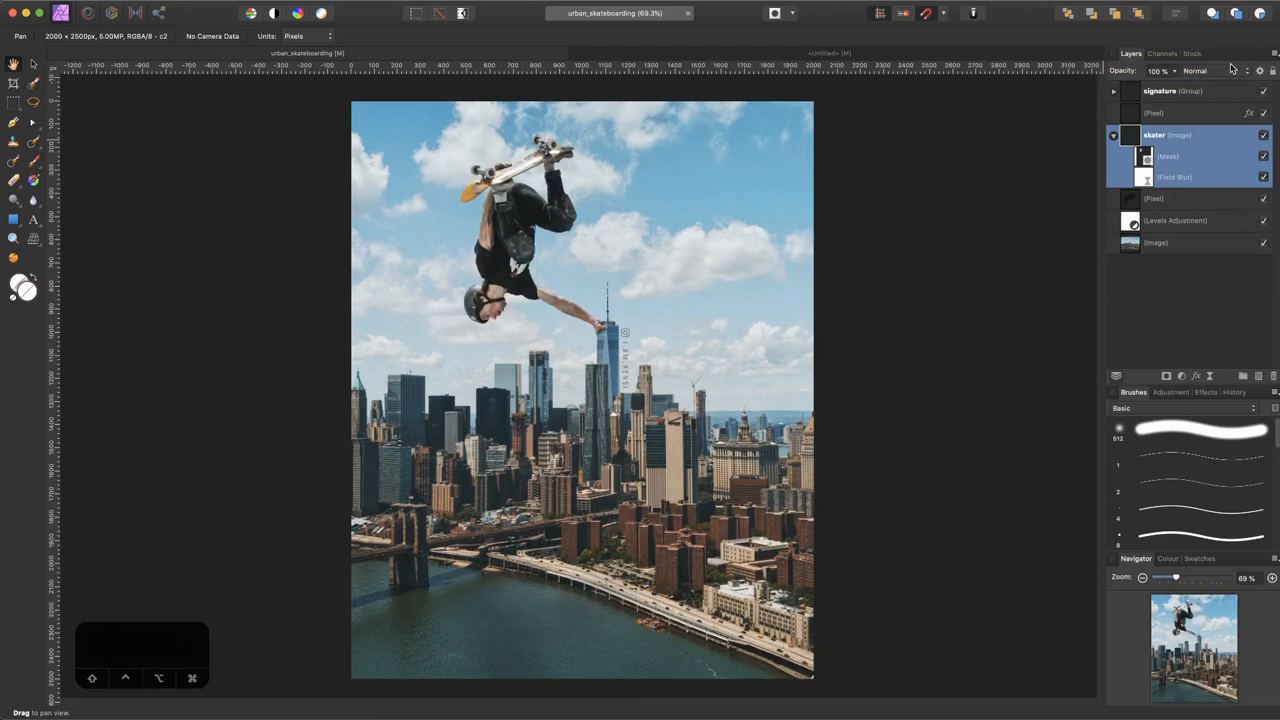
mouse_move(1056, 218)
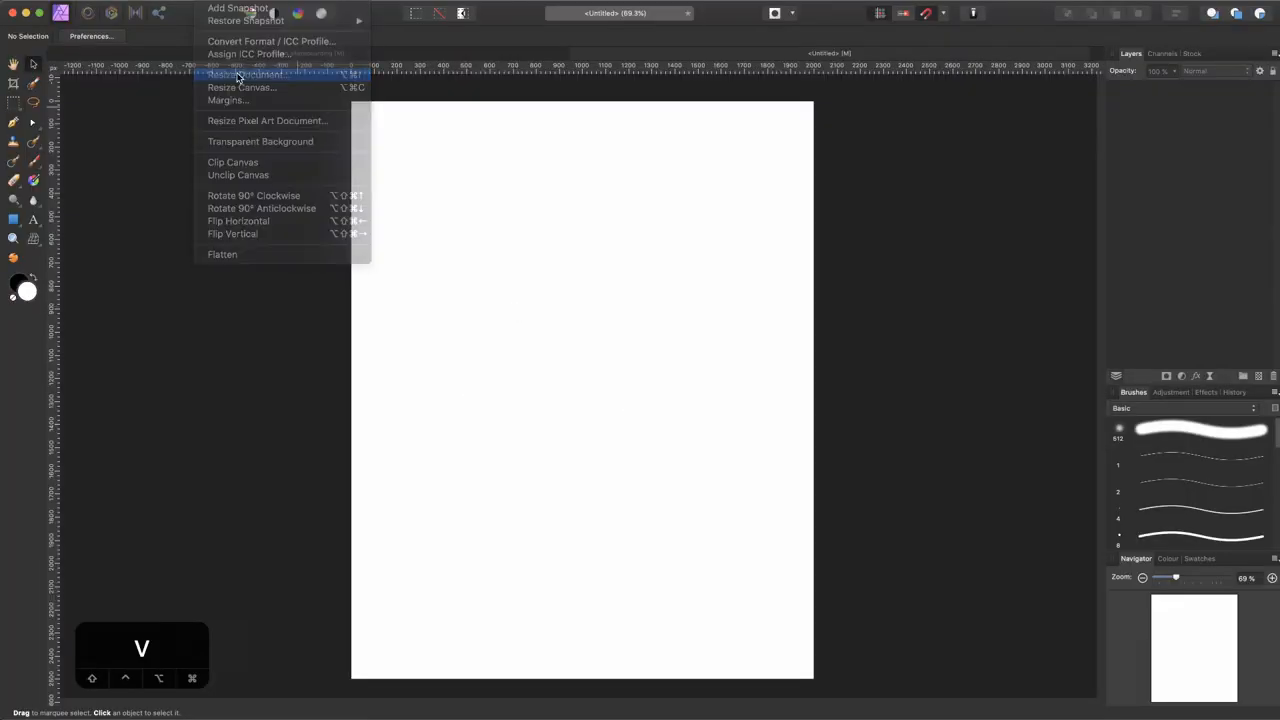
- Resize the blank document to 2000 × 2500 px at 72 DPI
left_click(244, 76)
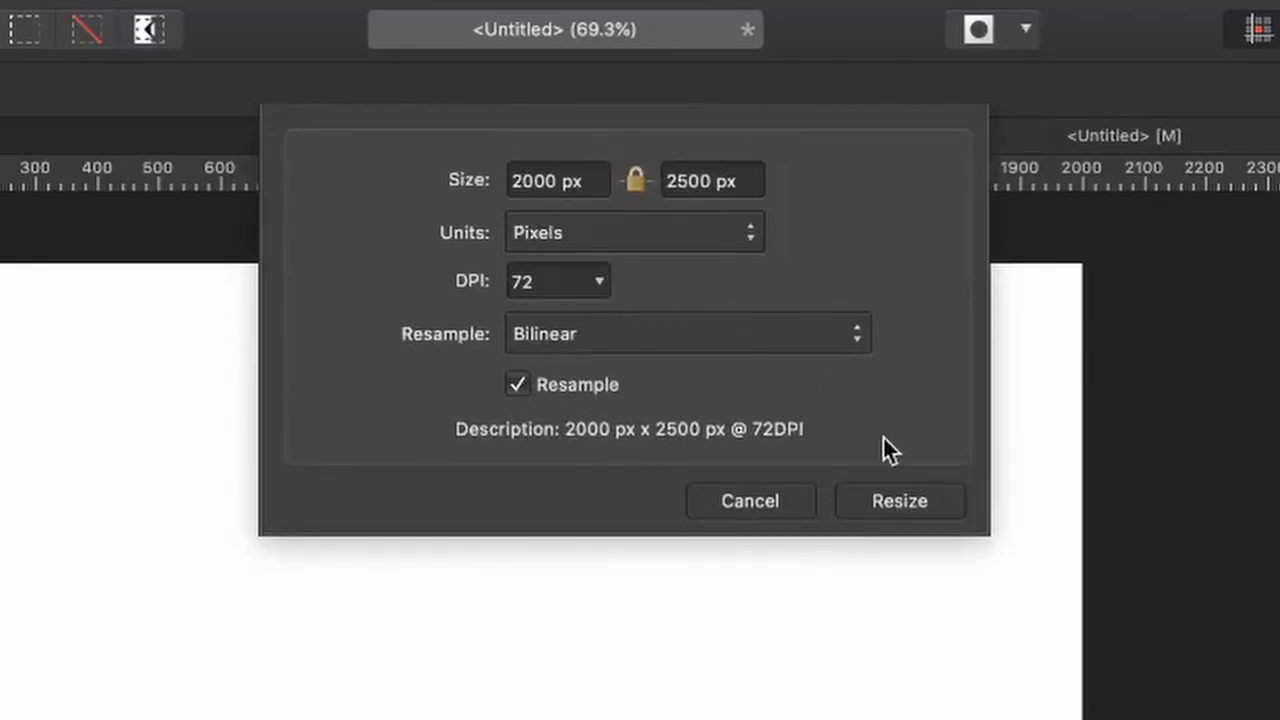
mouse_move(596, 218)
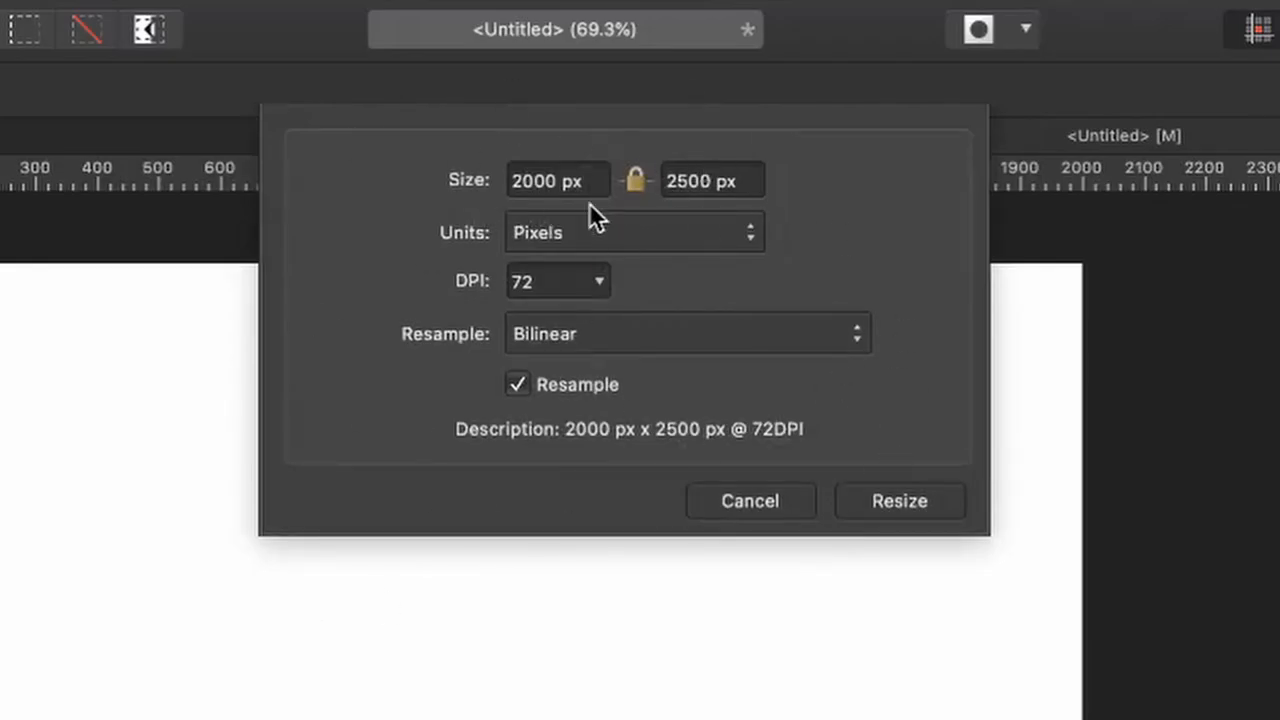
mouse_move(830, 524)
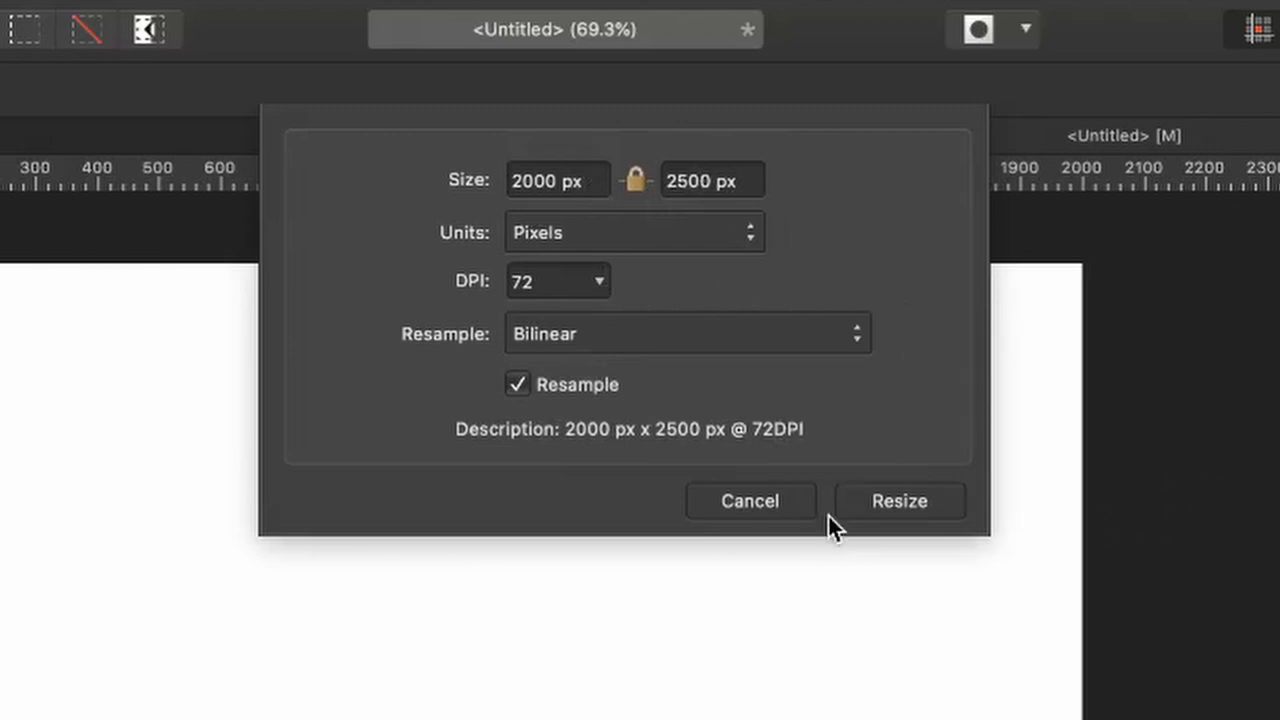
left_click(898, 500)
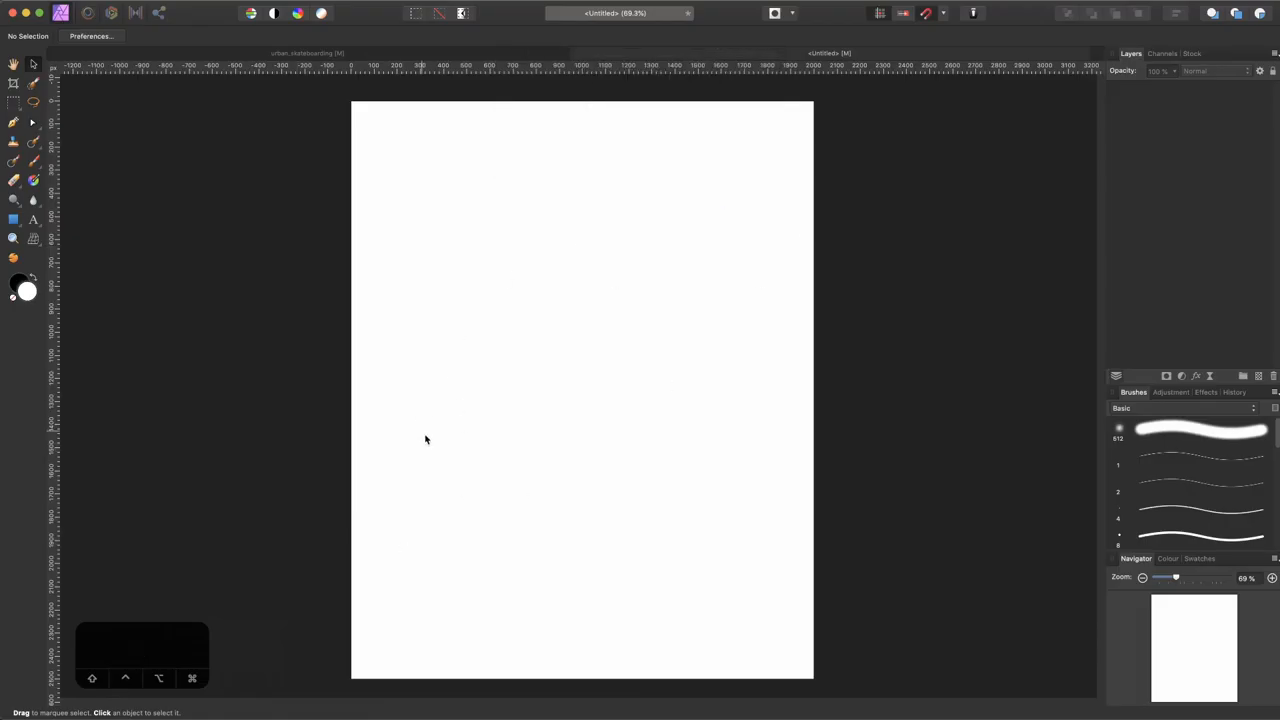
mouse_move(240, 658)
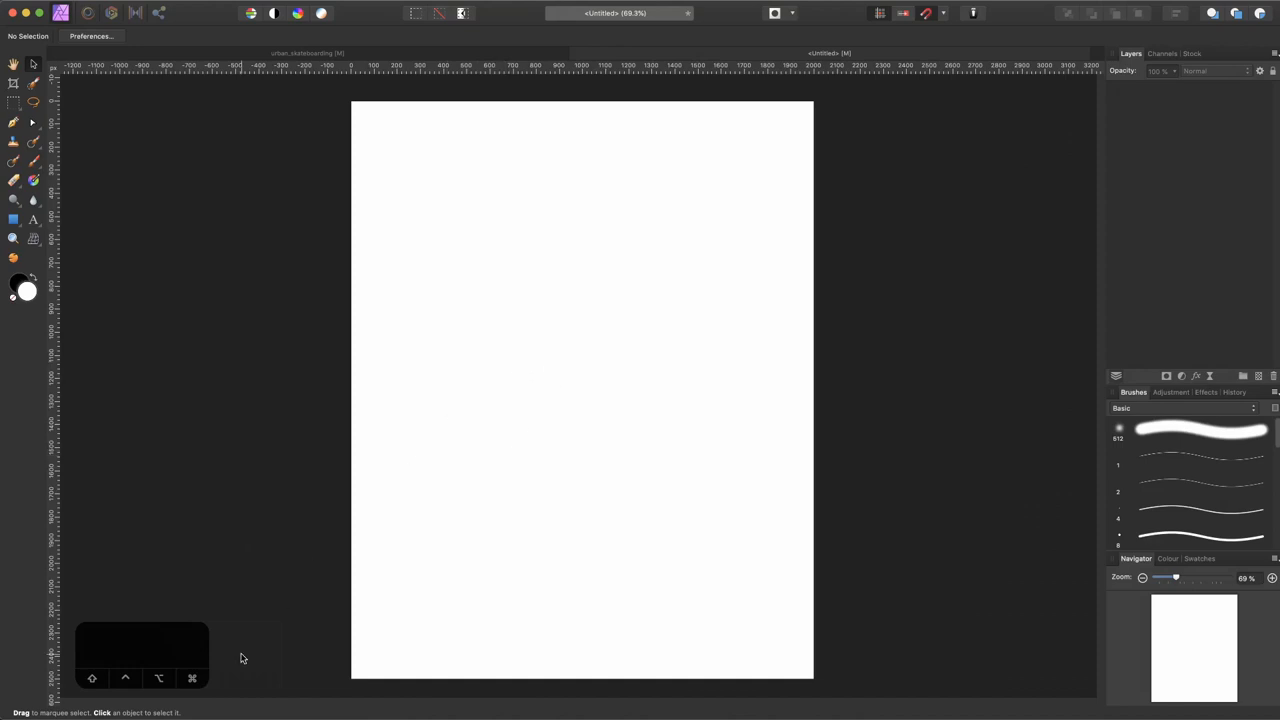
mouse_move(474, 426)
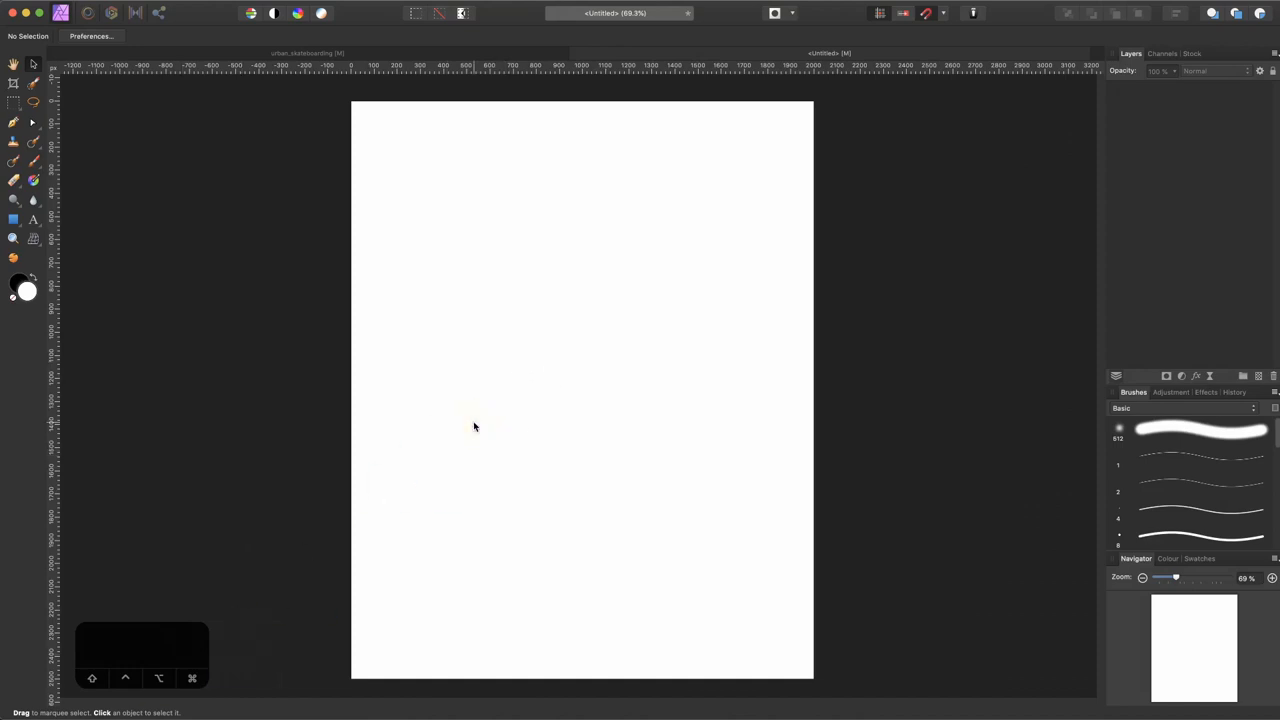
left_click(640, 340)
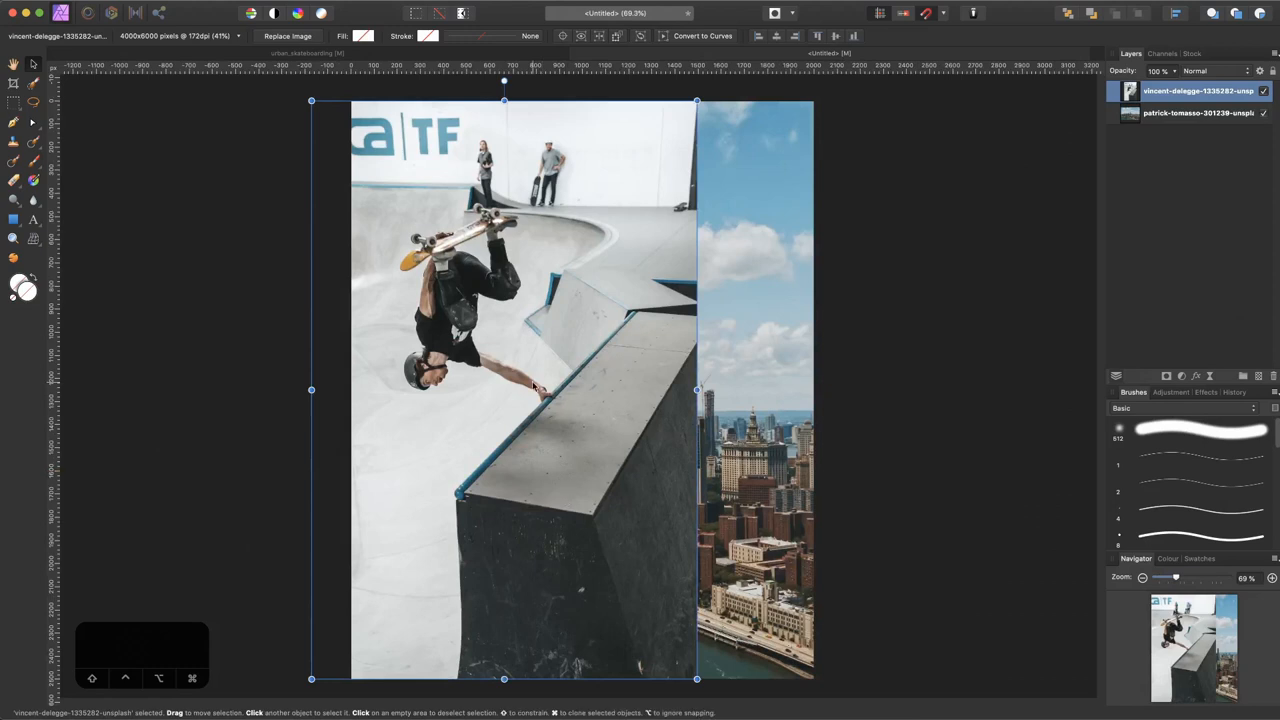
- Scale the placed skatepark photo up by its corner handle to cover most of the canvas
left_click_drag(540, 390, 624, 320)
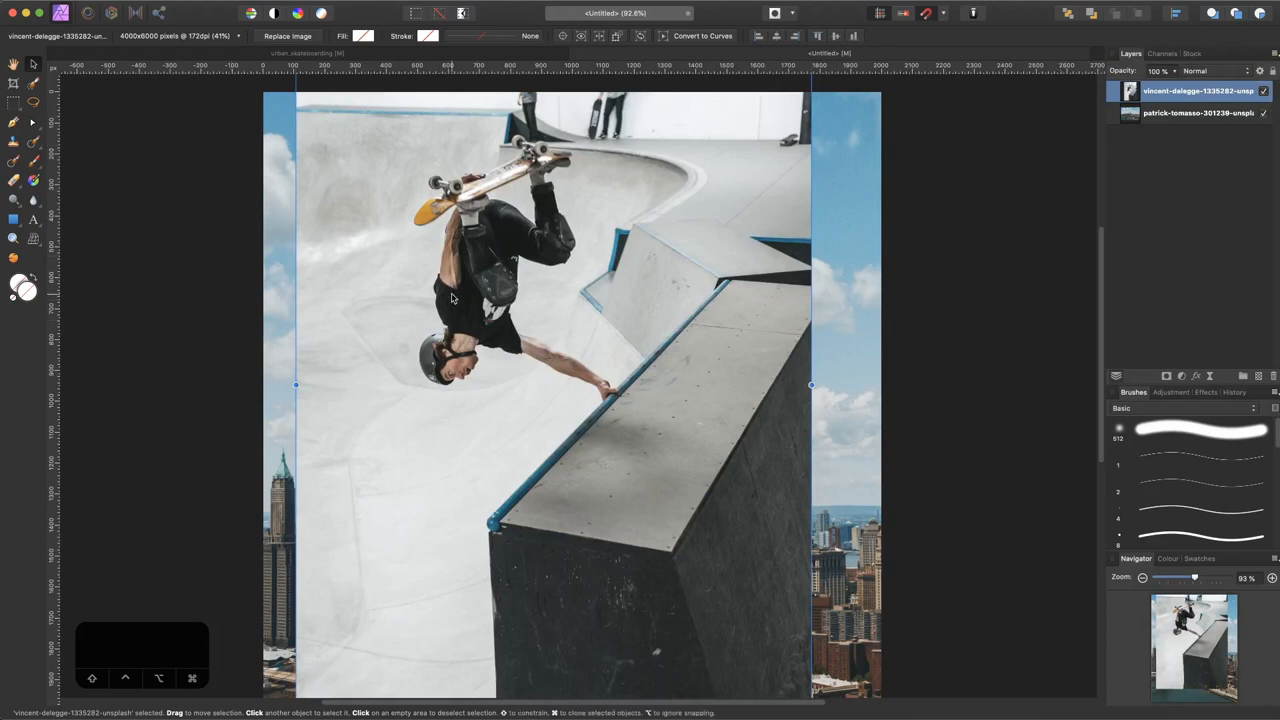
- With the Selection Brush, paint a selection along the skater's upper arm, forearm and gripping hand
key("w")
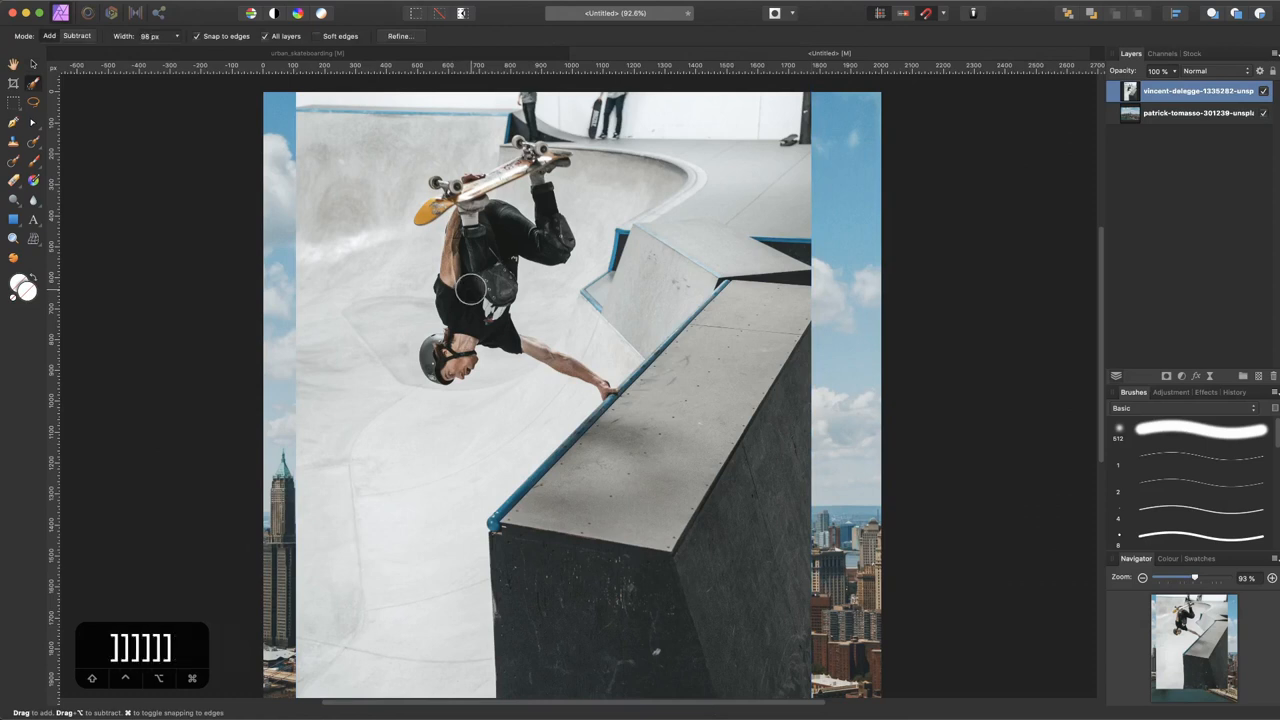
key("]")
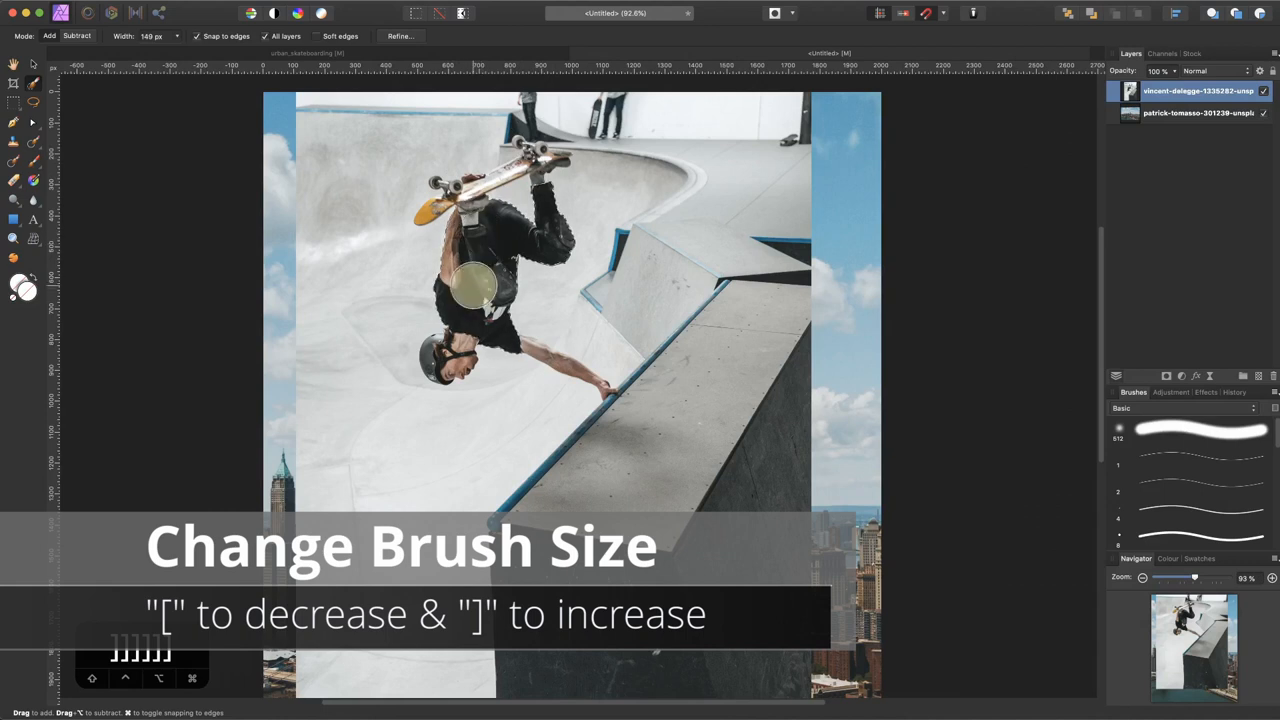
key("[")
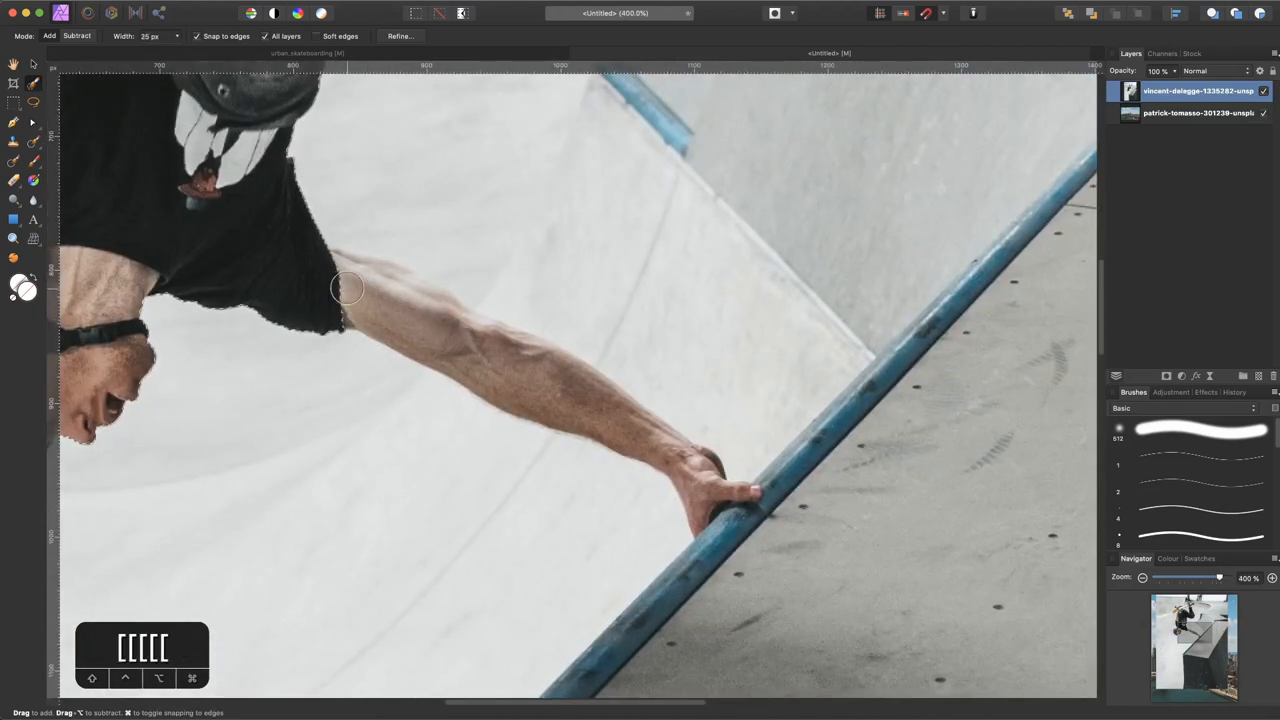
left_click_drag(348, 288, 404, 290)
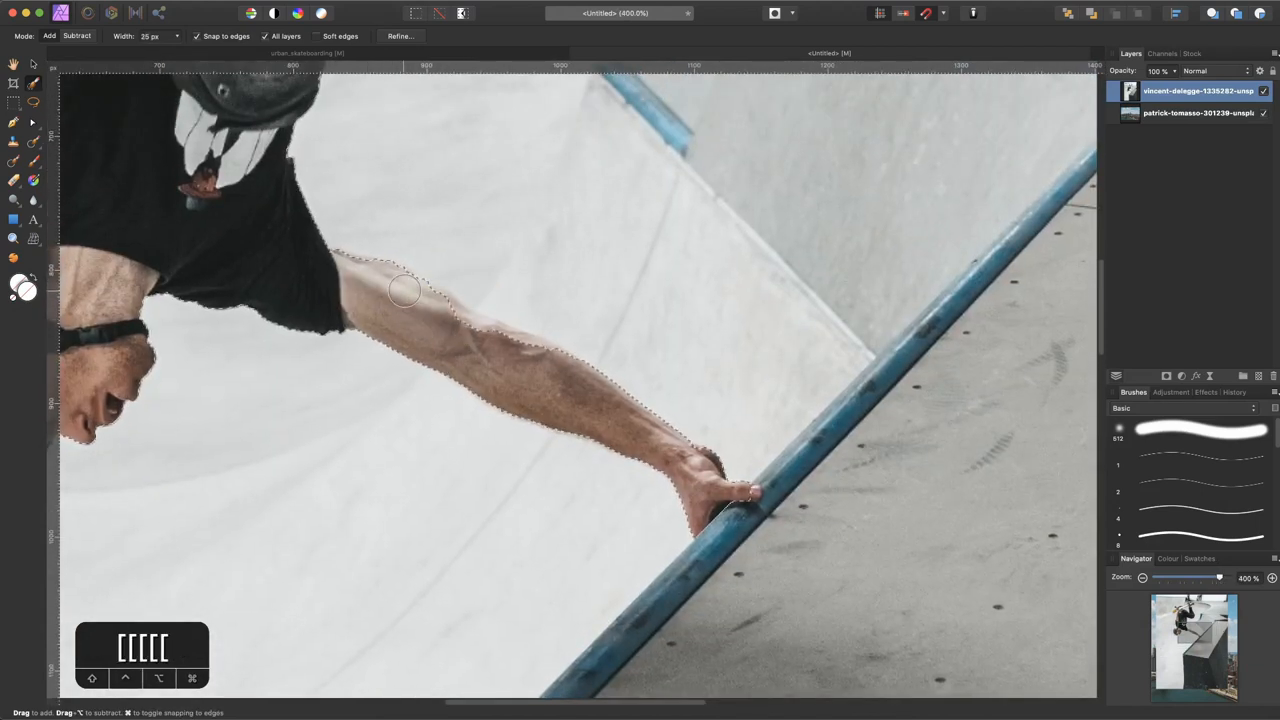
mouse_move(500, 340)
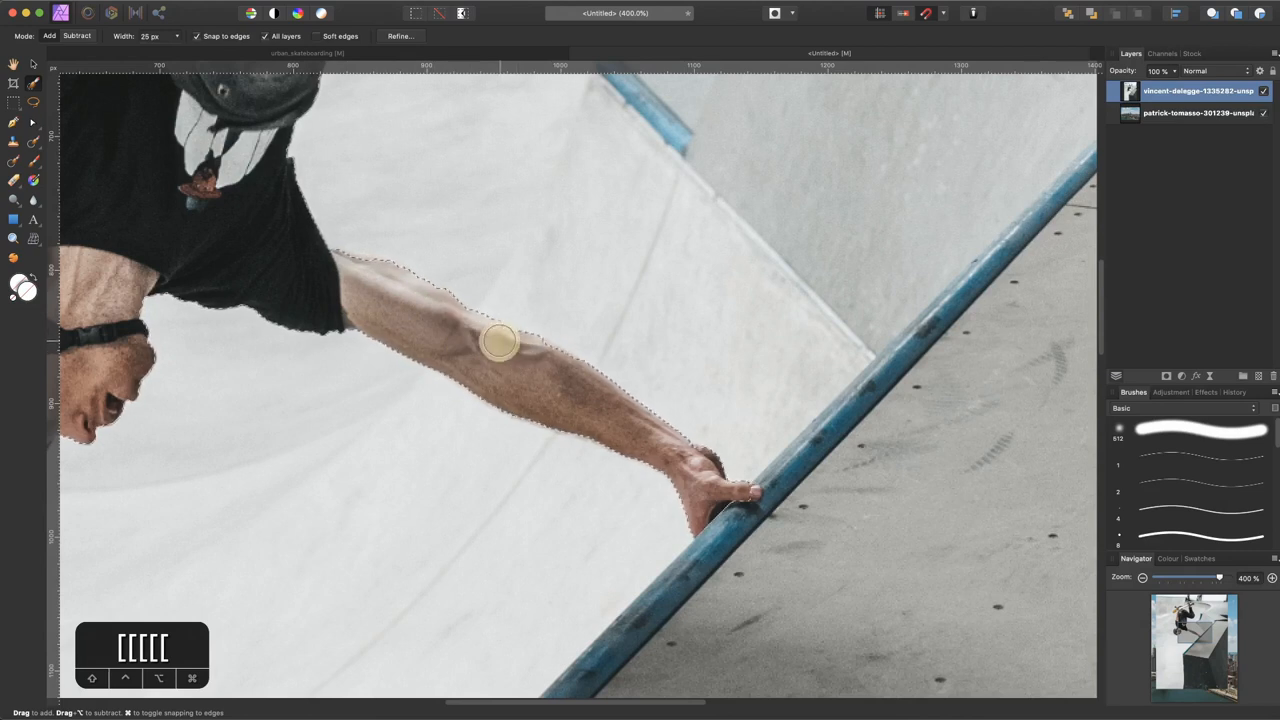
left_click_drag(500, 340, 700, 480)
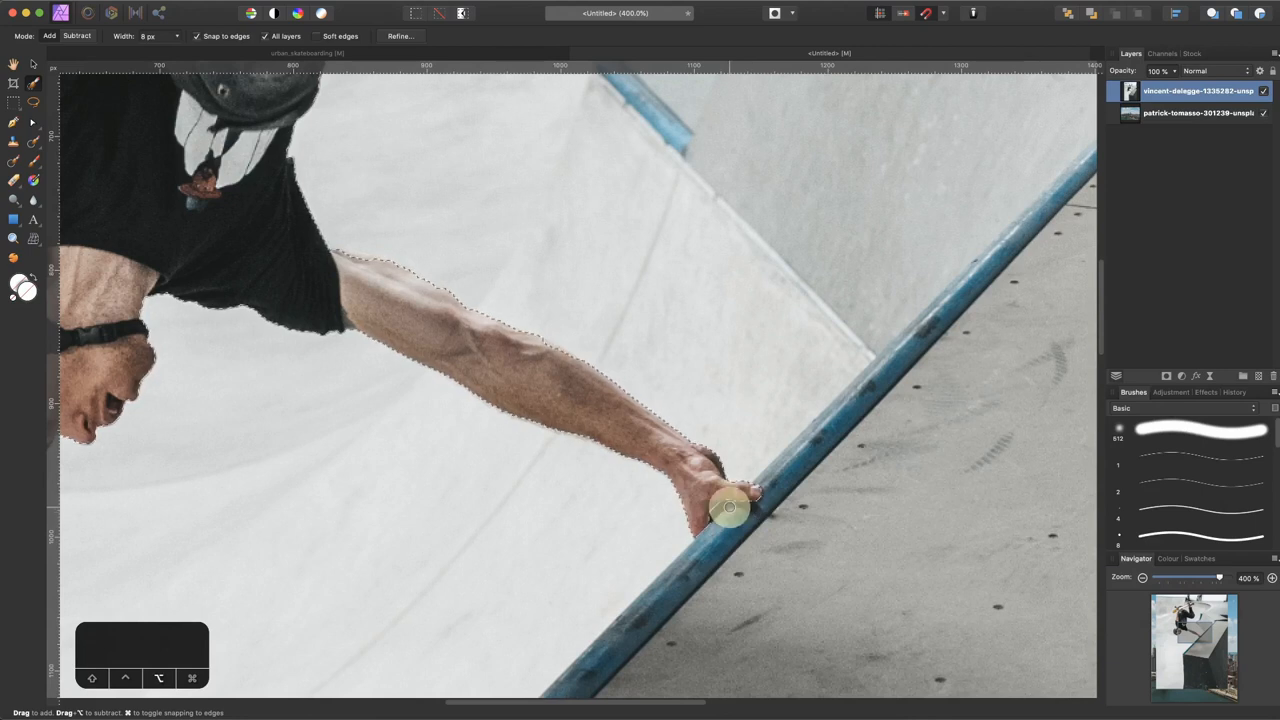
left_click_drag(730, 504, 592, 494)
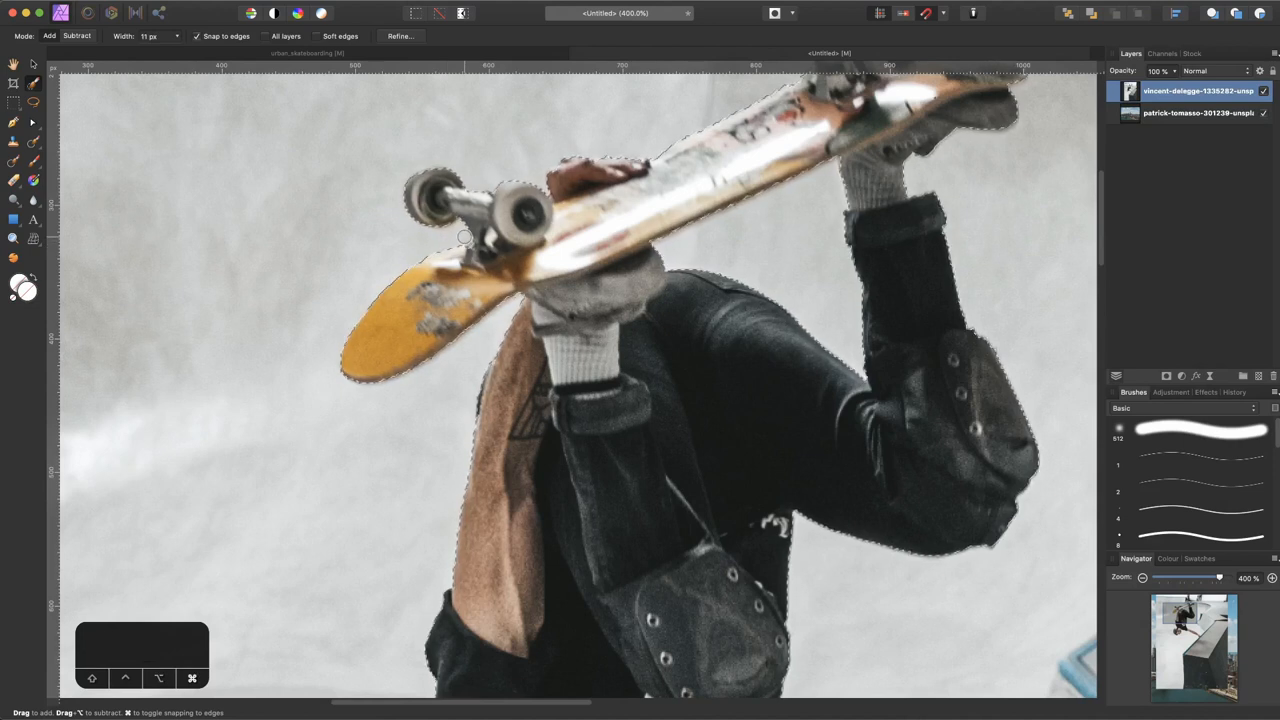
- Preview the skater selection in Quick Mask and inspect its edges across the whole document
key("cmd+0")
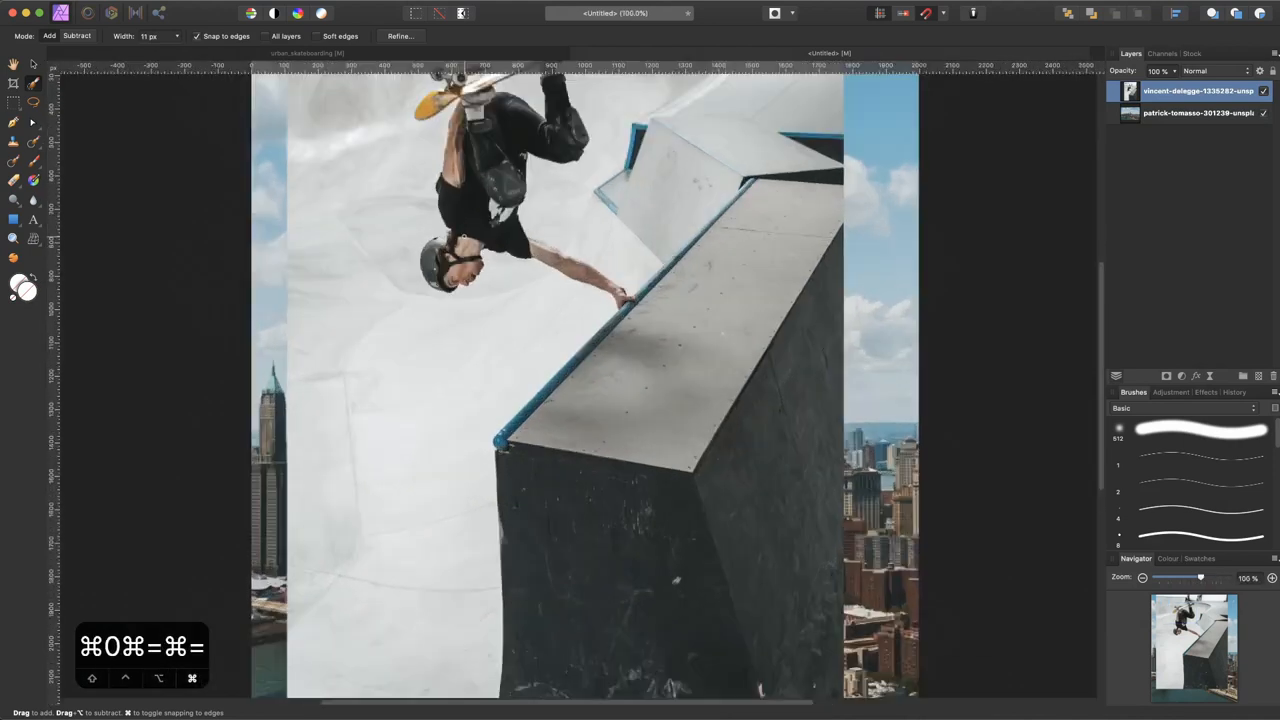
key("q")
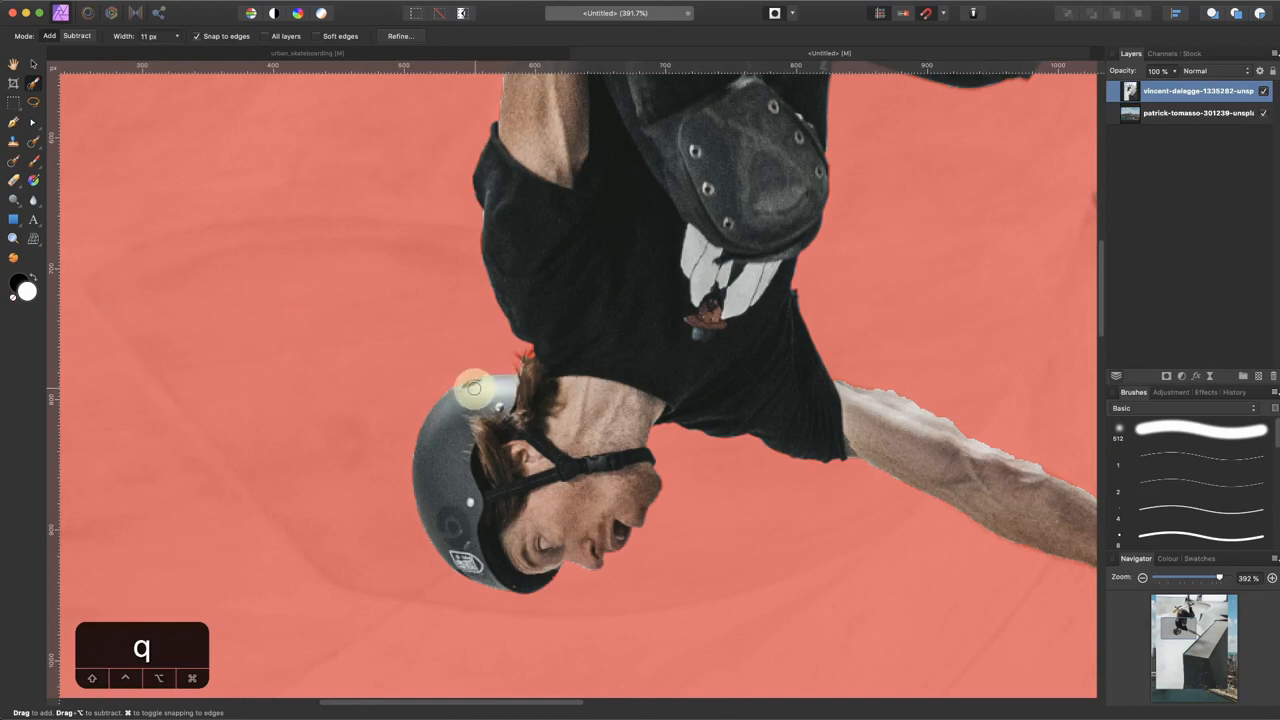
mouse_move(536, 392)
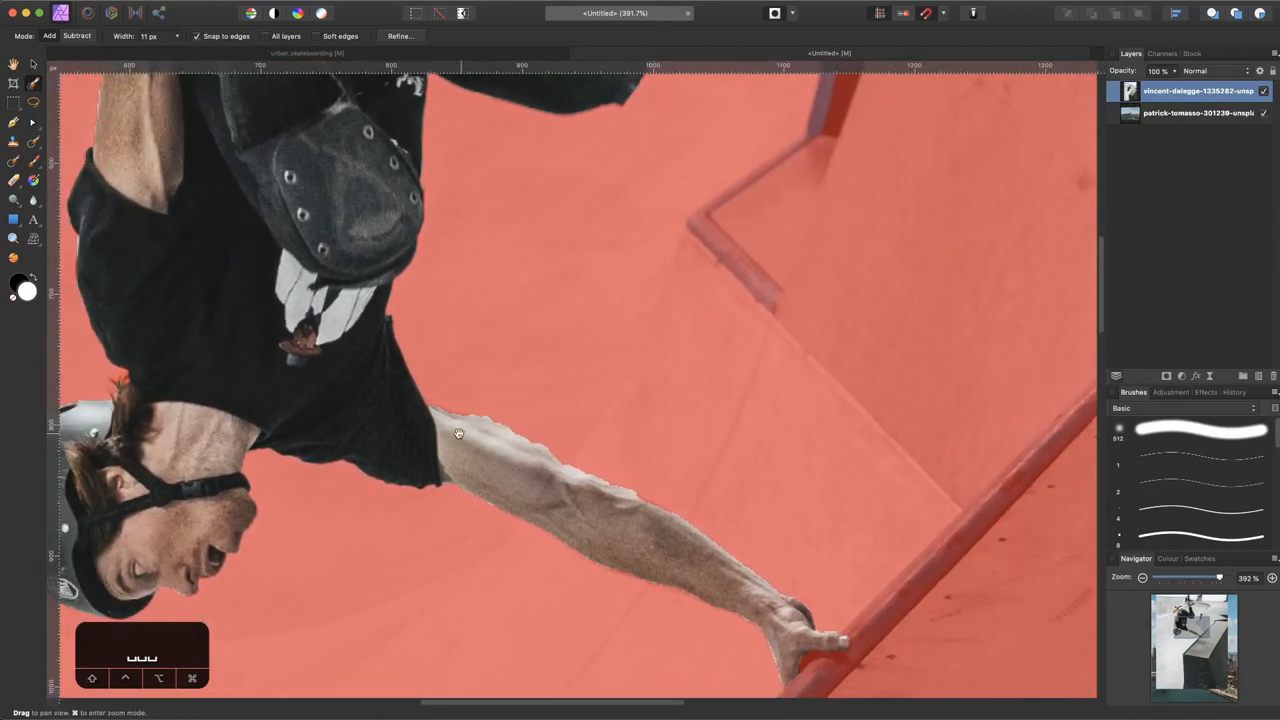
key("cmd+0")
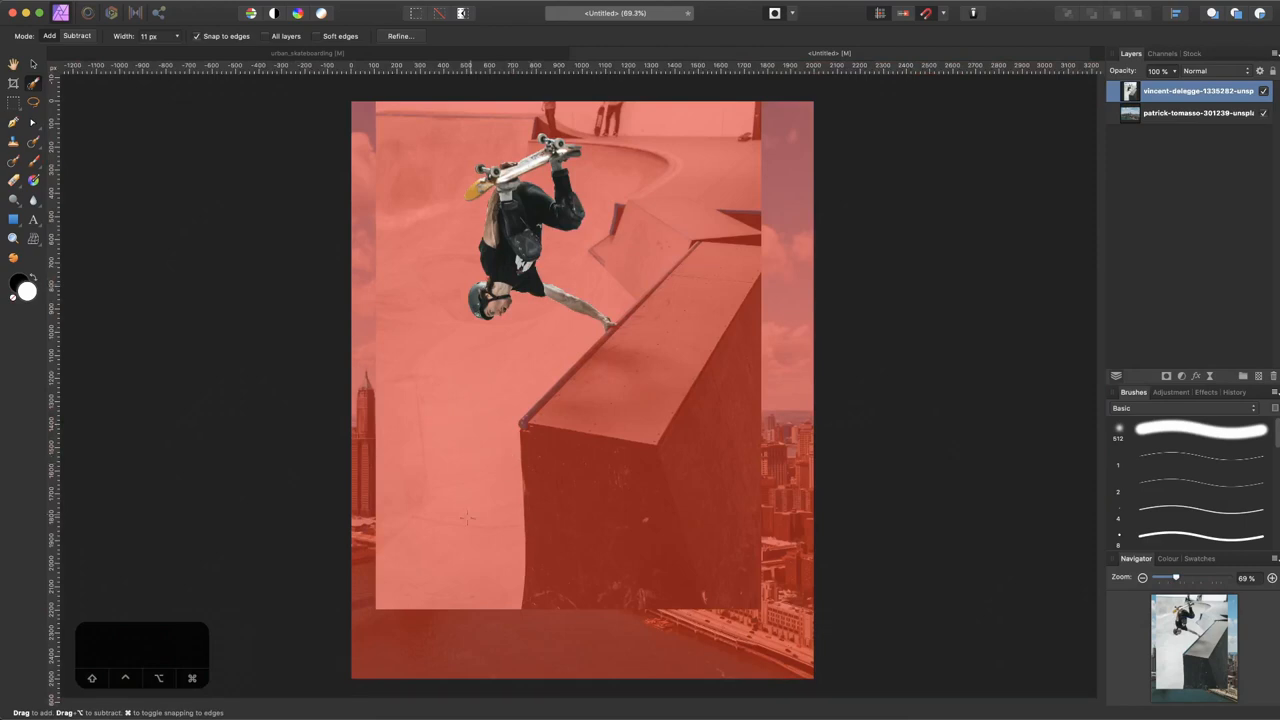
- Leave Quick Mask and select the skater layer's mask so the skatepark background is hidden
key("q")
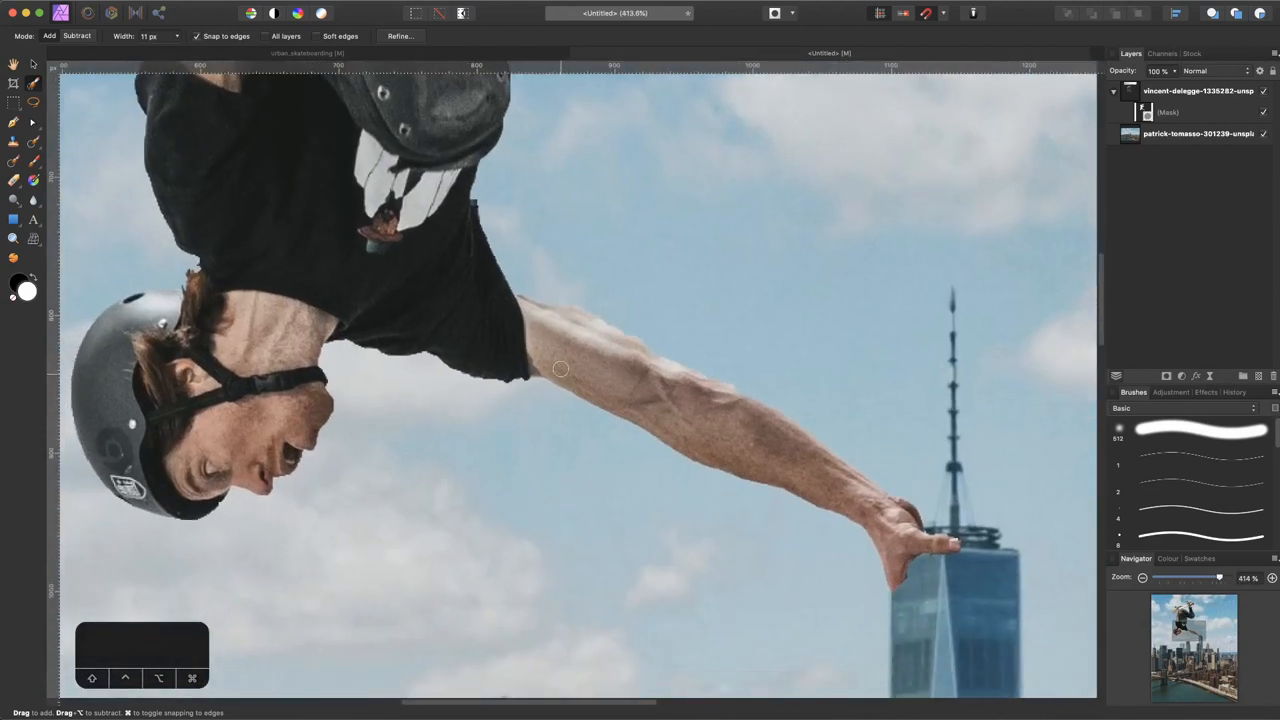
mouse_move(1160, 154)
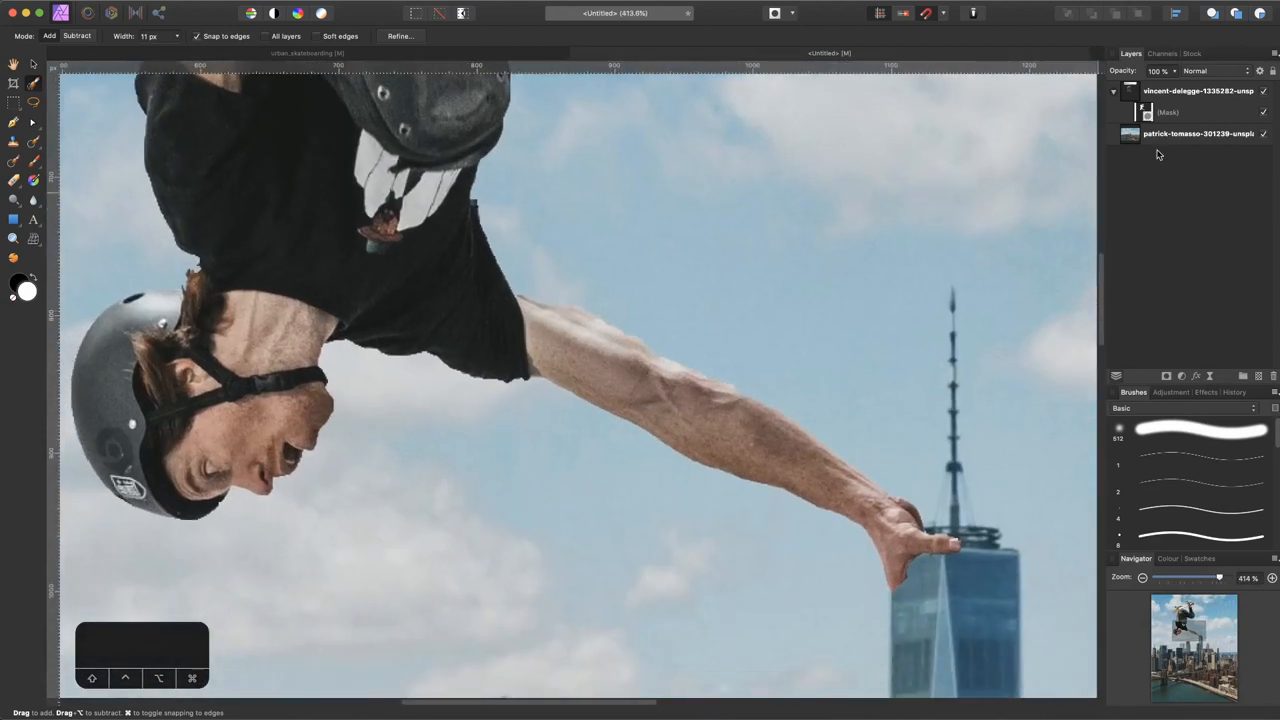
left_click(1190, 112)
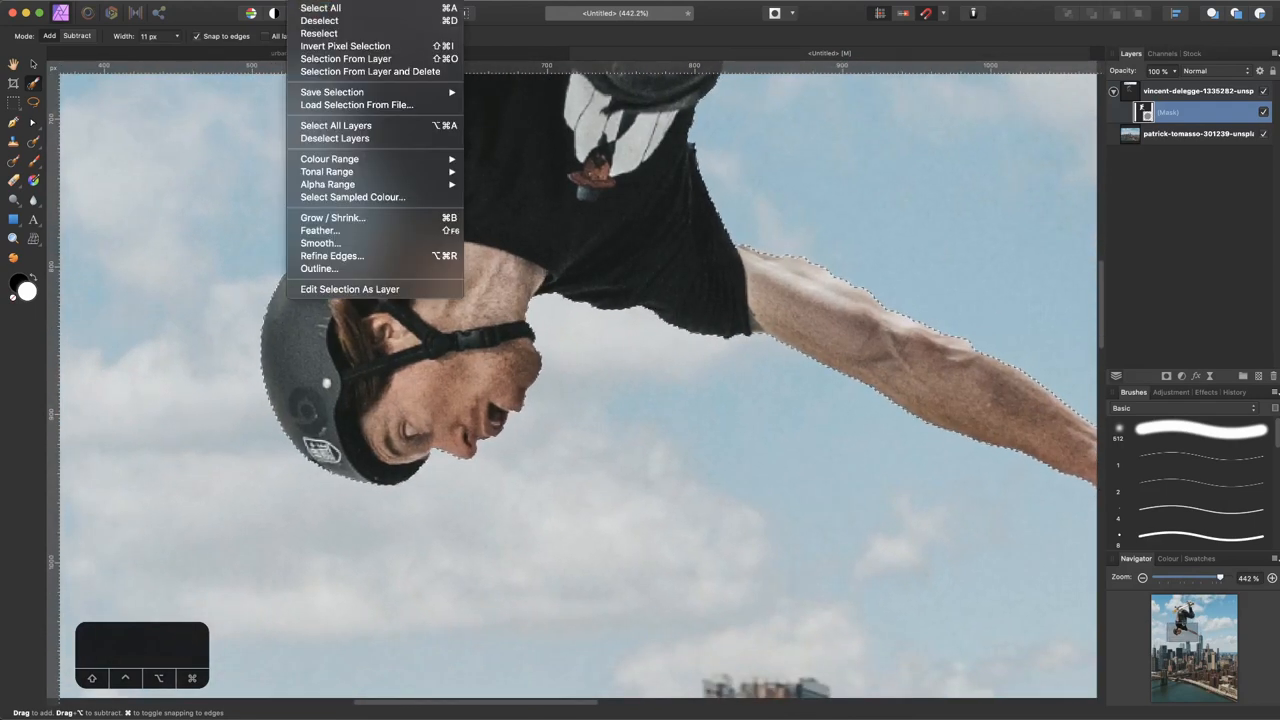
mouse_move(344, 138)
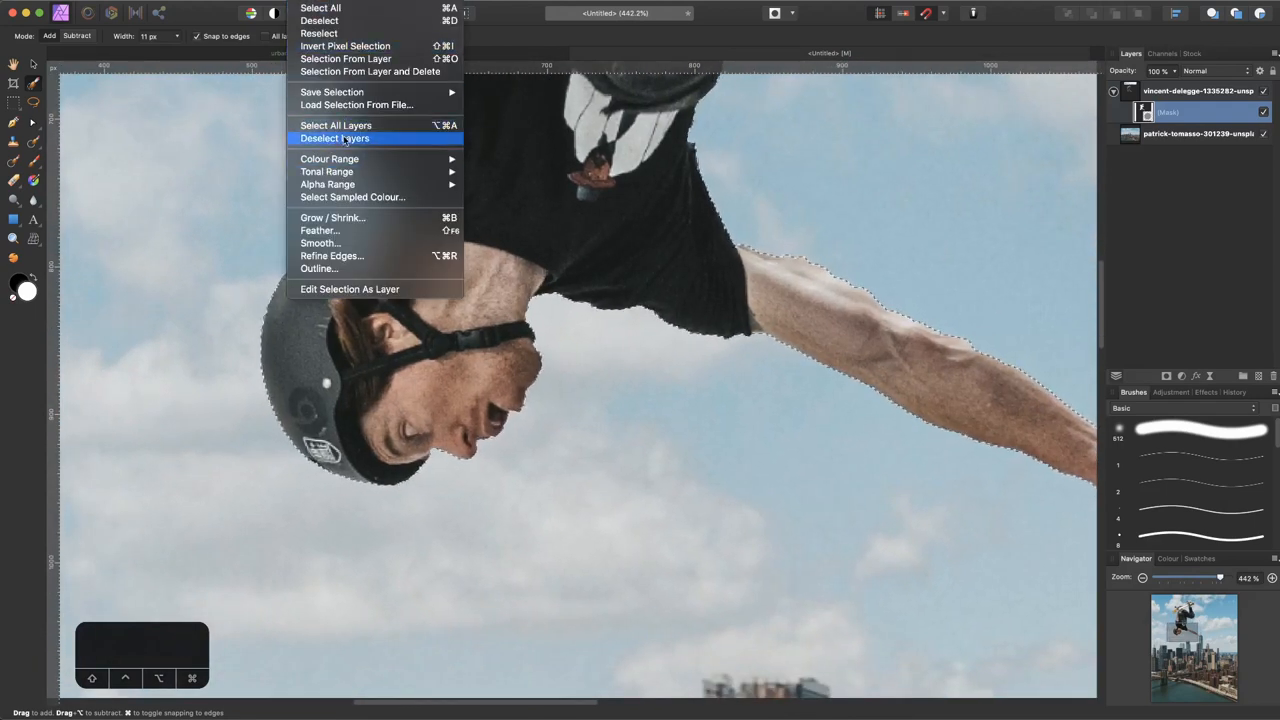
mouse_move(336, 230)
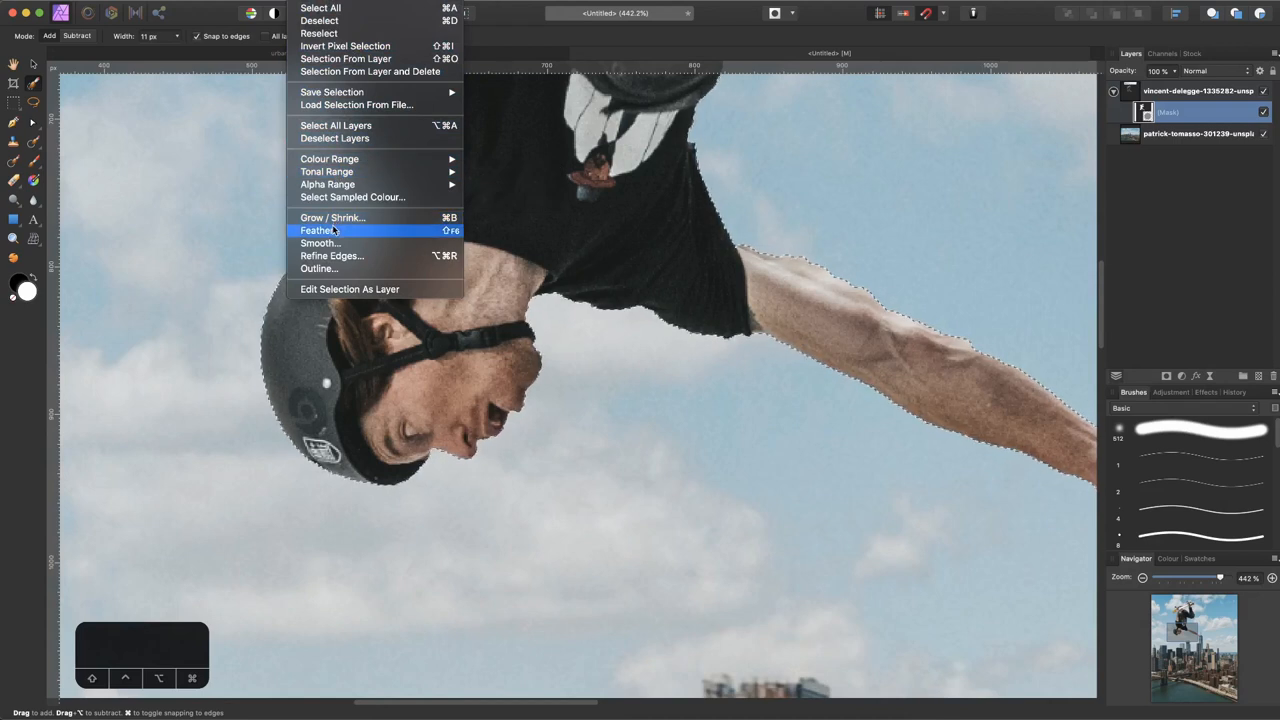
- Feather the skater selection with a 2 px radius
left_click(318, 230)
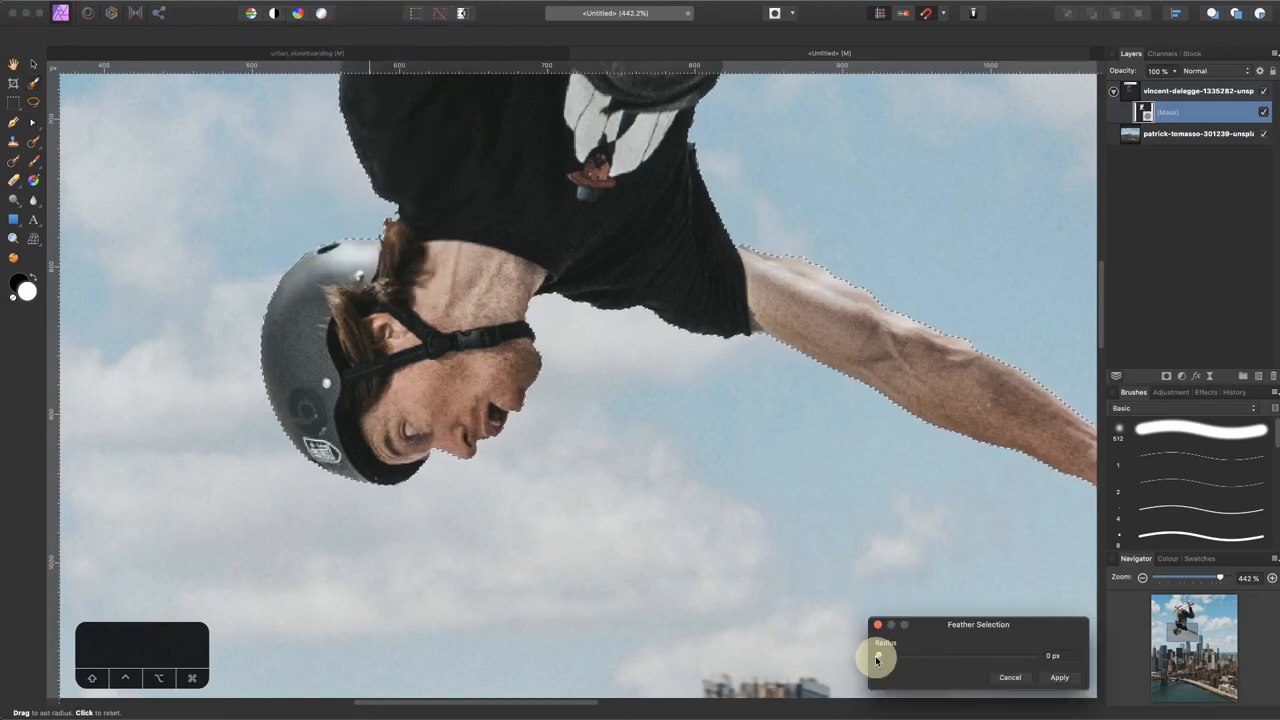
left_click_drag(878, 658, 896, 650)
type("2")
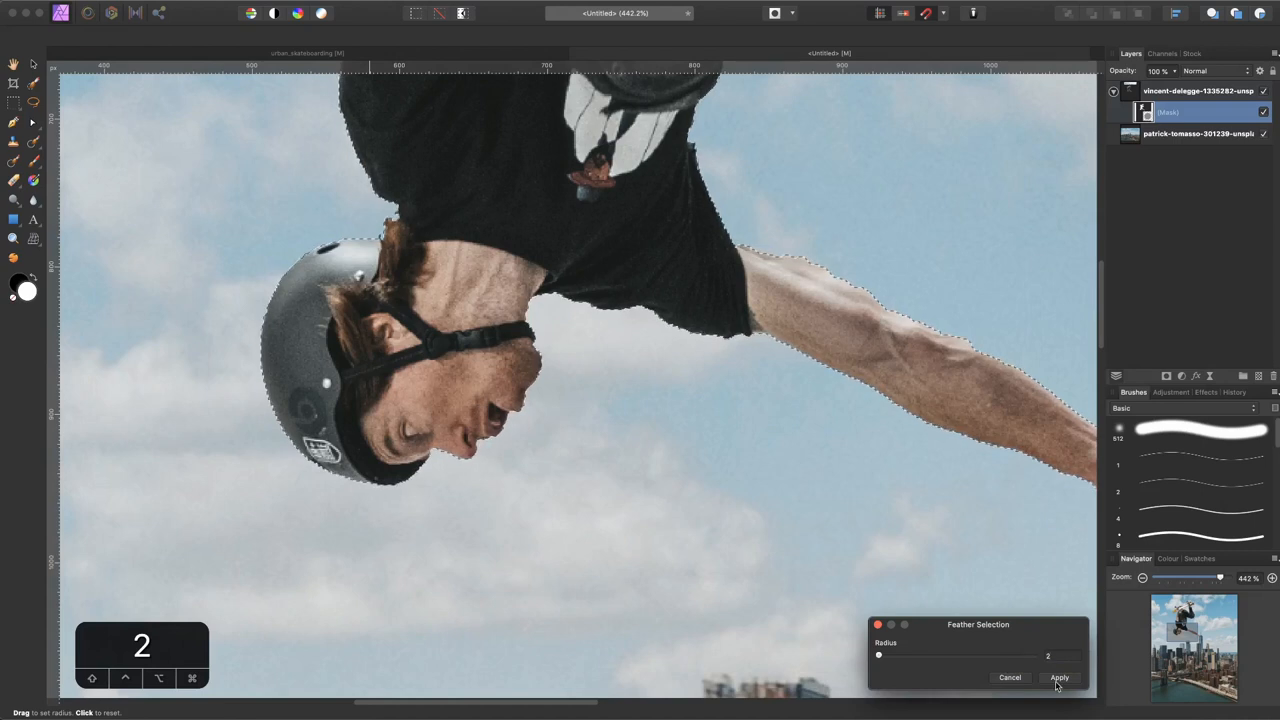
left_click(1060, 676)
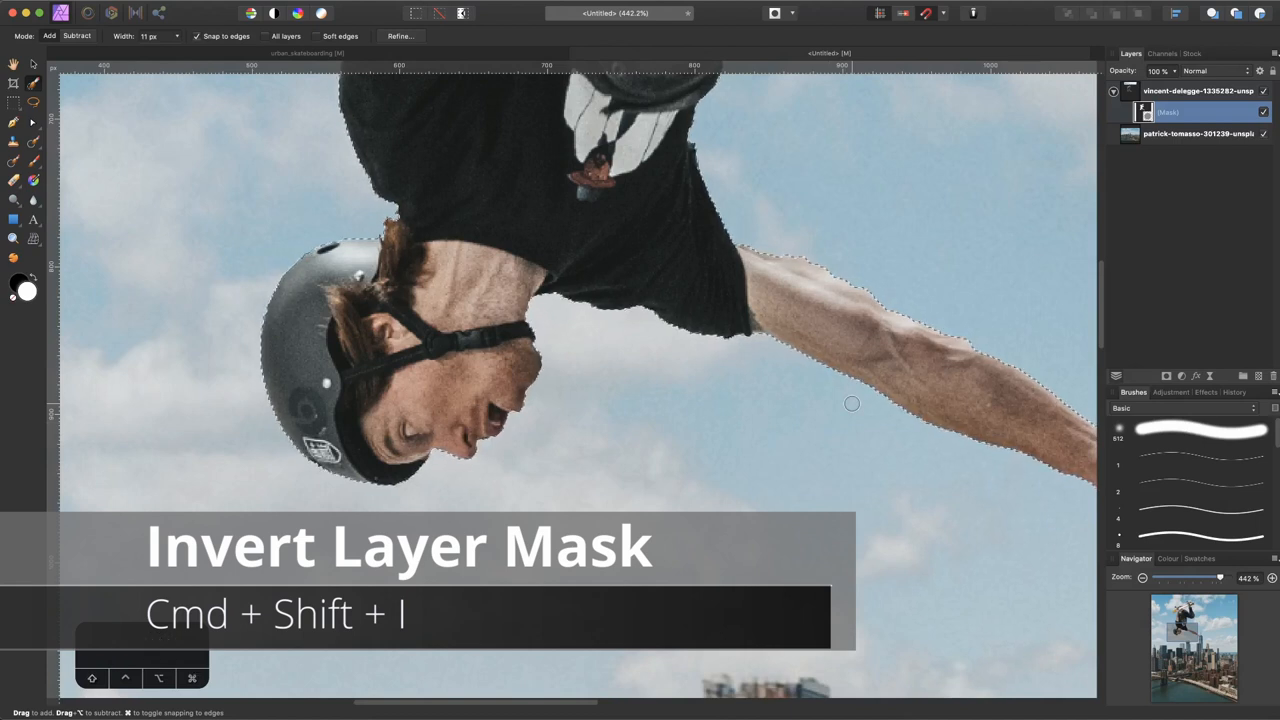
- Invert the selection and fill the mask with the secondary colour to hide the skatepark background
key("cmd+shift+i")
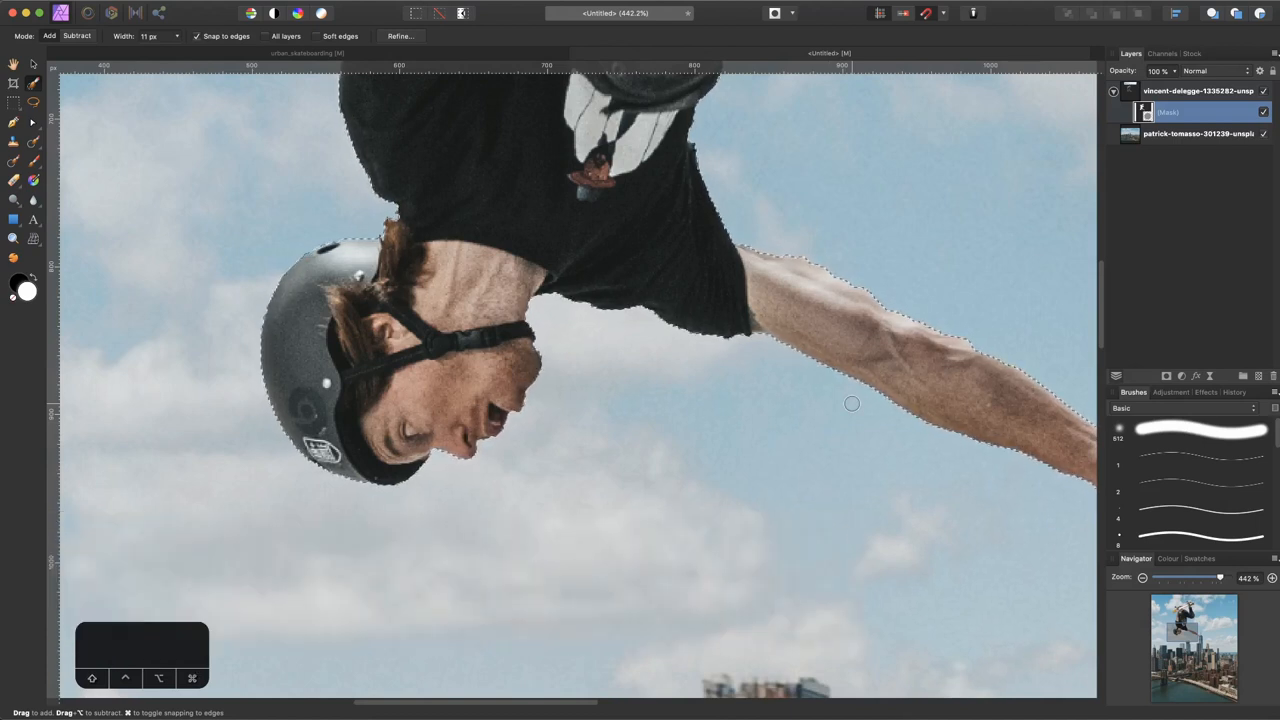
key("shift+backspace")
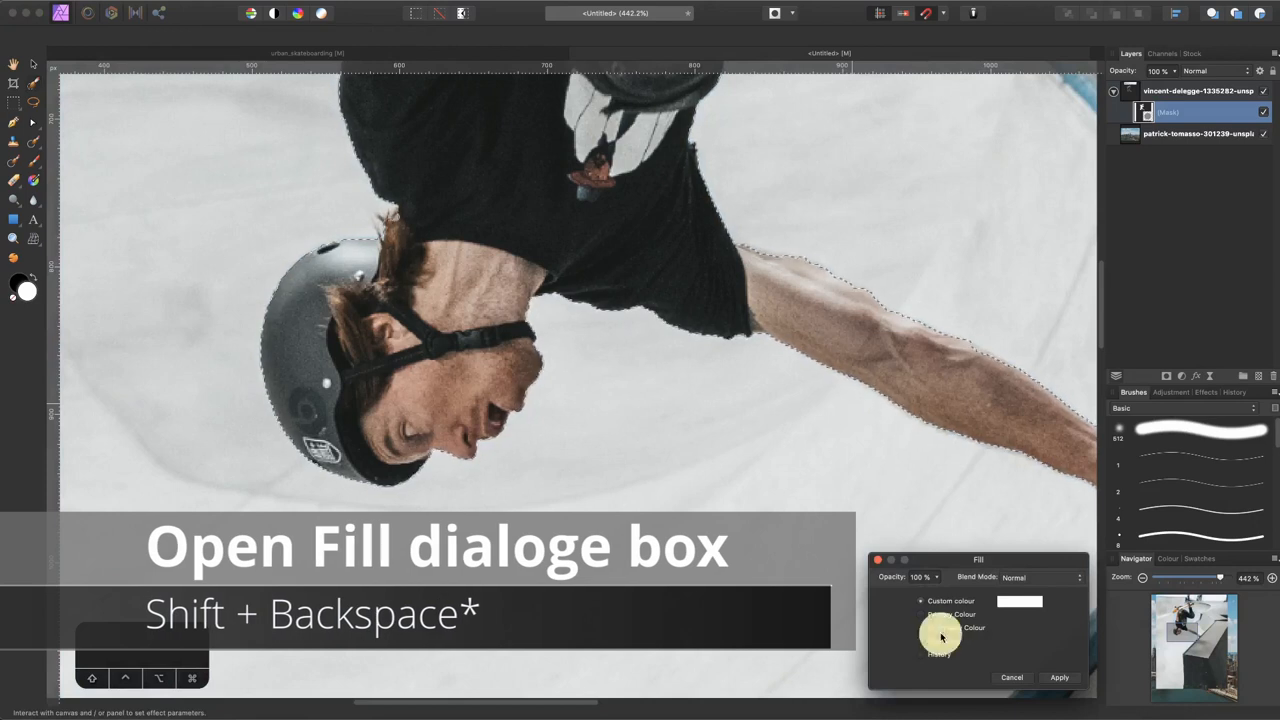
left_click(920, 628)
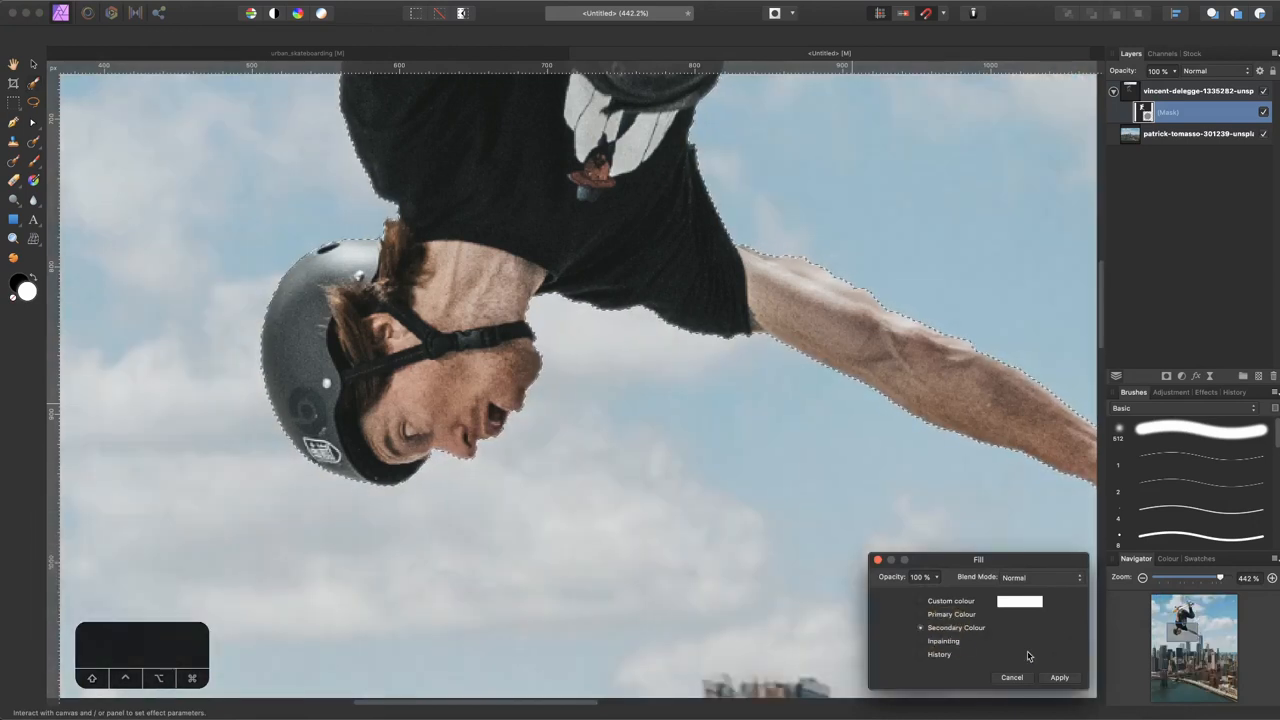
left_click(1060, 676)
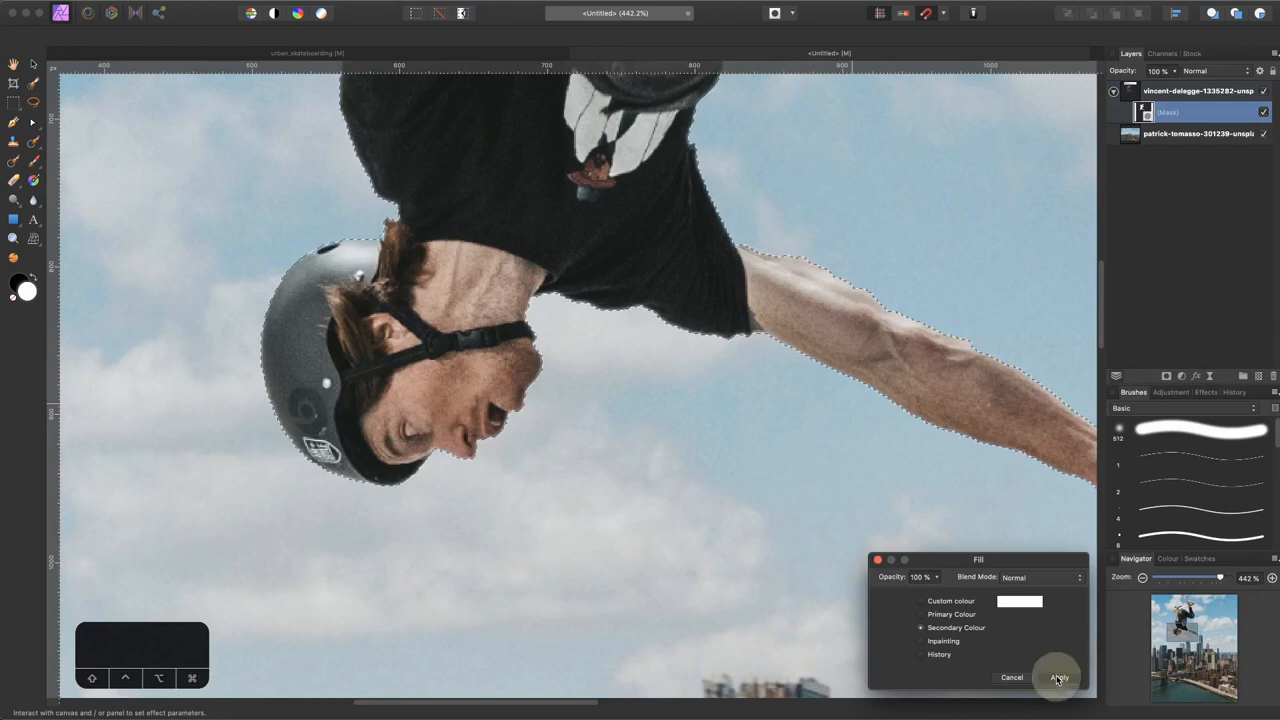
left_click(1058, 676)
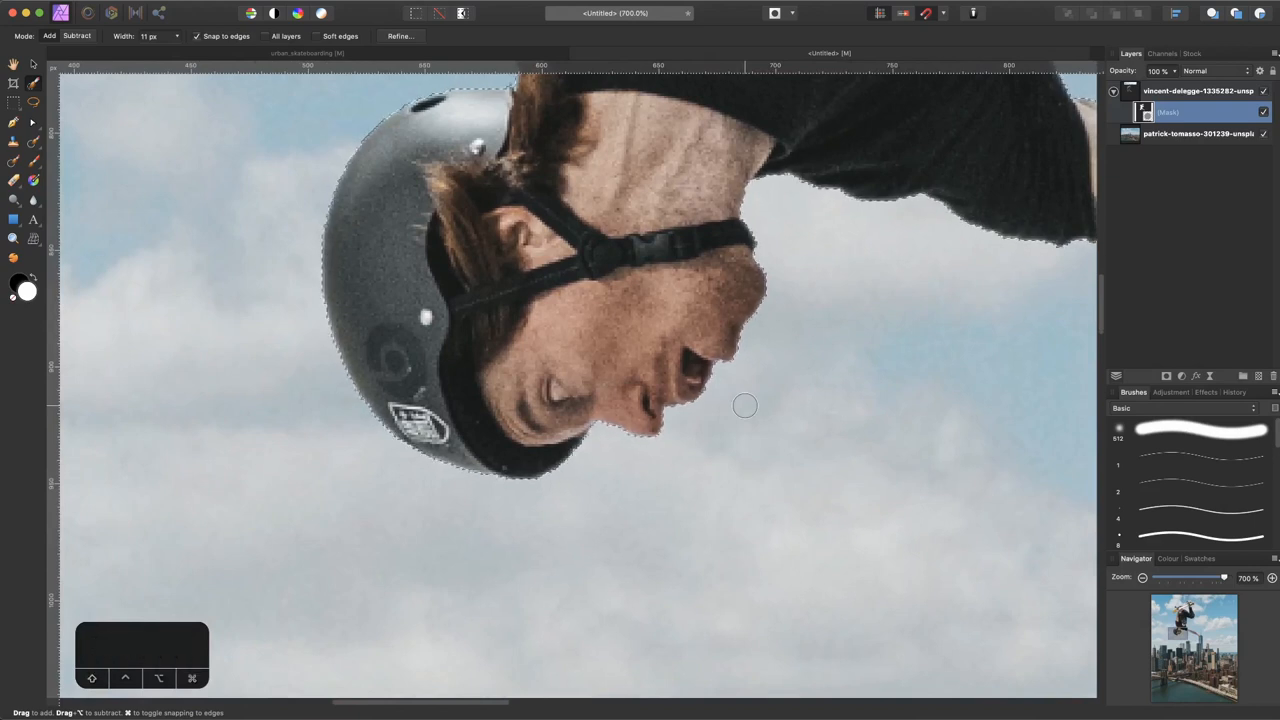
- Inspect the helmet and arm mask edges up close, then make black the painting colour
scroll("down", 3)
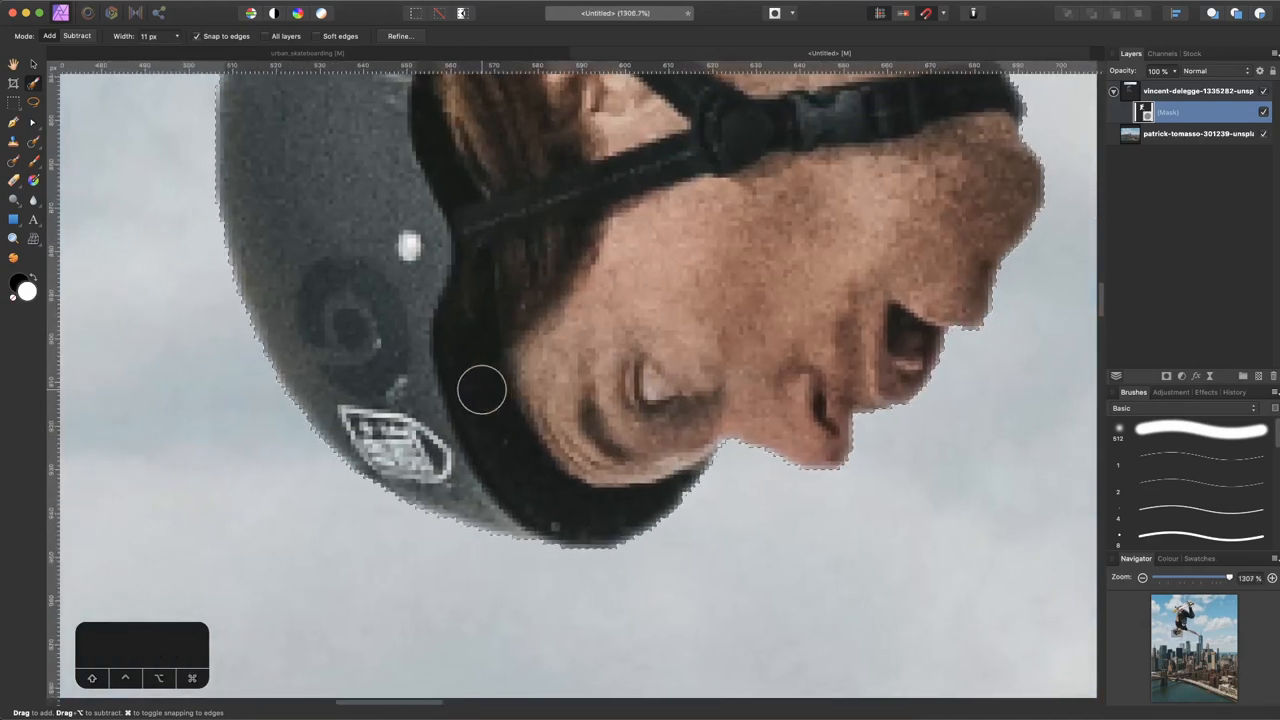
key("shift+cmd+z")
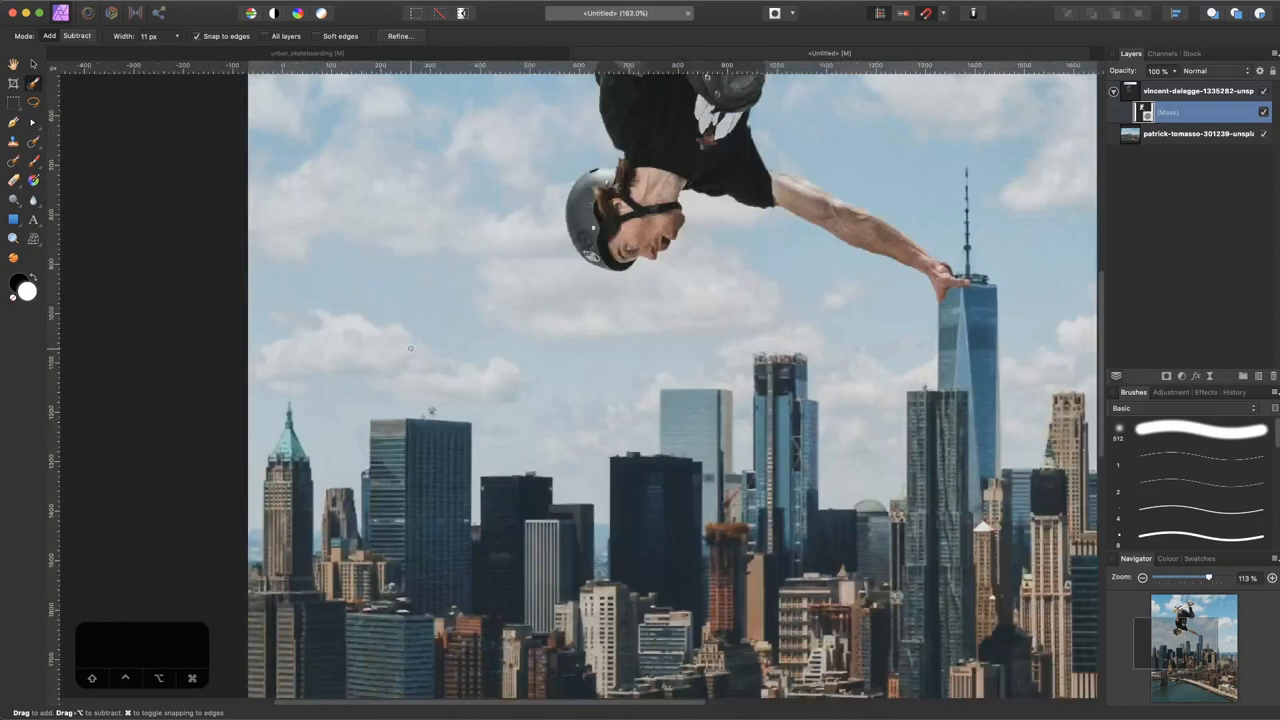
scroll("up", 3)
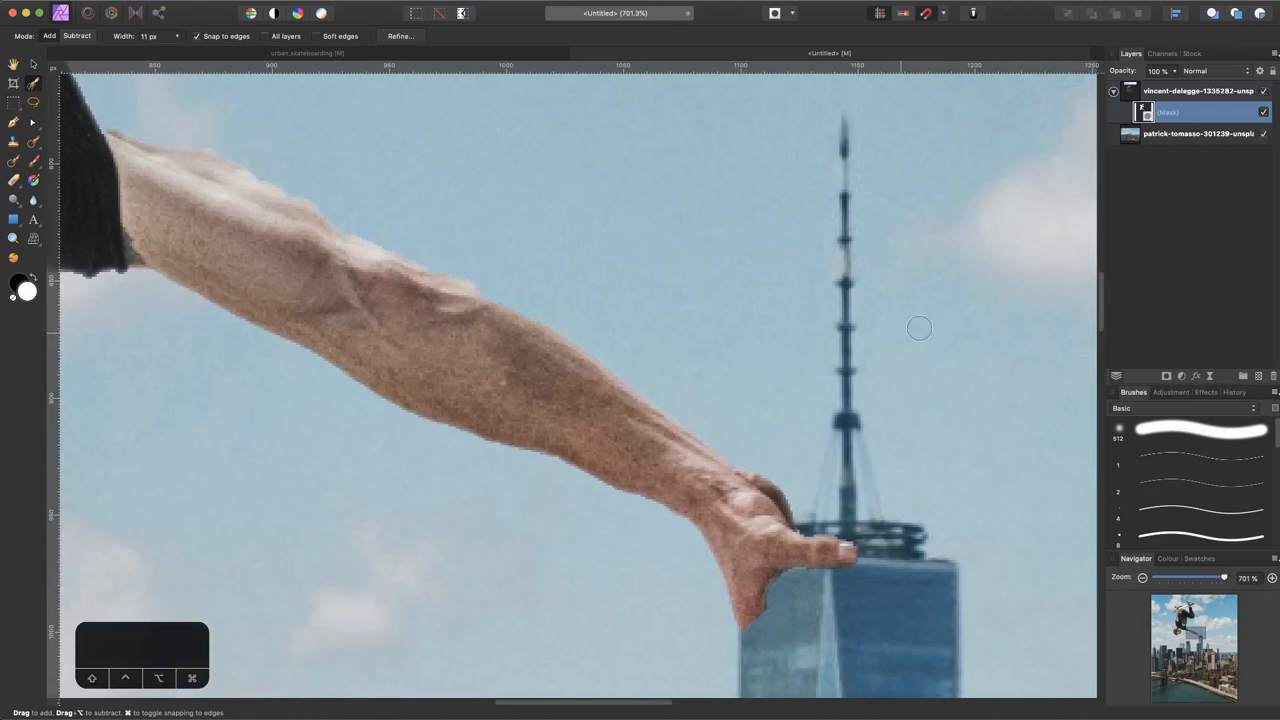
key("cmd+=")
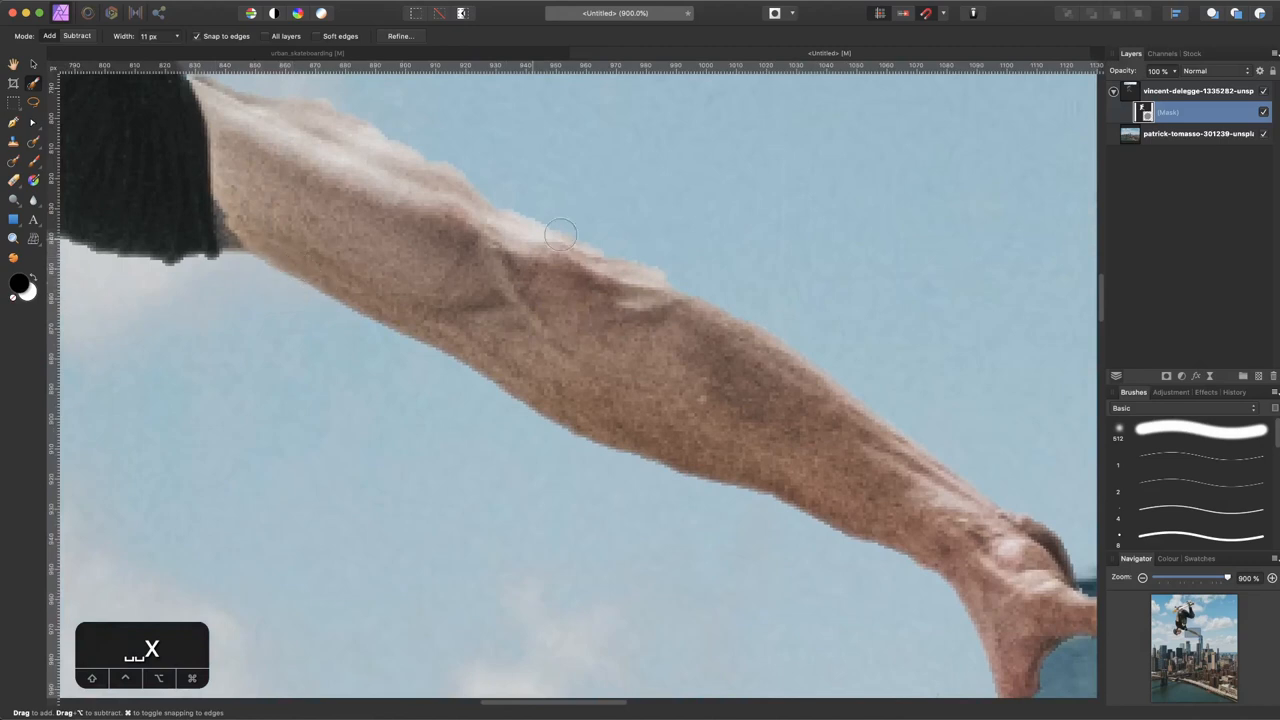
mouse_move(352, 220)
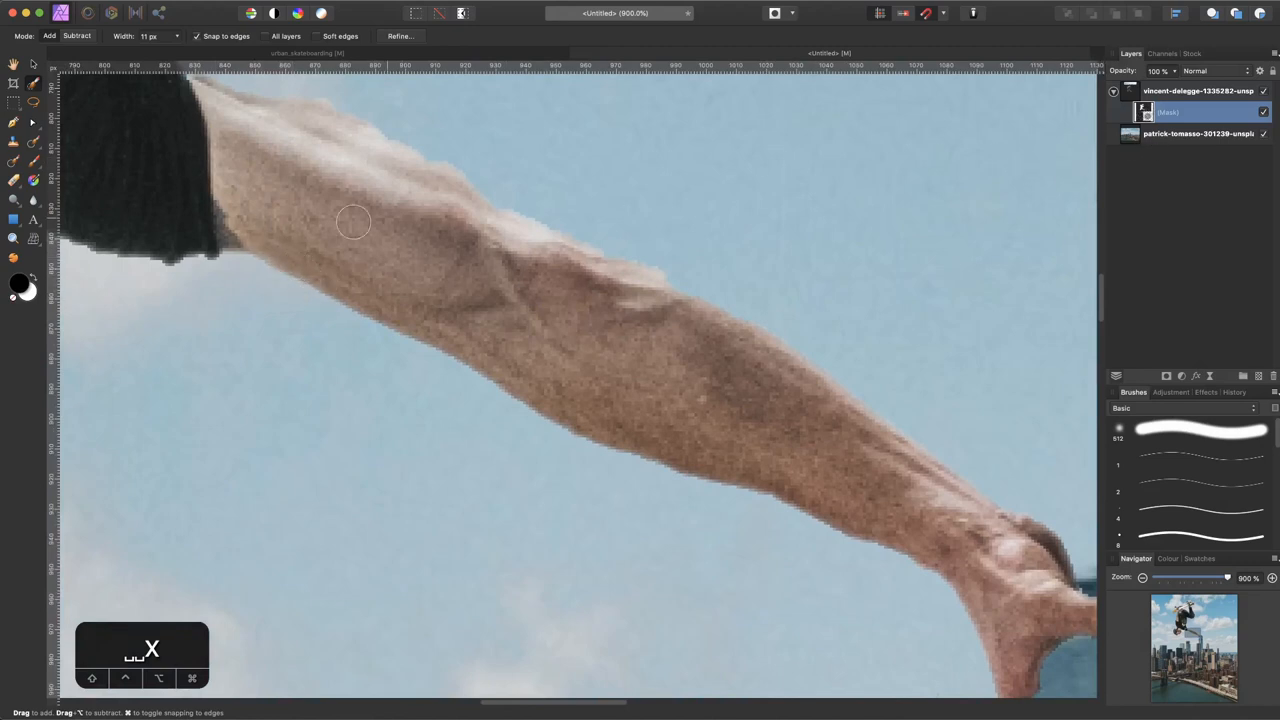
- Paint on the mask with a softened brush, toggling black and white, to clean the arm's light fringe
key("b")
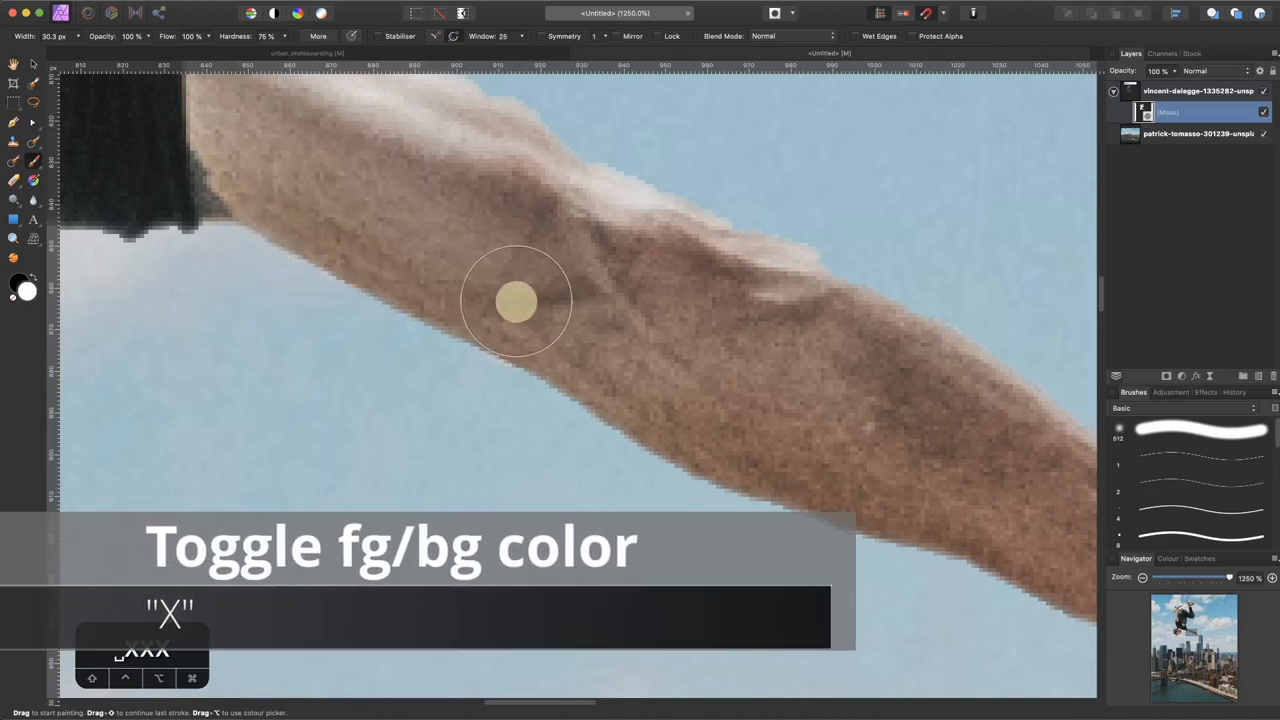
key("x")
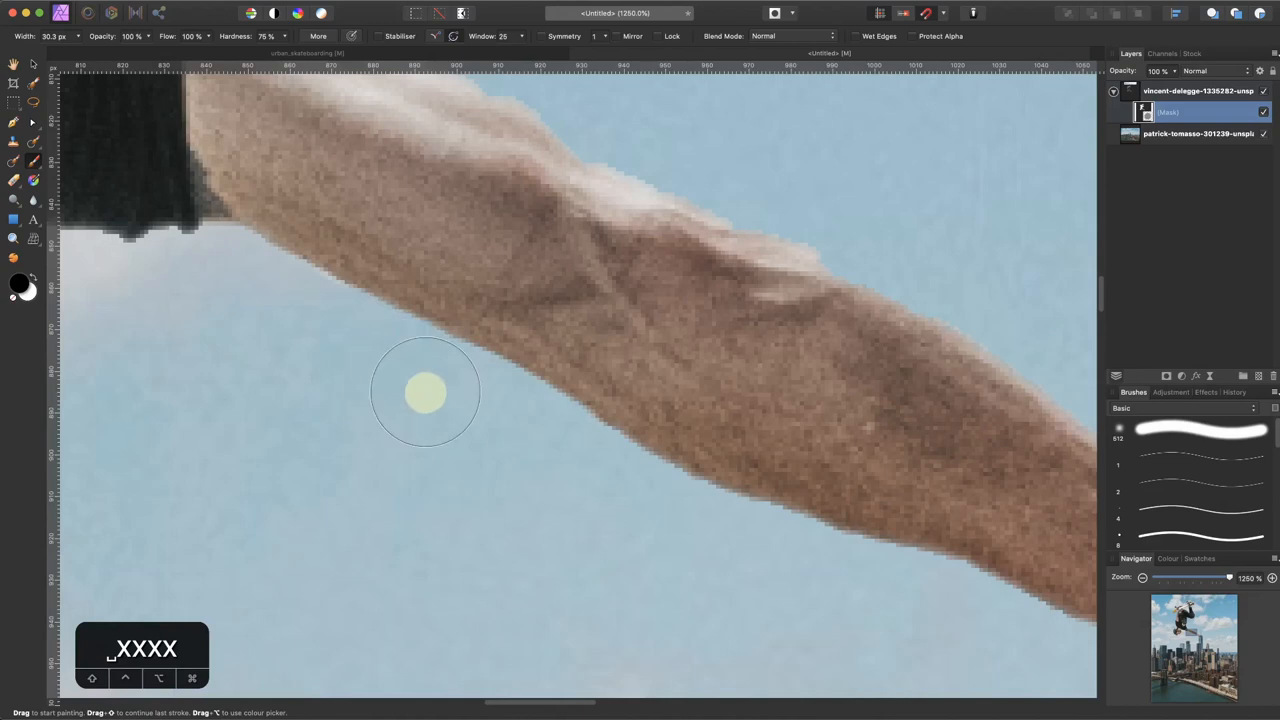
mouse_move(312, 340)
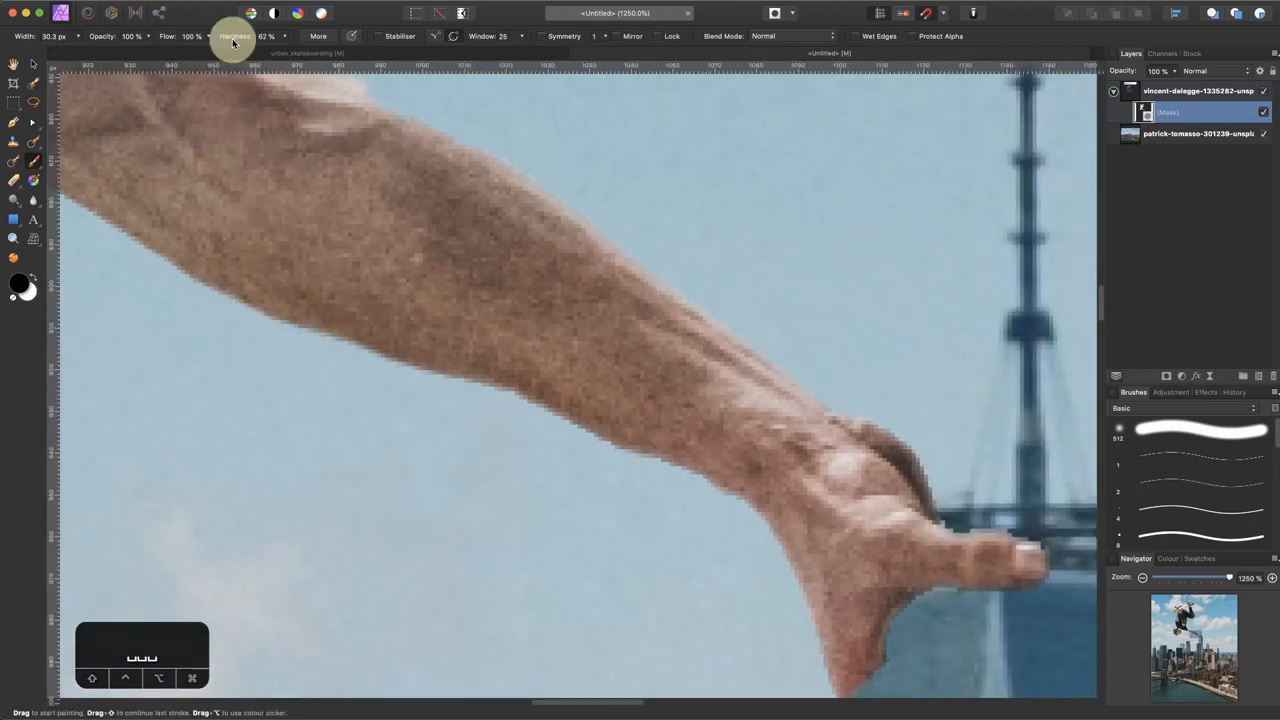
key("cmd+z")
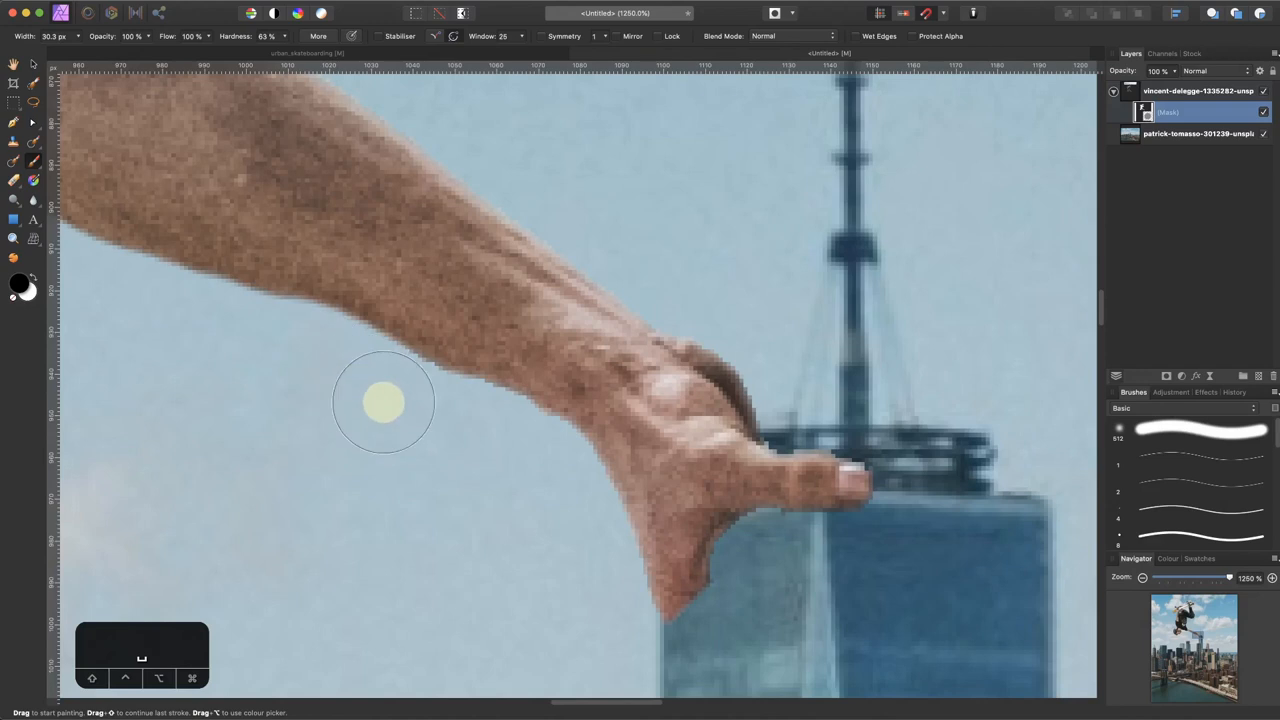
mouse_move(478, 436)
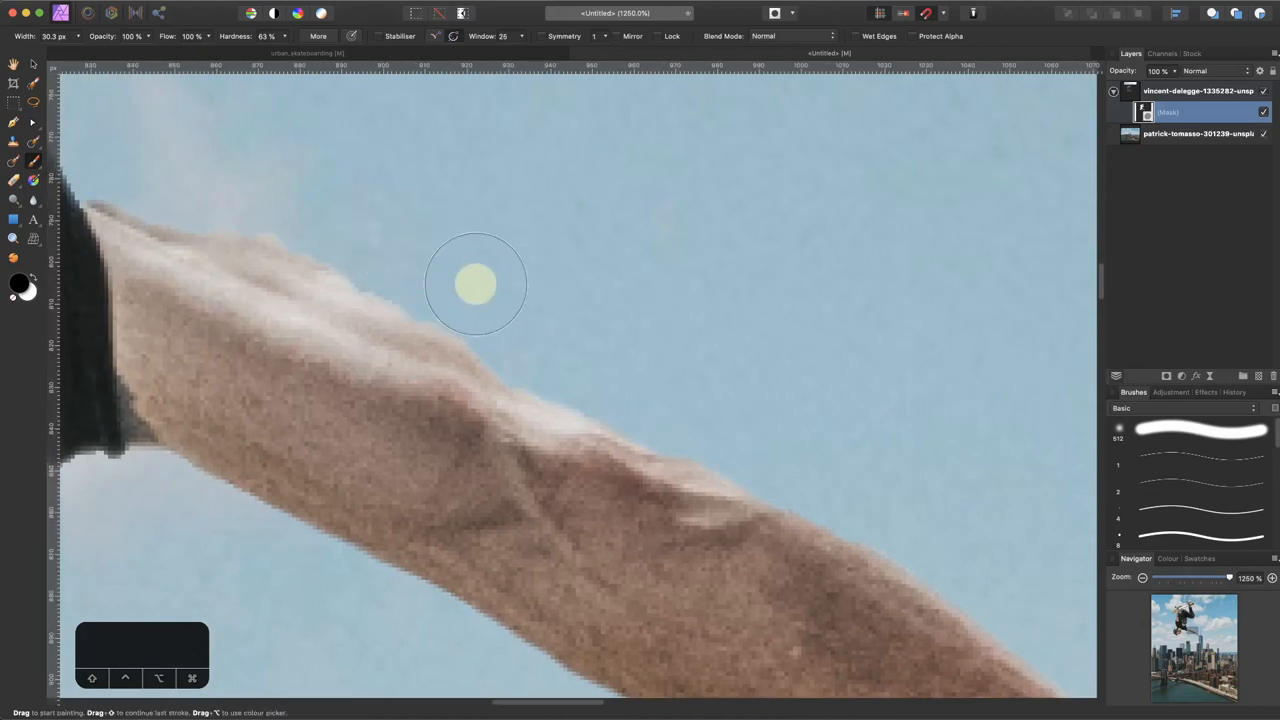
mouse_move(230, 170)
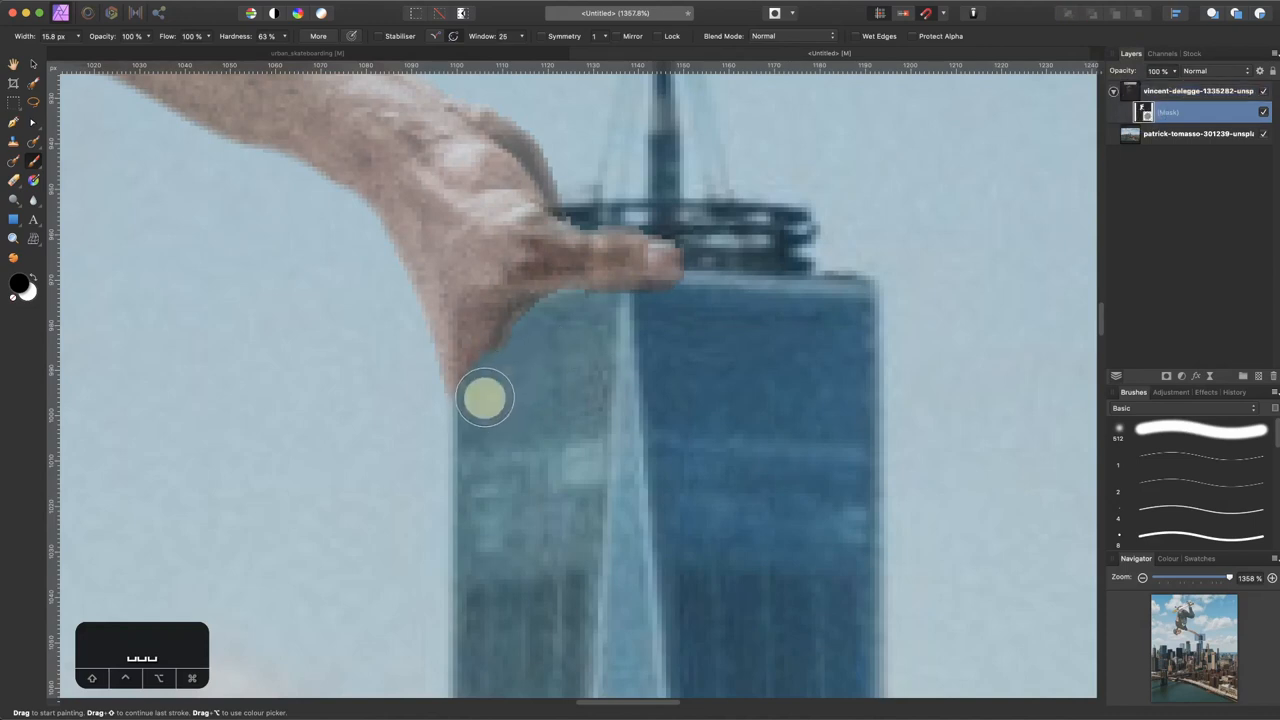
mouse_move(634, 344)
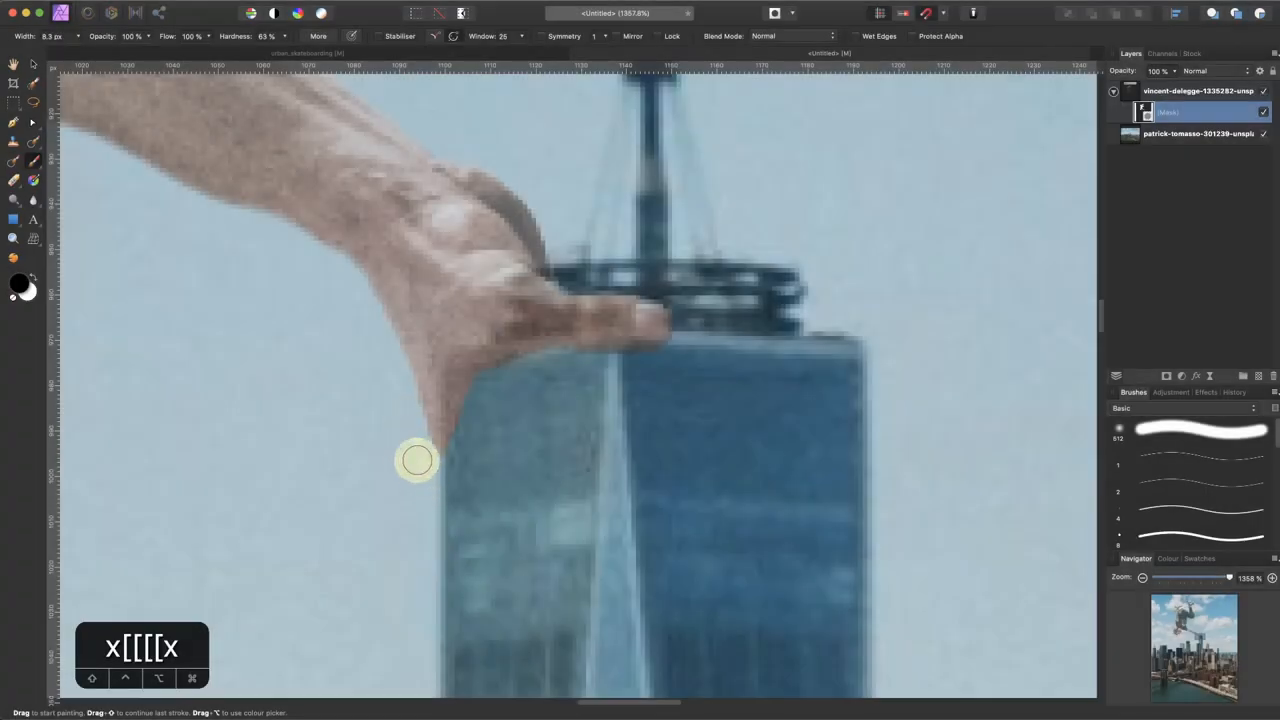
mouse_move(536, 392)
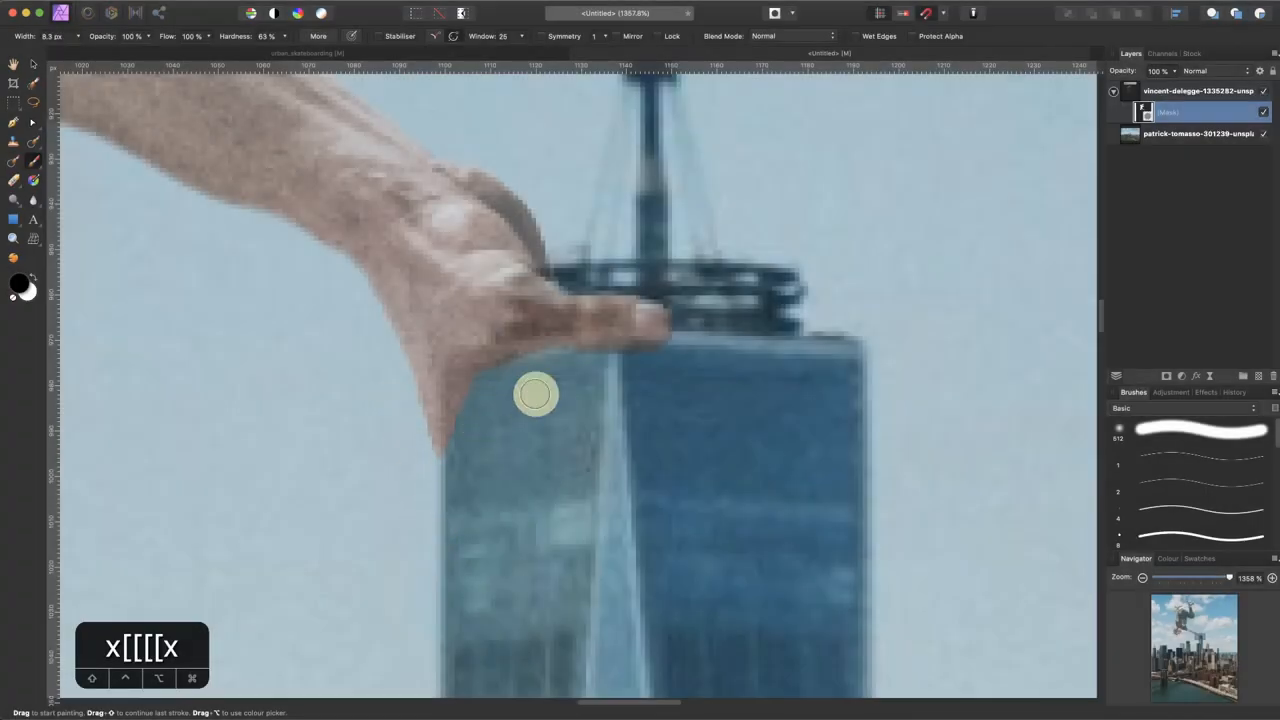
mouse_move(476, 390)
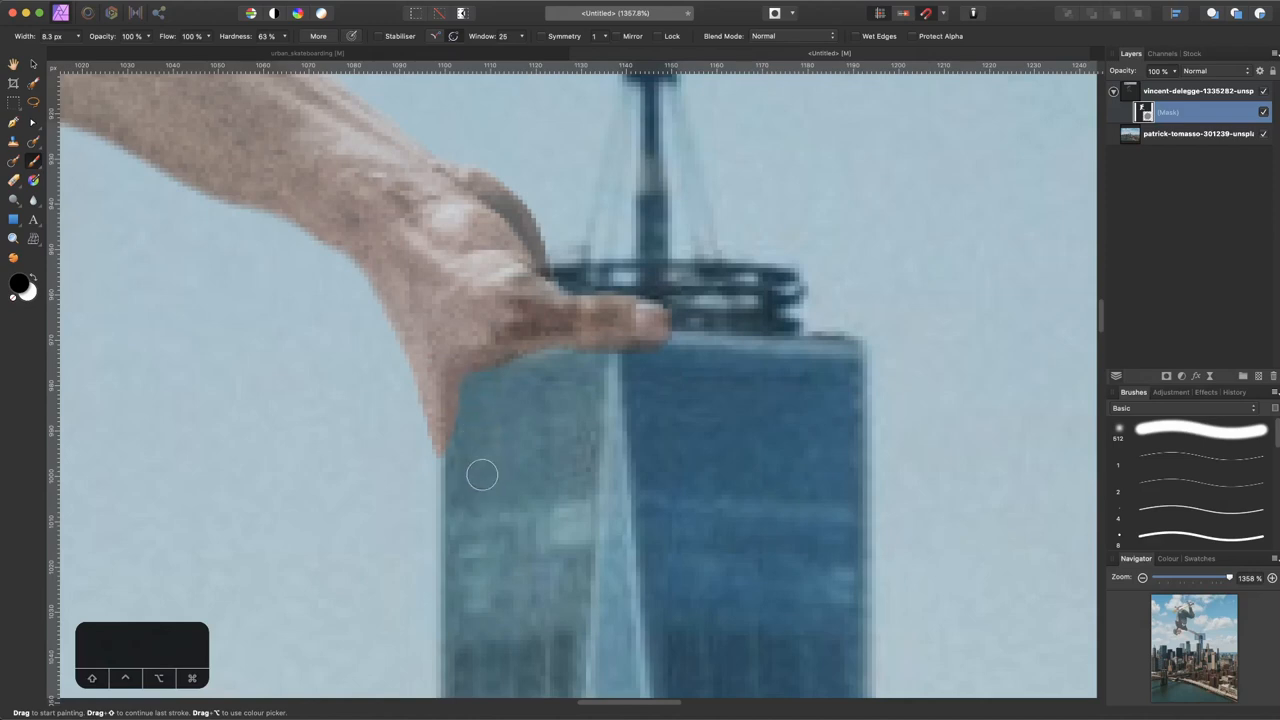
mouse_move(1216, 238)
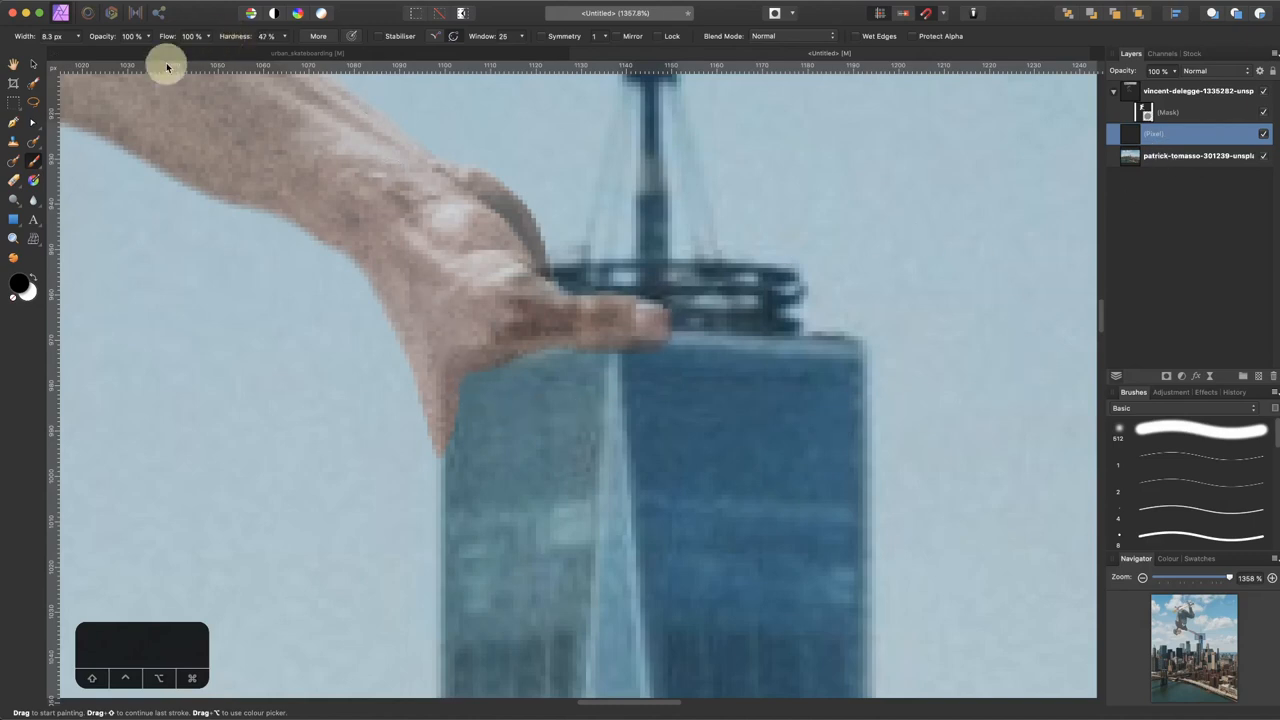
- Soften the brush to minimal hardness and enlarge it for painting the contact shadow
key("cmd+0")
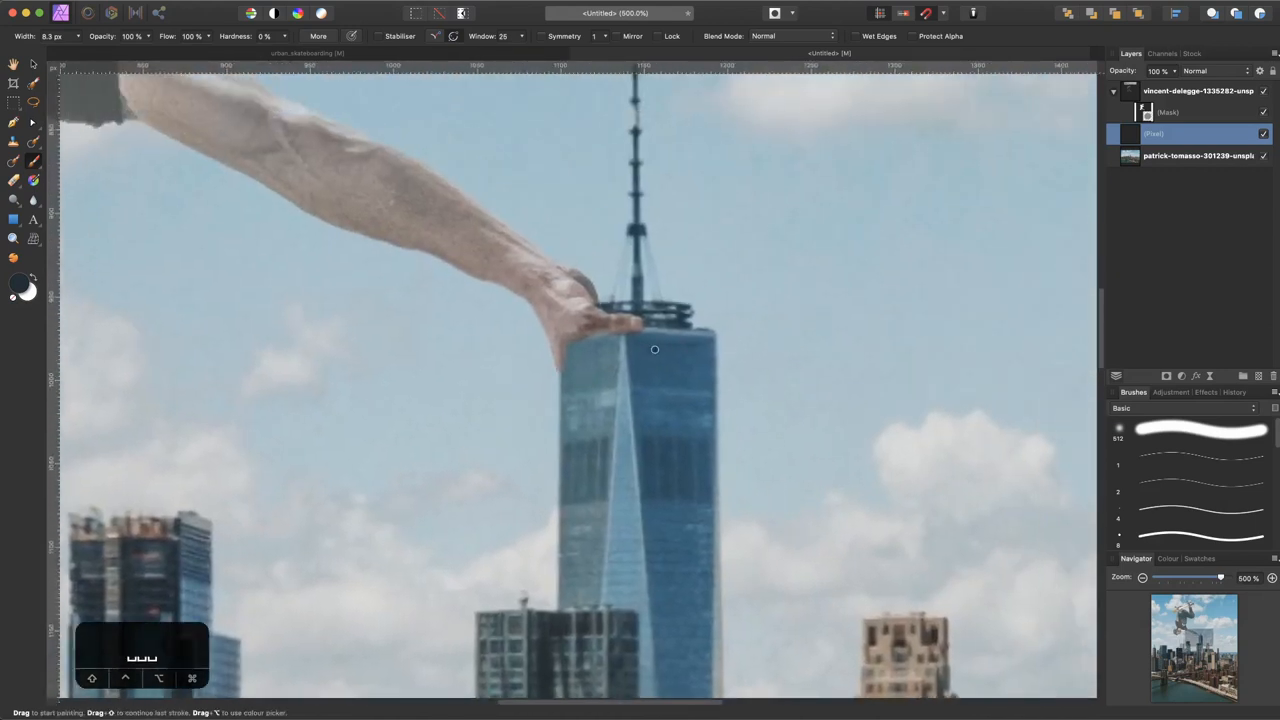
key("cmd+=")
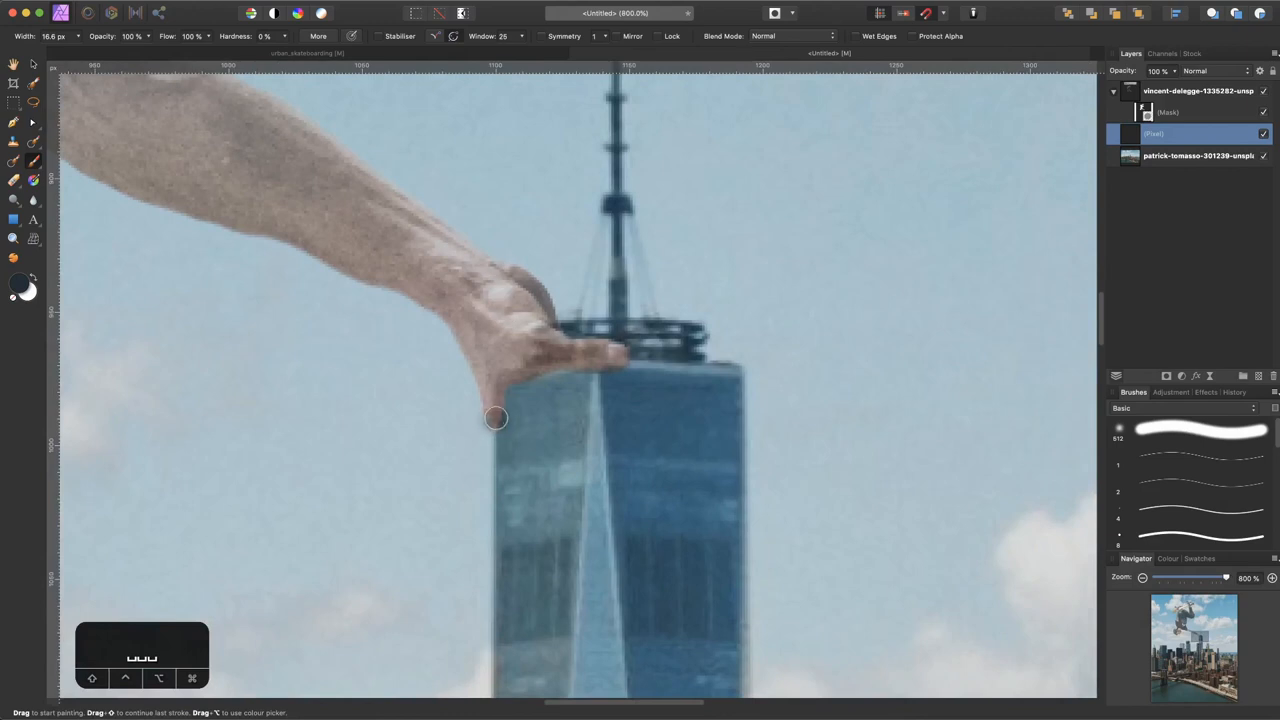
mouse_move(540, 364)
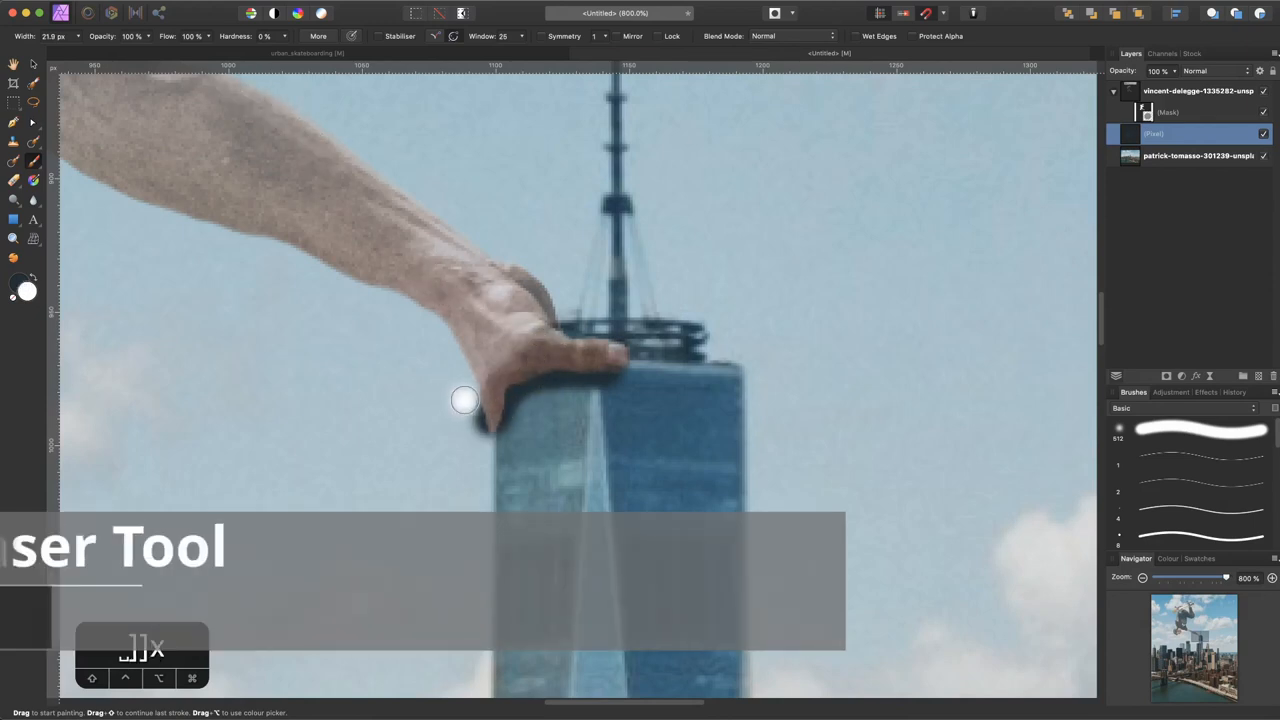
- Trim excess shadow with the Eraser and lower the shadow layer's opacity for a subtler look
key("e")
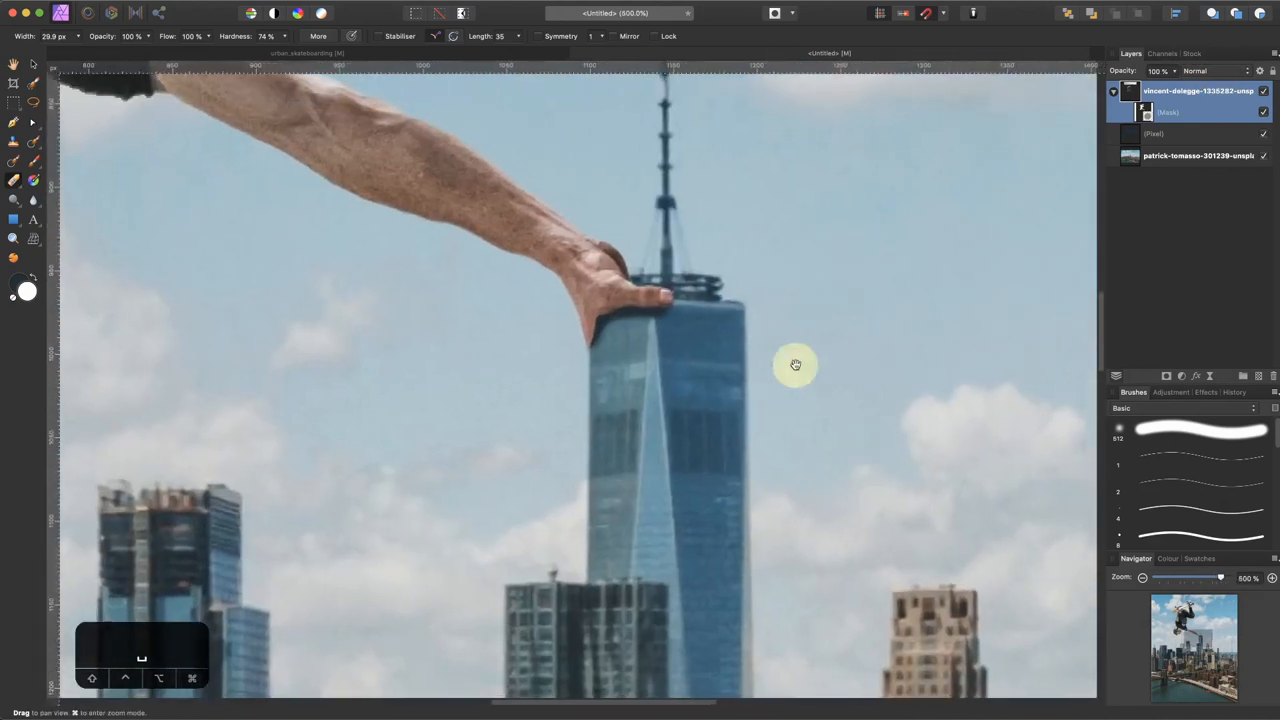
left_click(1190, 132)
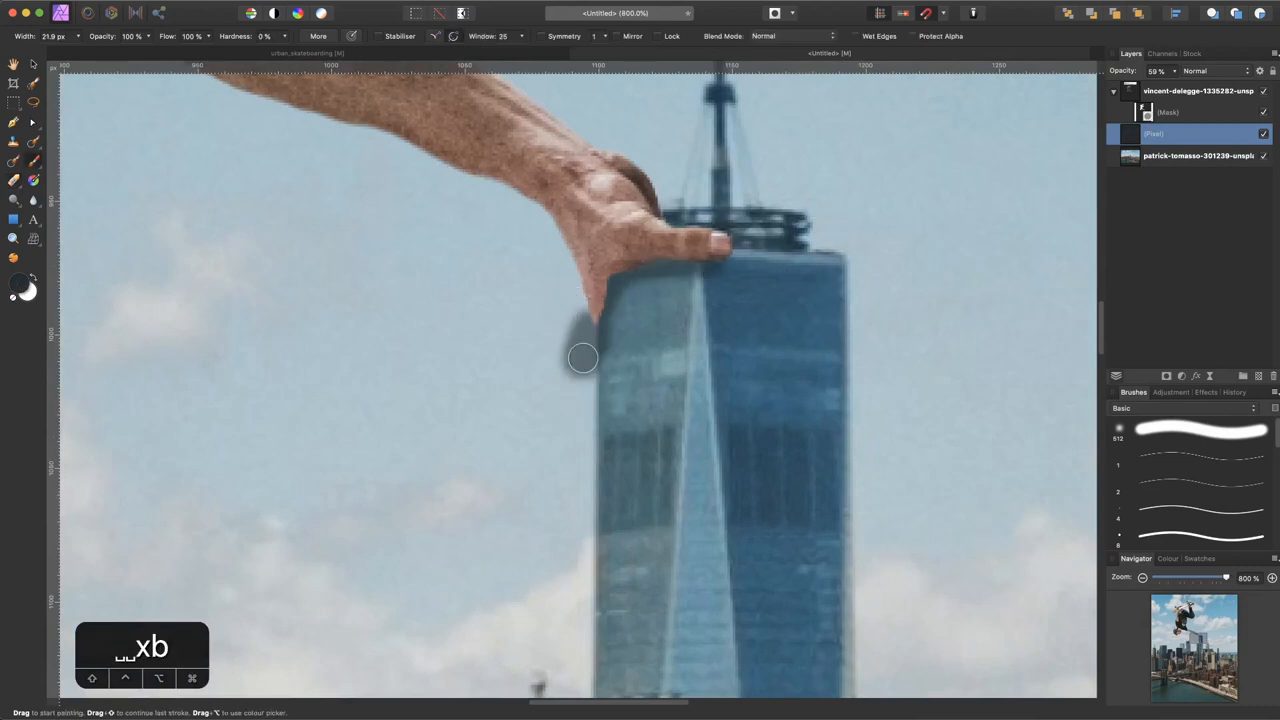
key("e")
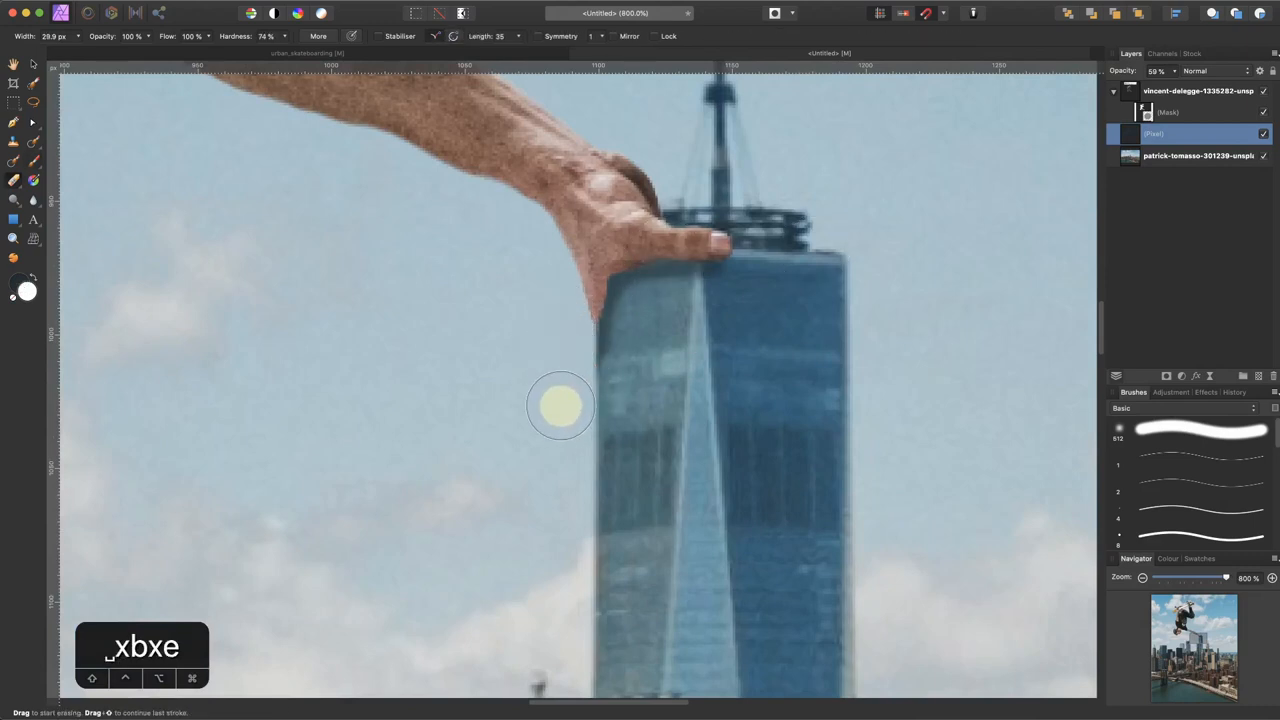
mouse_move(640, 398)
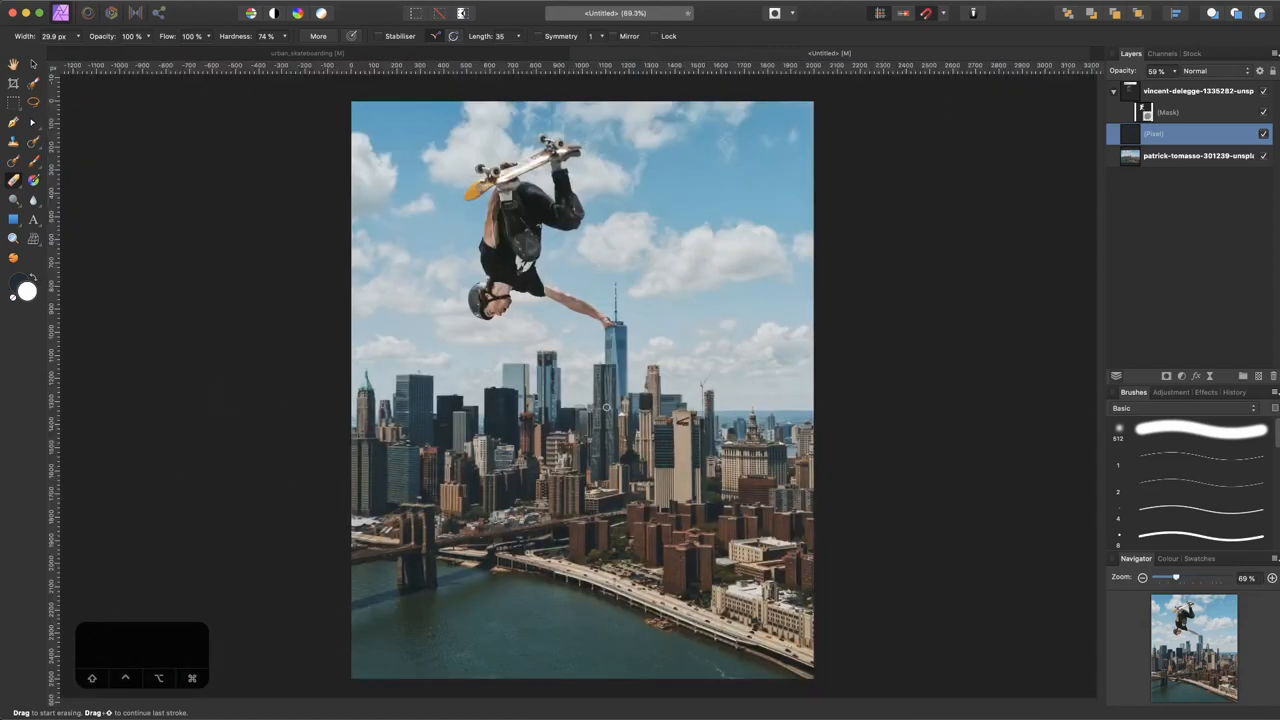
- Select the skateboarder layer and duplicate it with Cmd+J
left_click(1190, 92)
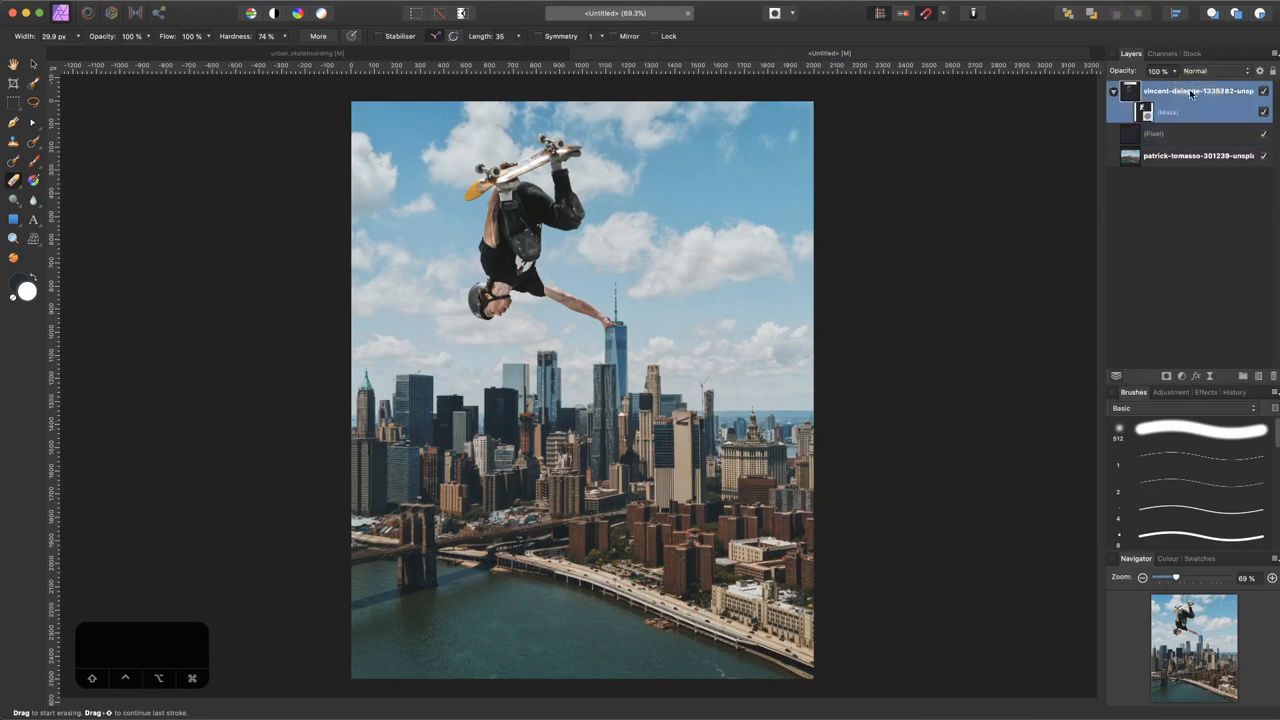
left_click(1112, 92)
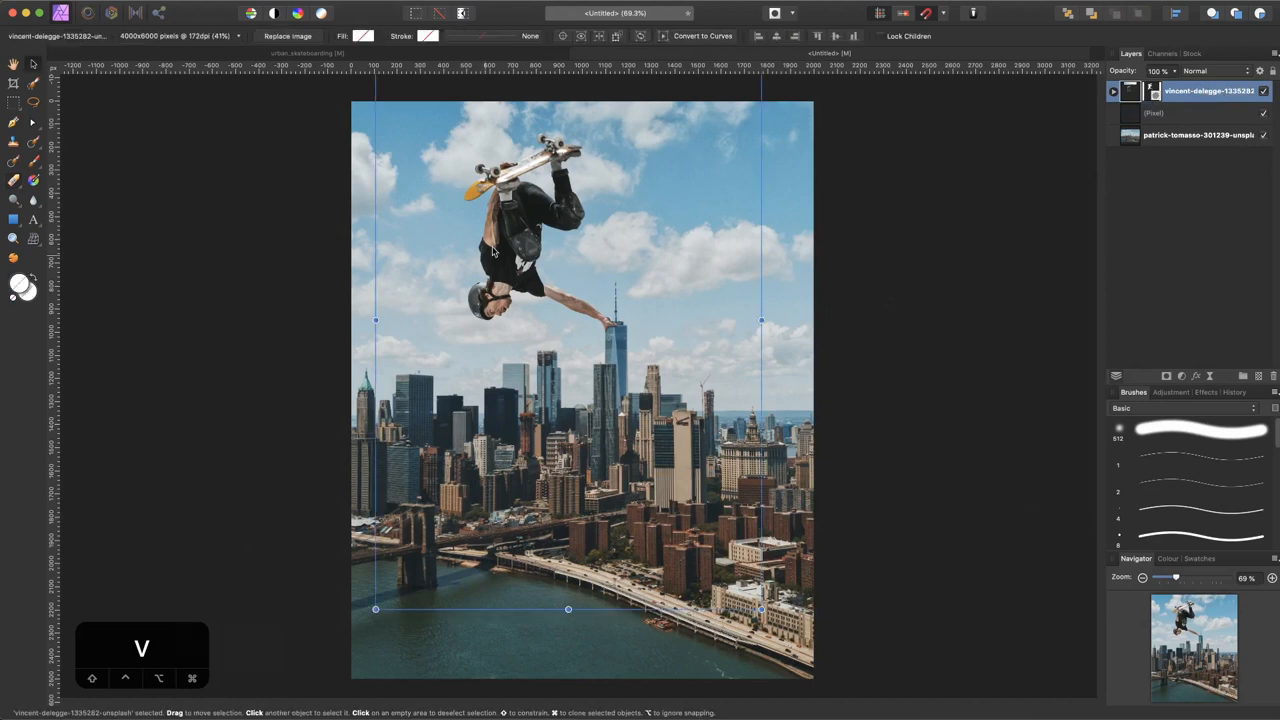
key("cmd+j")
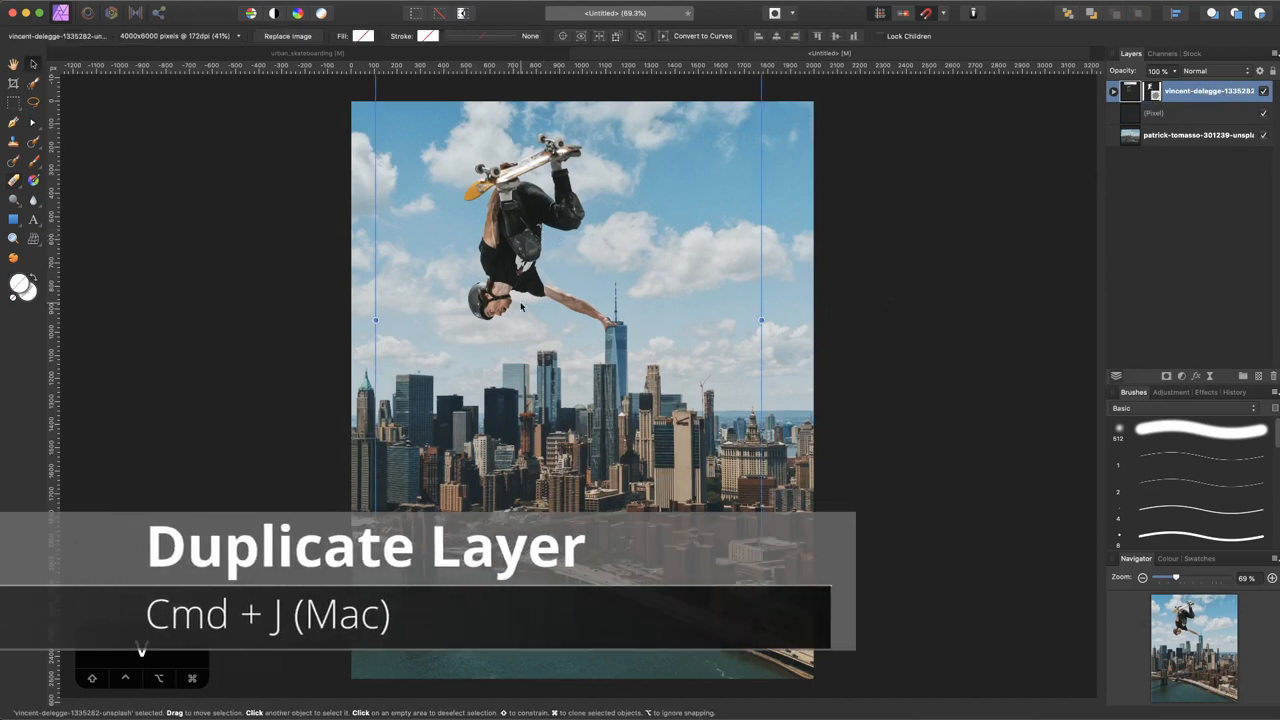
key("cmd+j")
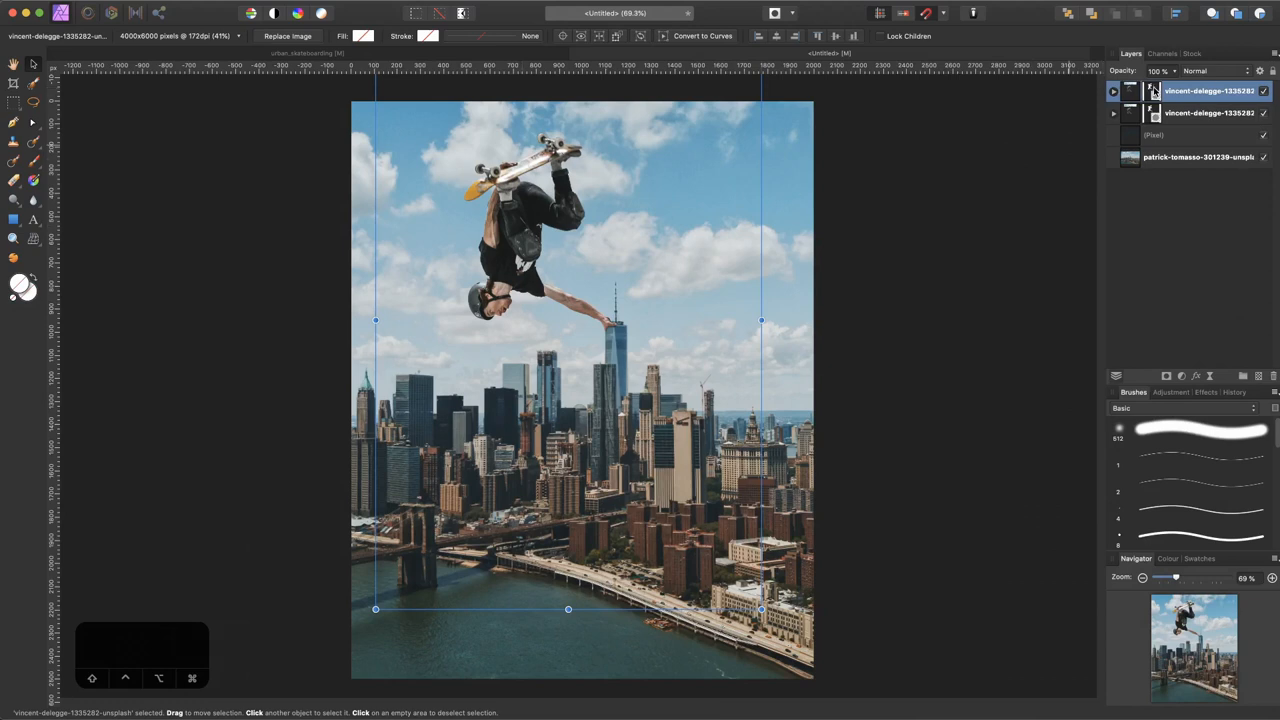
- Bring up the context menu options for the skateboarder copy layer
right_click(1208, 90)
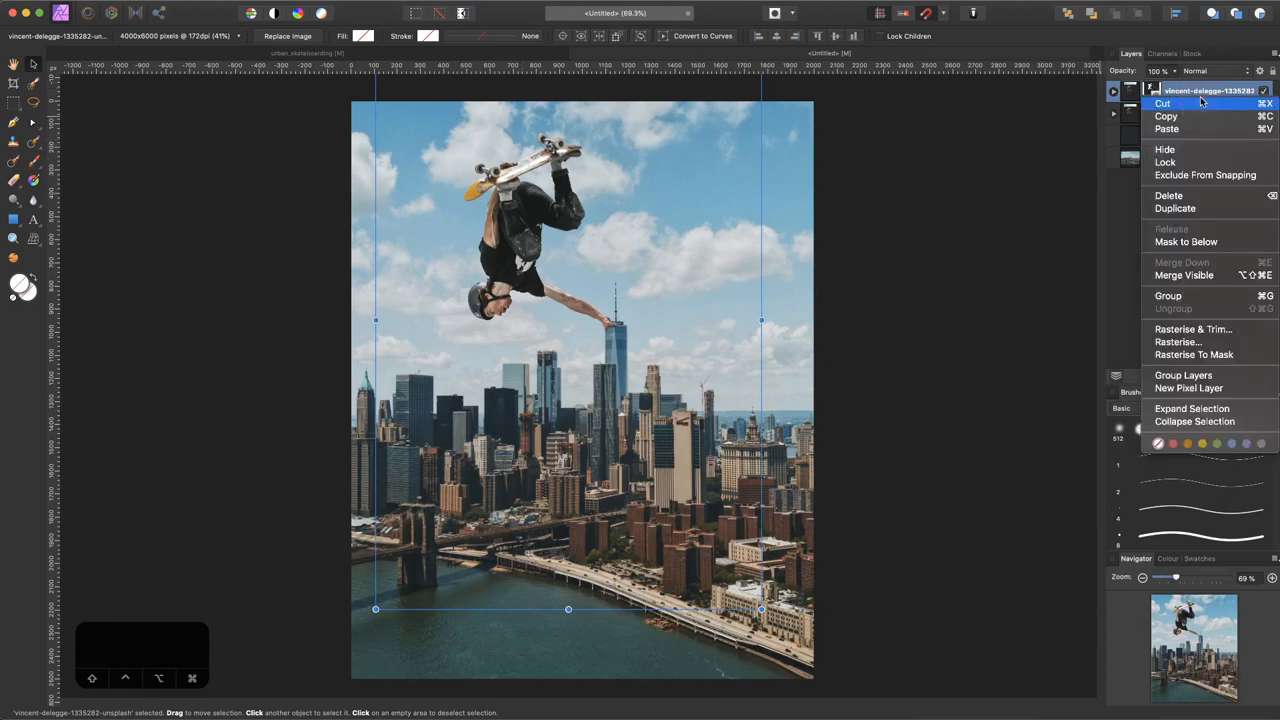
left_click(1176, 208)
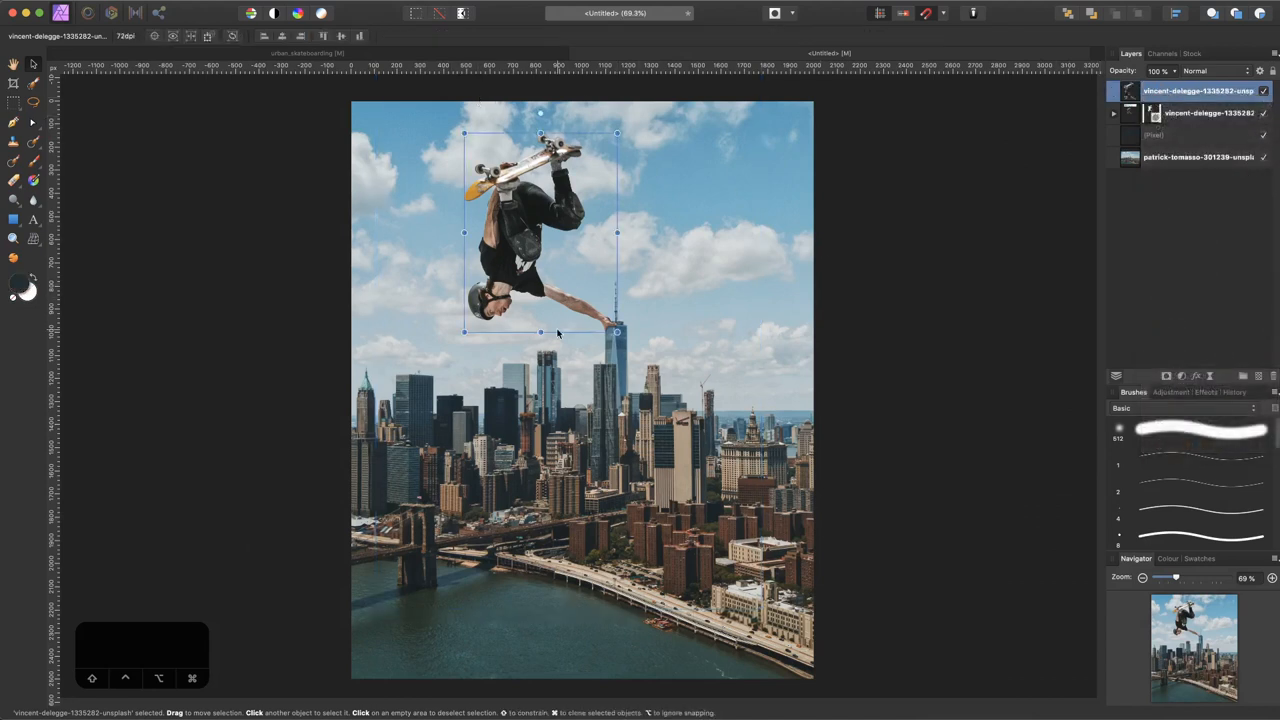
right_click(1198, 92)
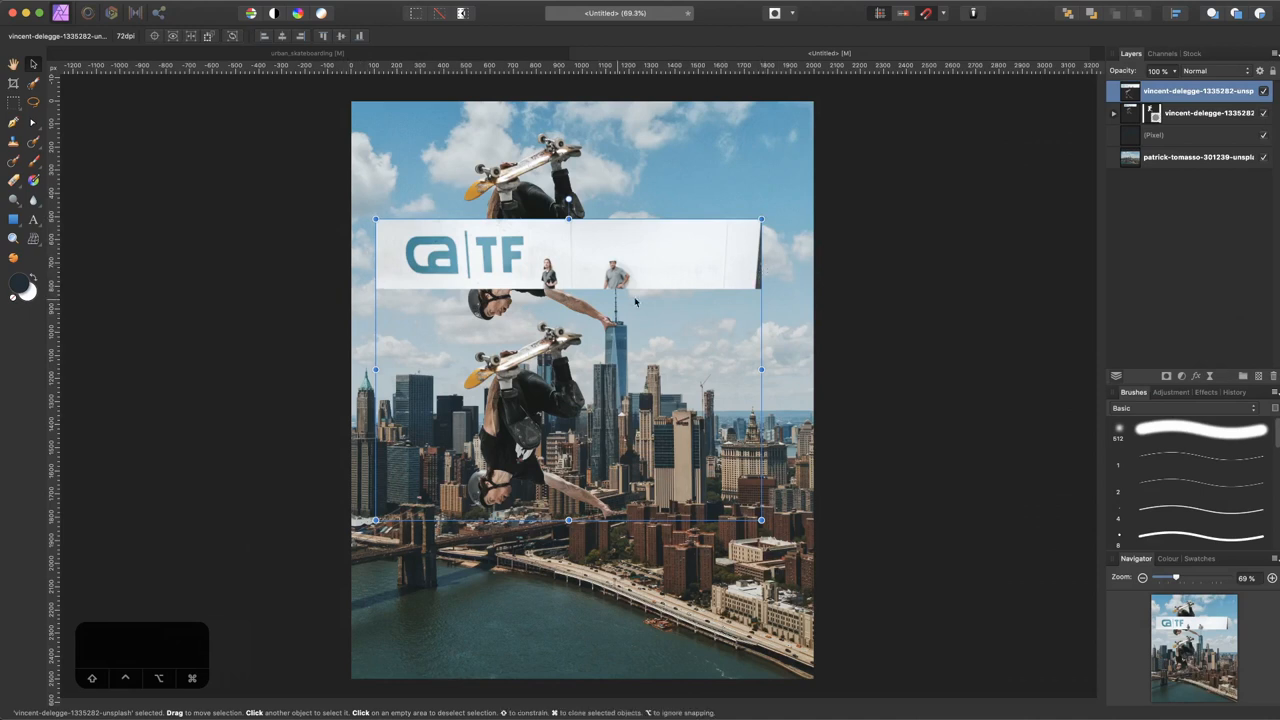
mouse_move(348, 292)
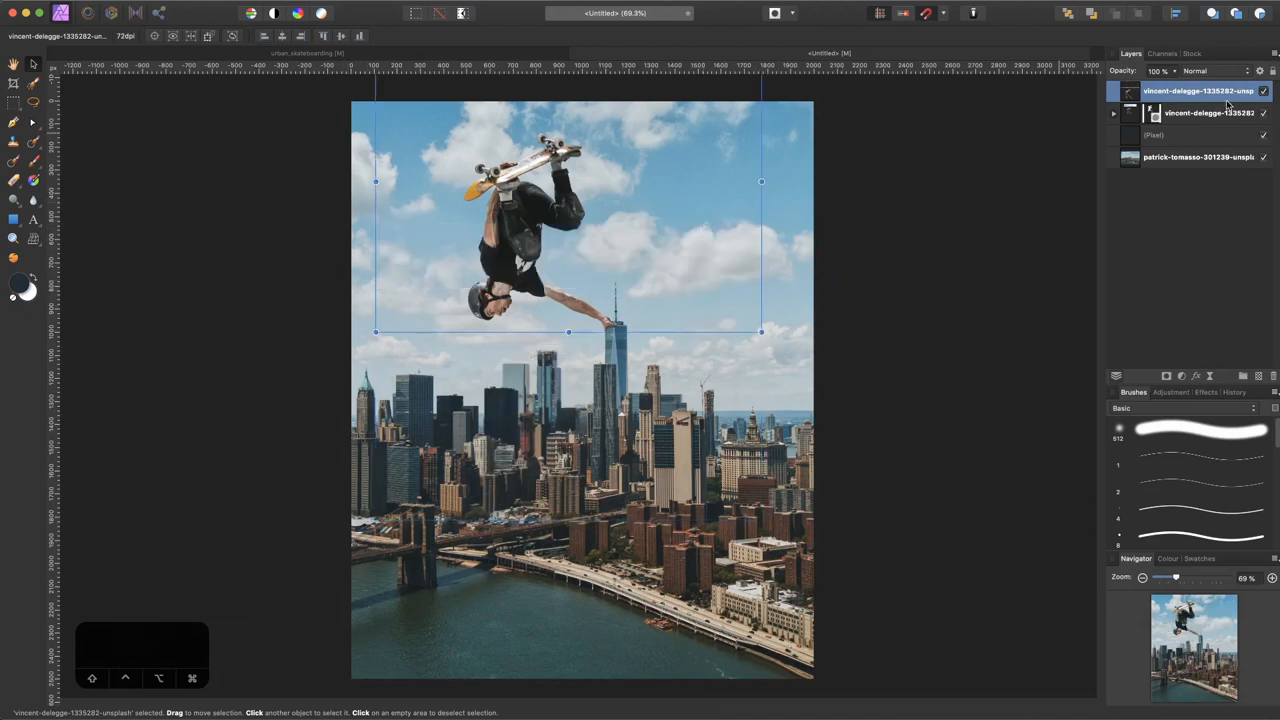
right_click(1198, 90)
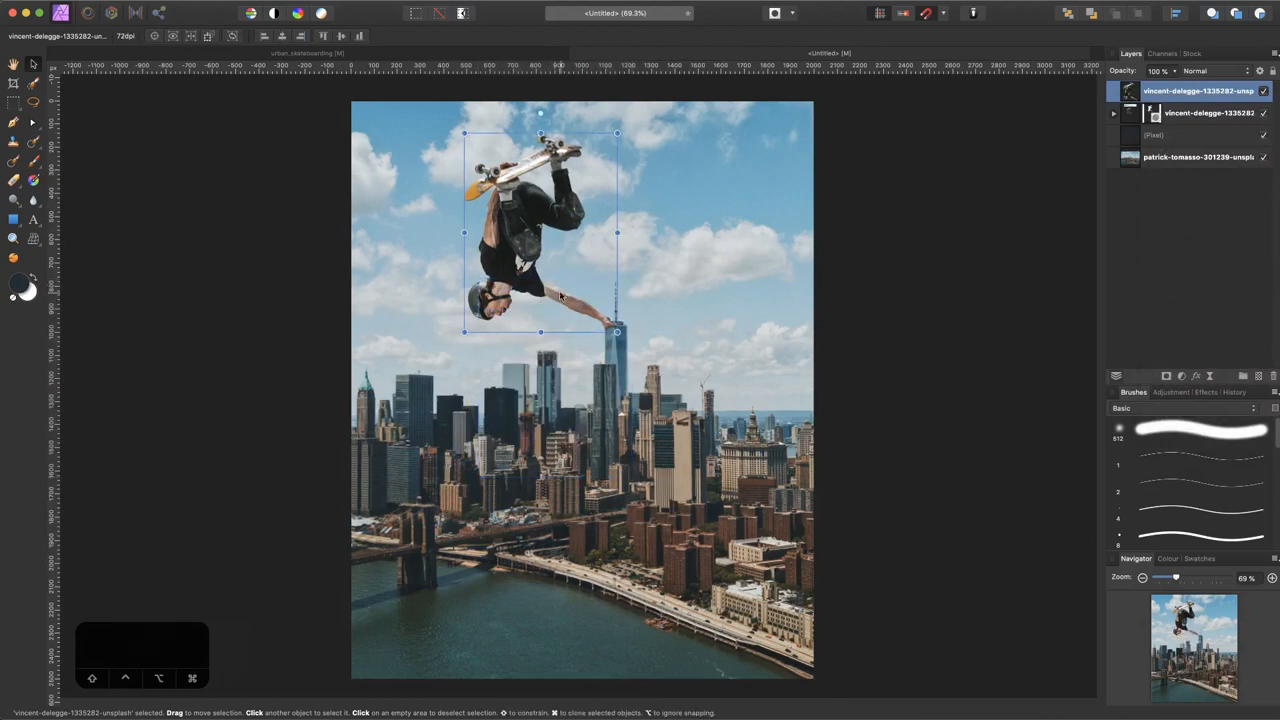
- Flip the skateboarder copy vertically and drag it down onto the water
right_click(560, 300)
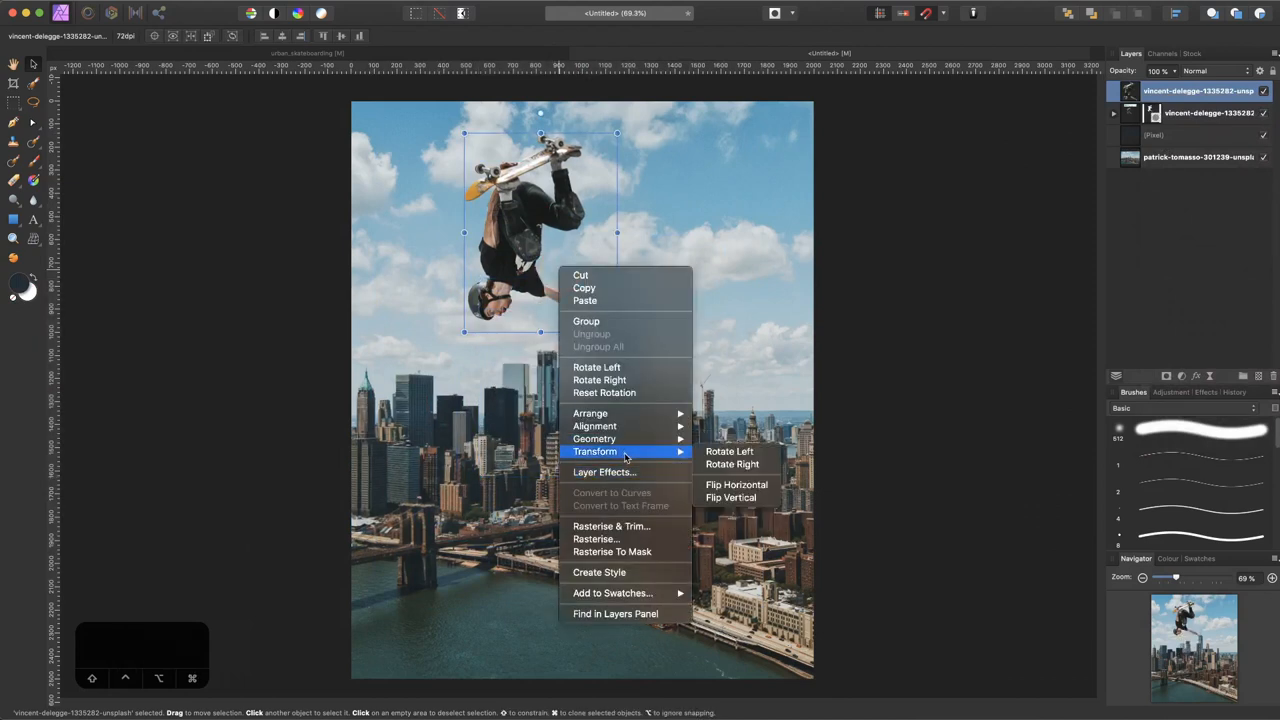
left_click(730, 496)
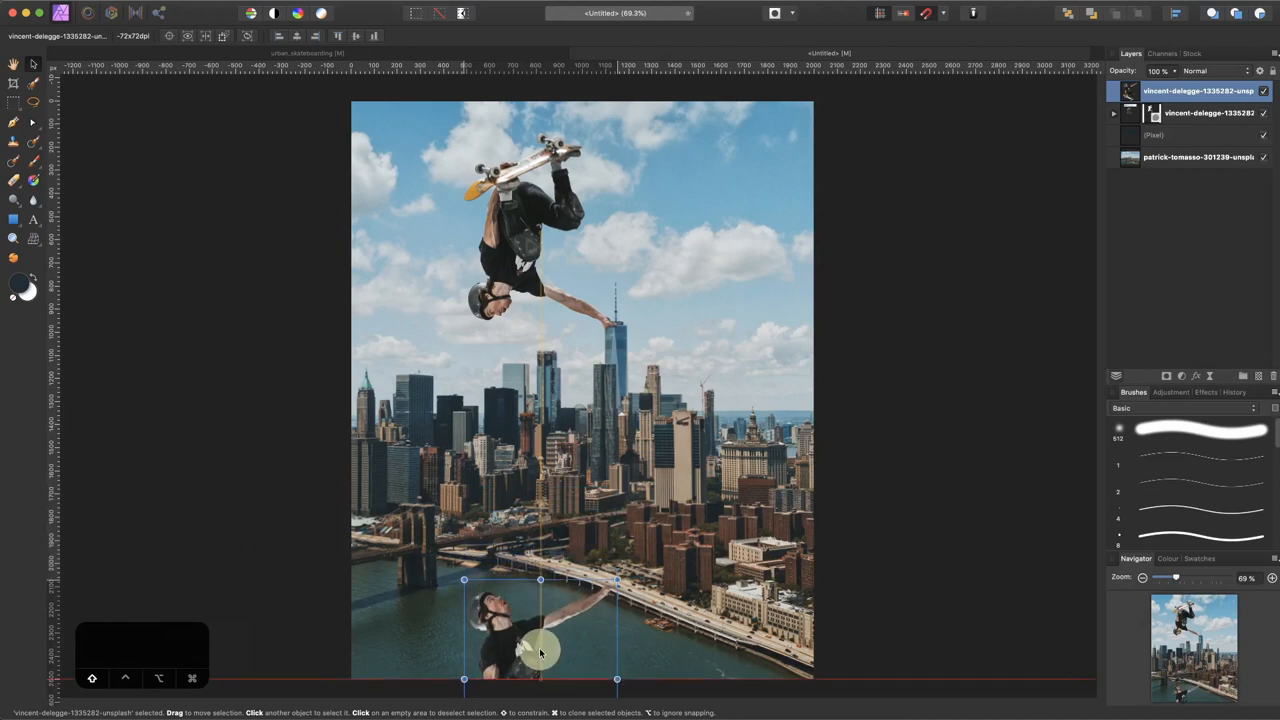
left_click_drag(540, 650, 552, 616)
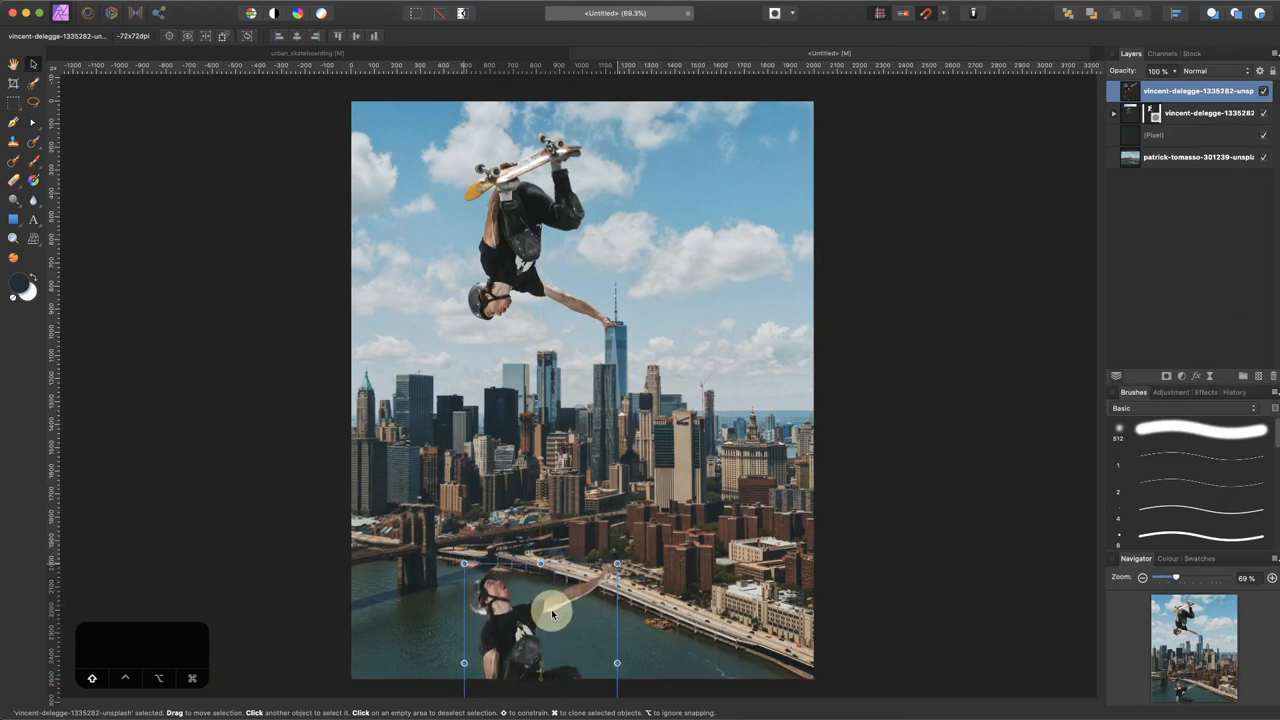
left_click_drag(616, 564, 624, 552)
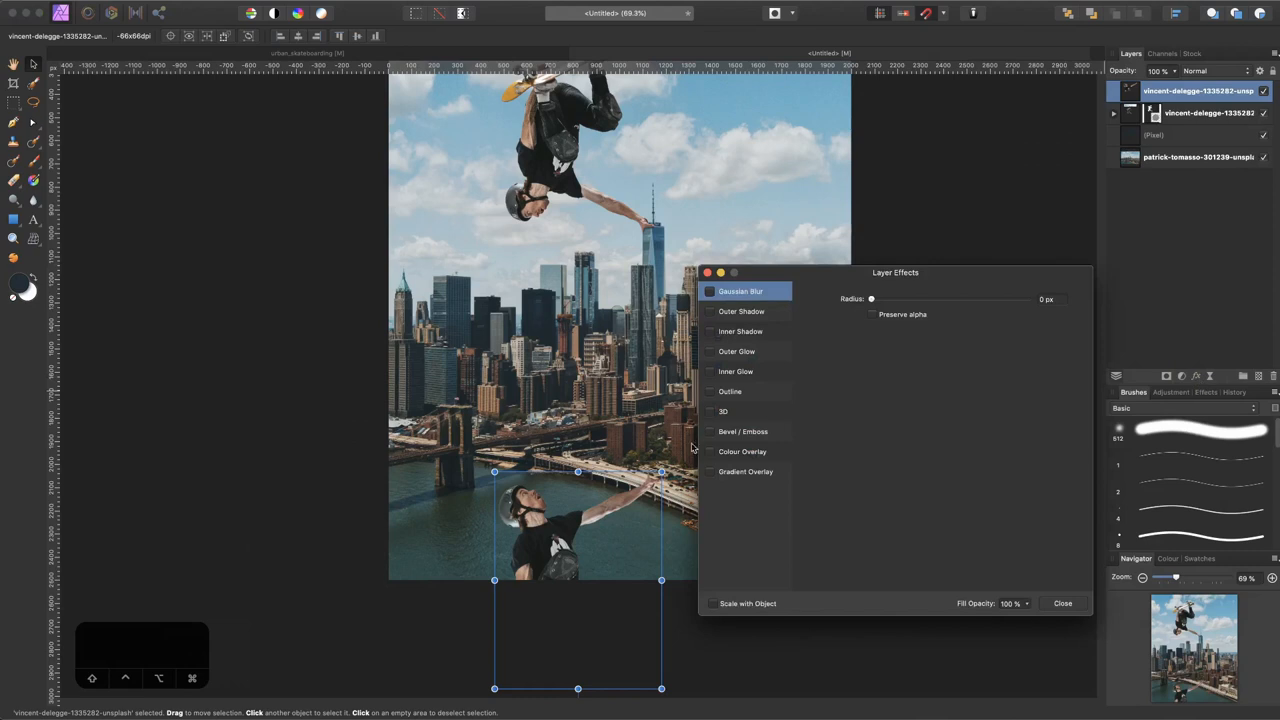
mouse_move(712, 452)
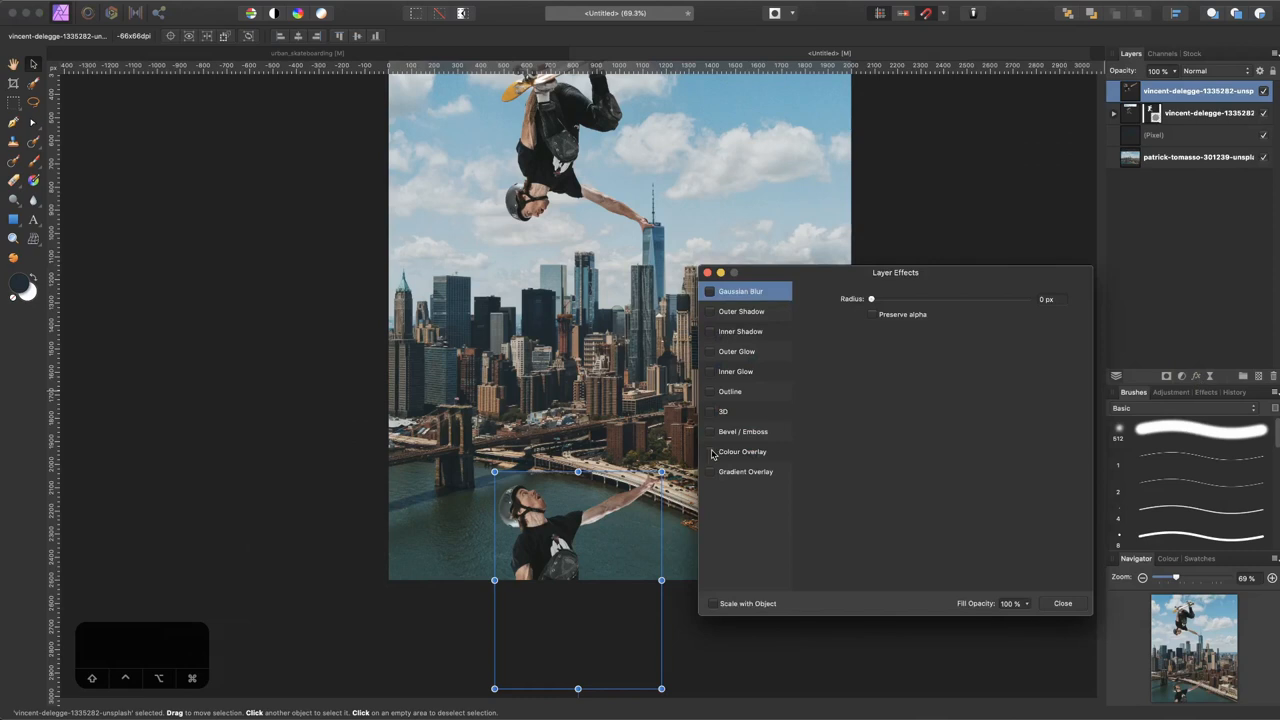
- Apply a dark Colour Overlay with Normal blend mode to turn the copy into a silhouette
left_click(710, 452)
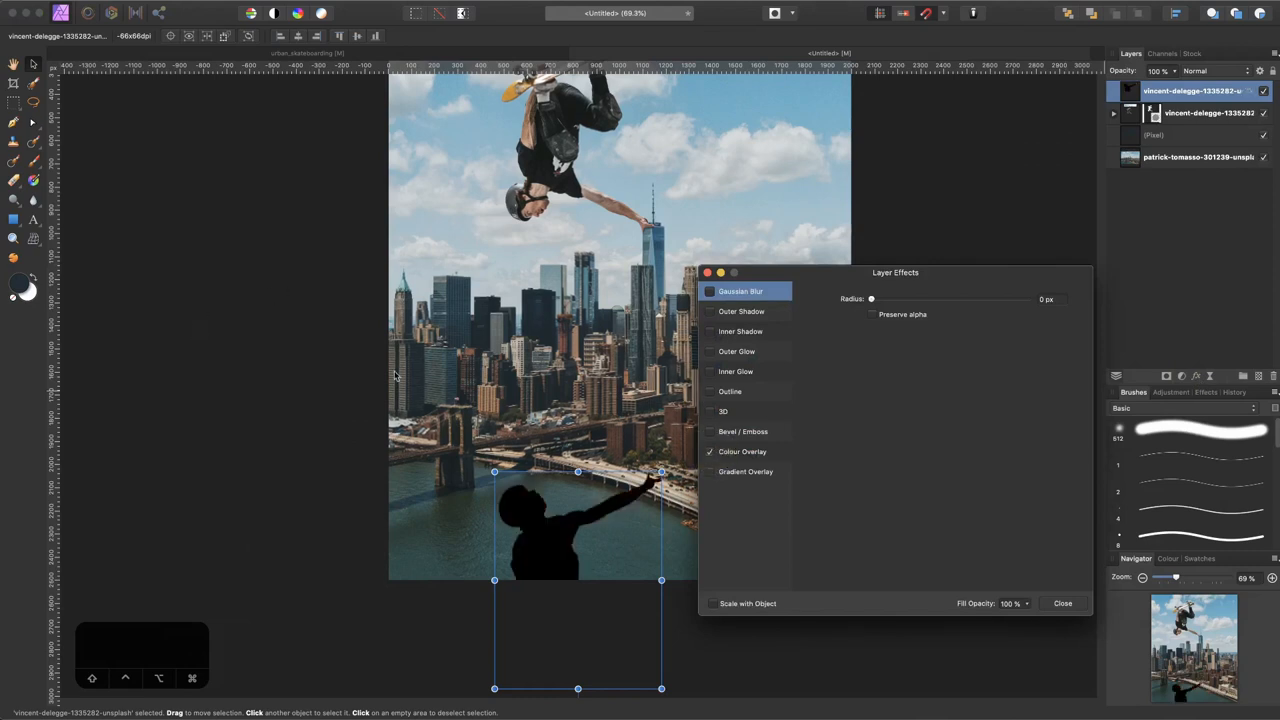
left_click(742, 452)
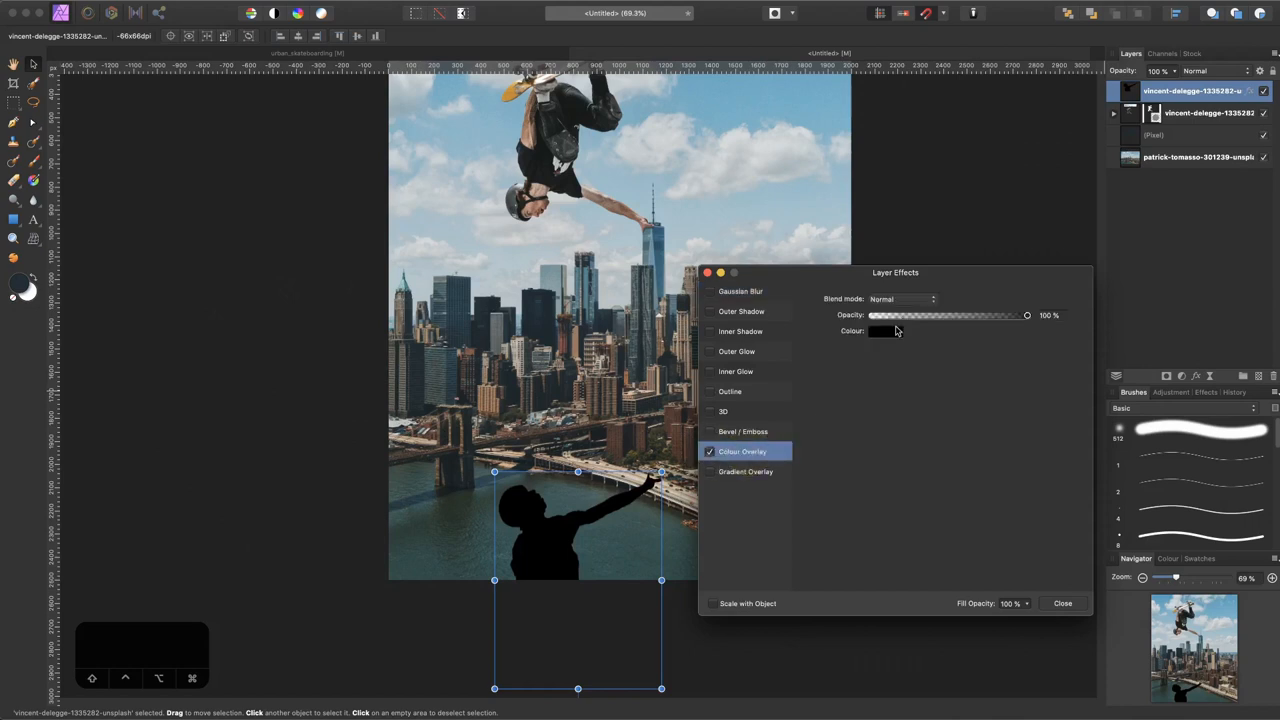
left_click(884, 332)
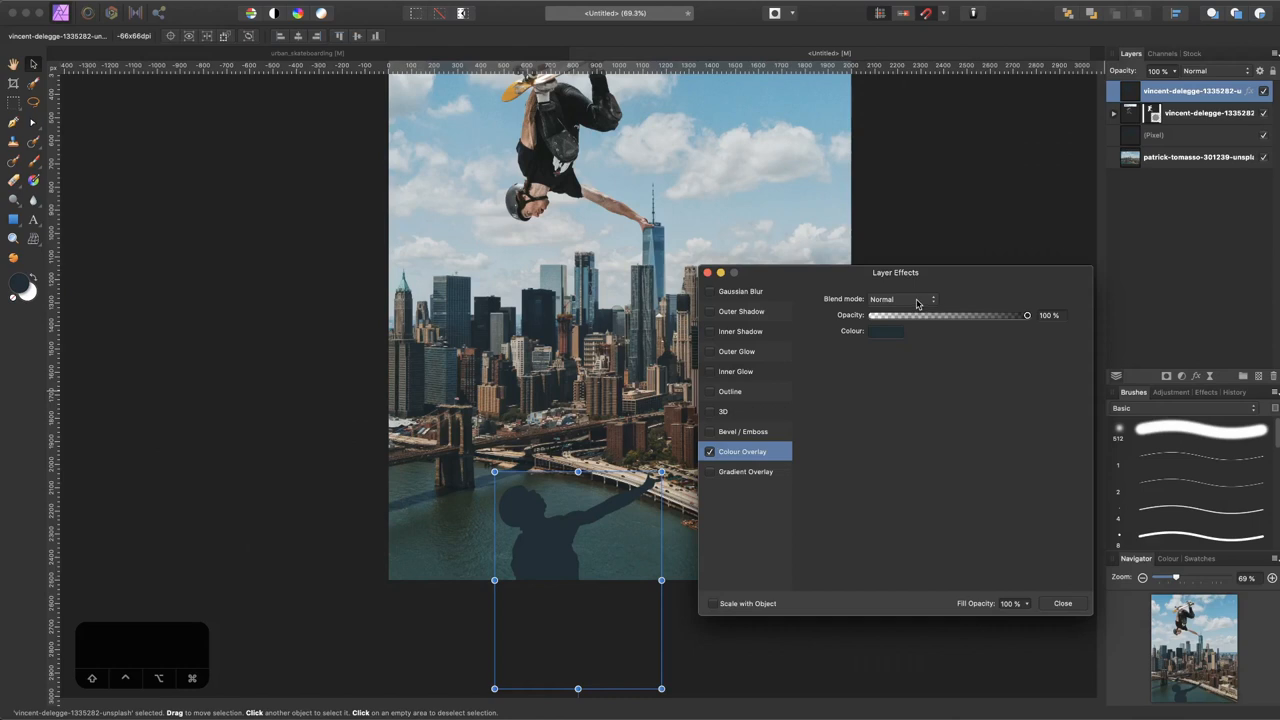
left_click(902, 300)
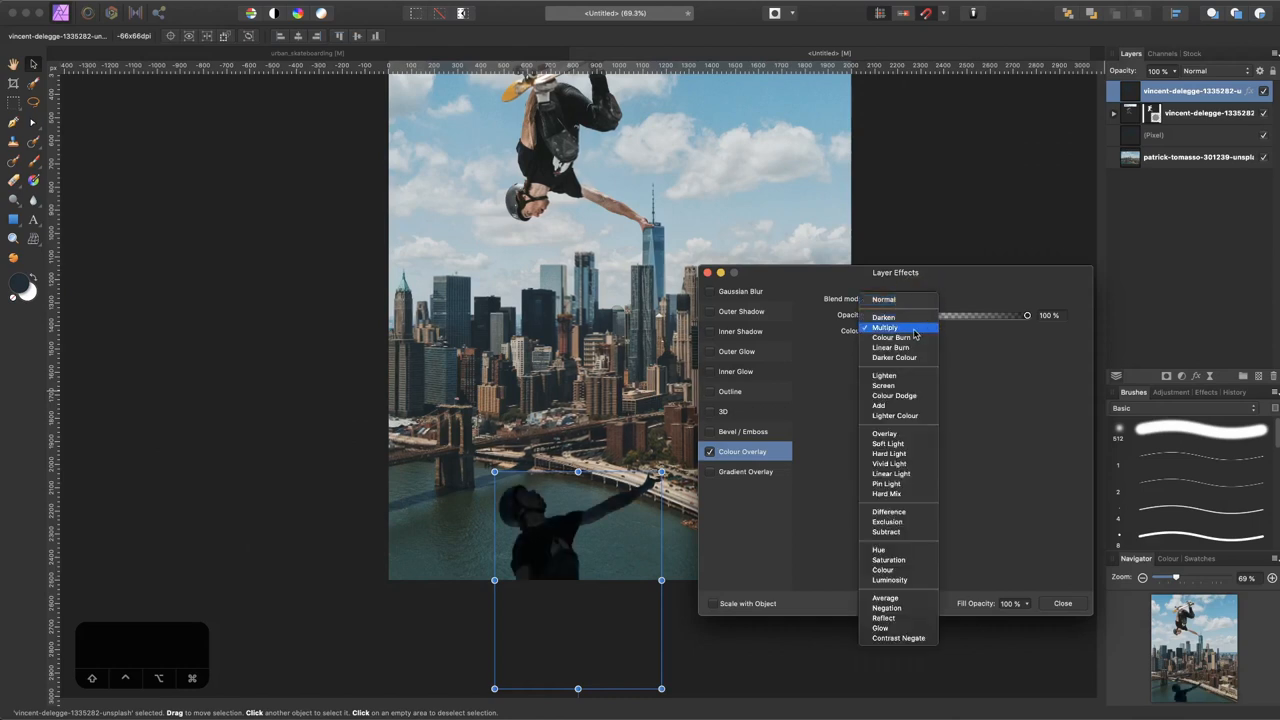
left_click(884, 316)
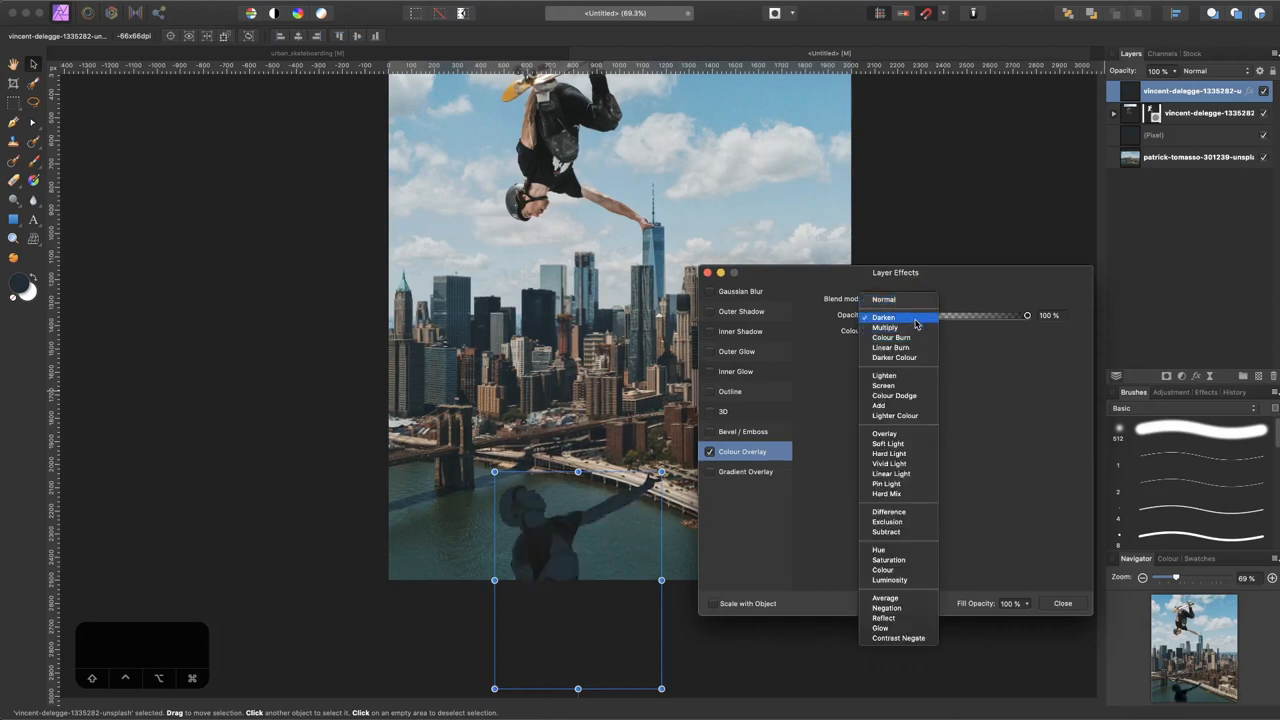
left_click(884, 300)
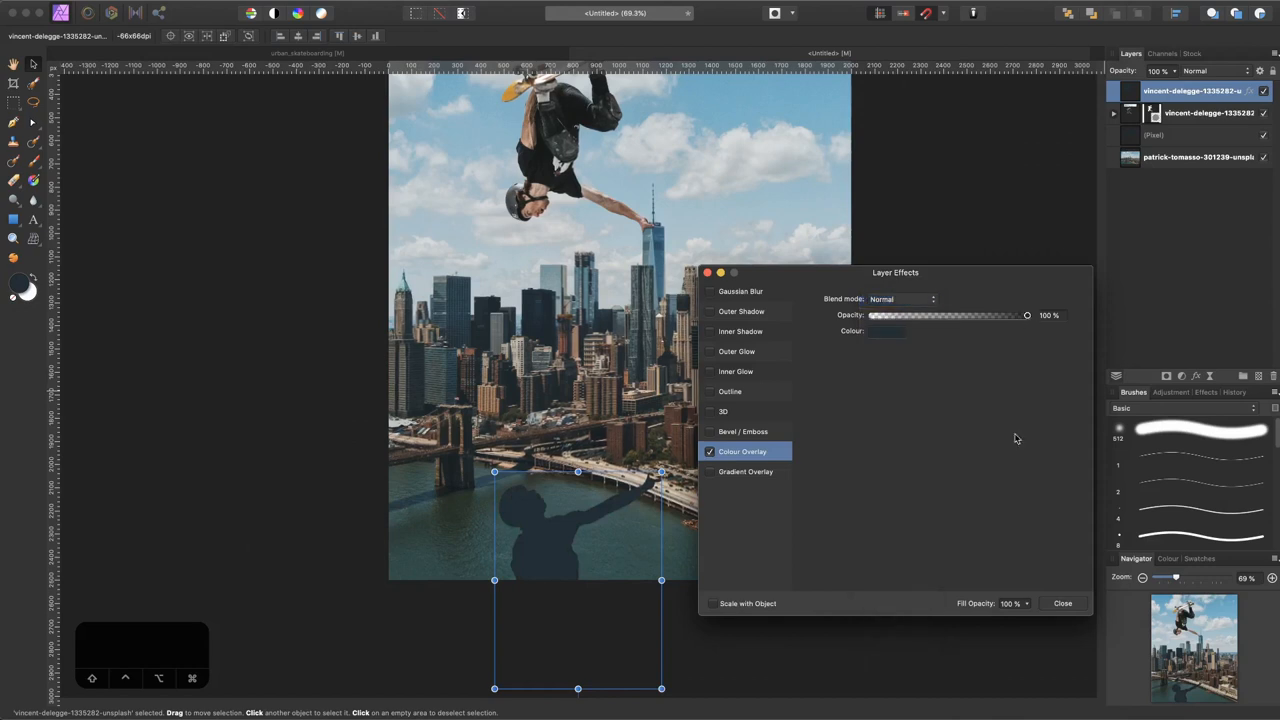
left_click(1062, 604)
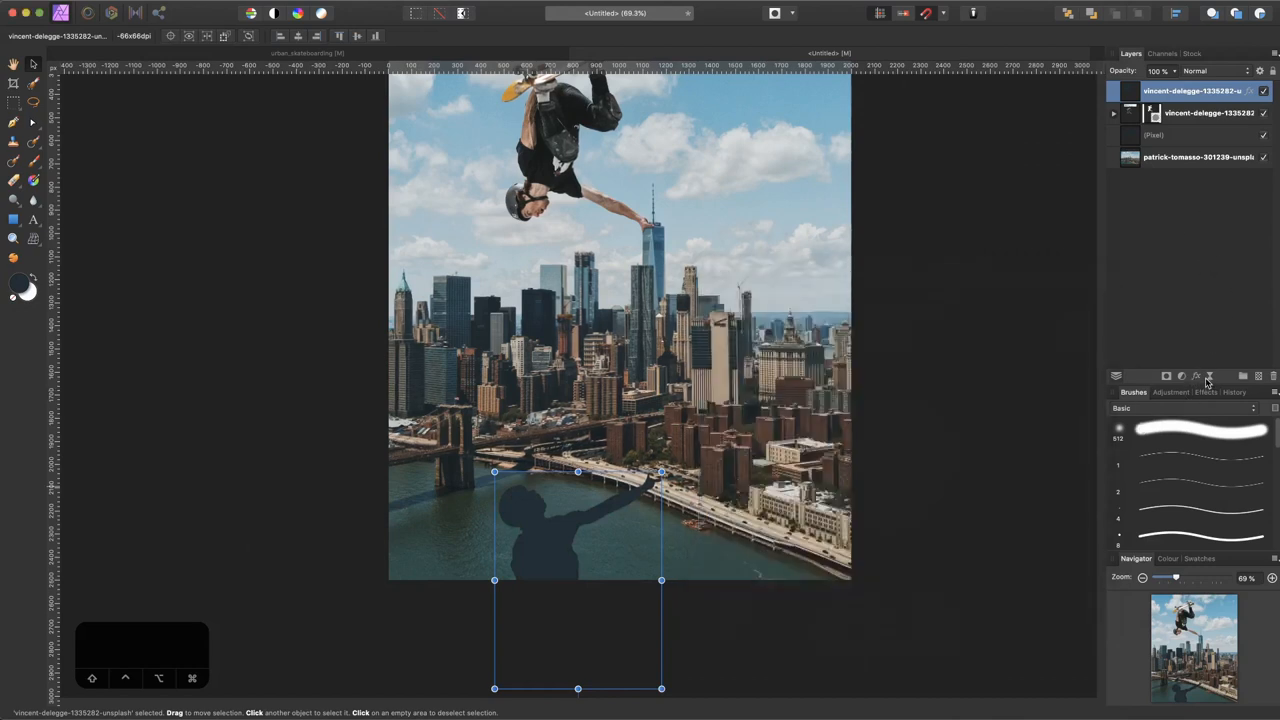
- Enable Gaussian Blur in Layer Effects with a radius of about 45 px on the shadow
left_click(1196, 376)
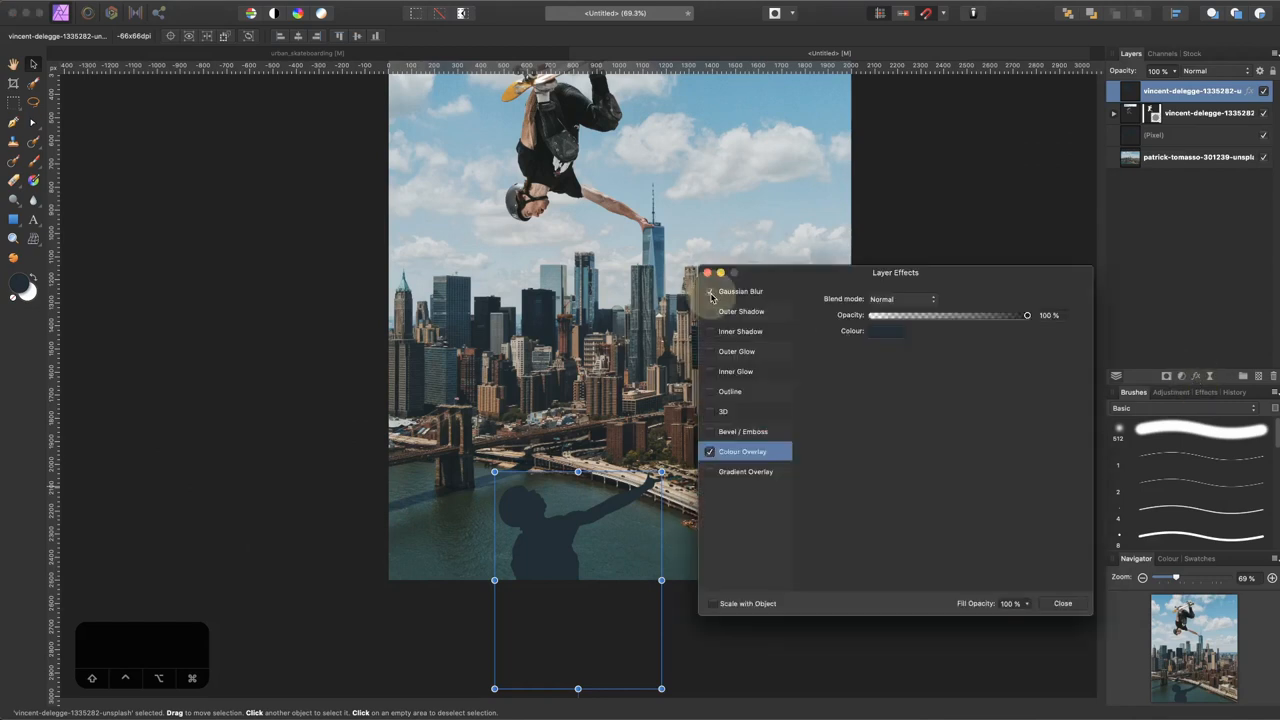
left_click(740, 292)
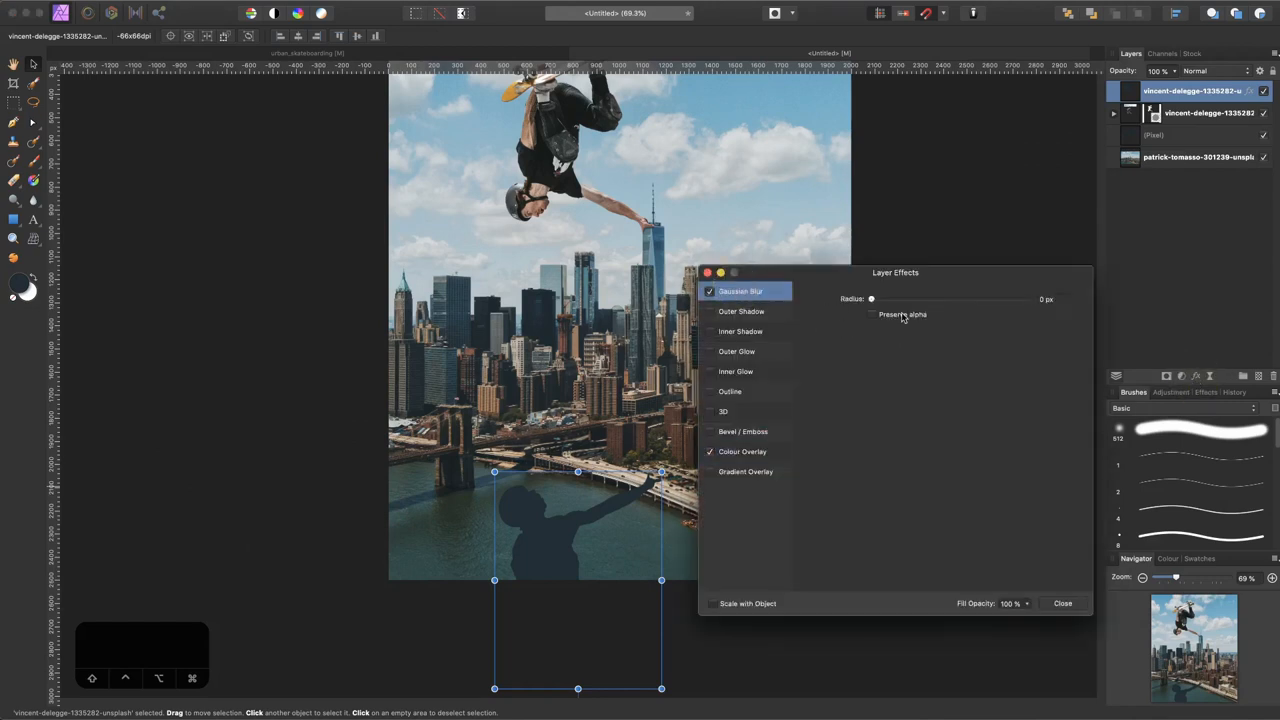
left_click_drag(872, 298, 932, 298)
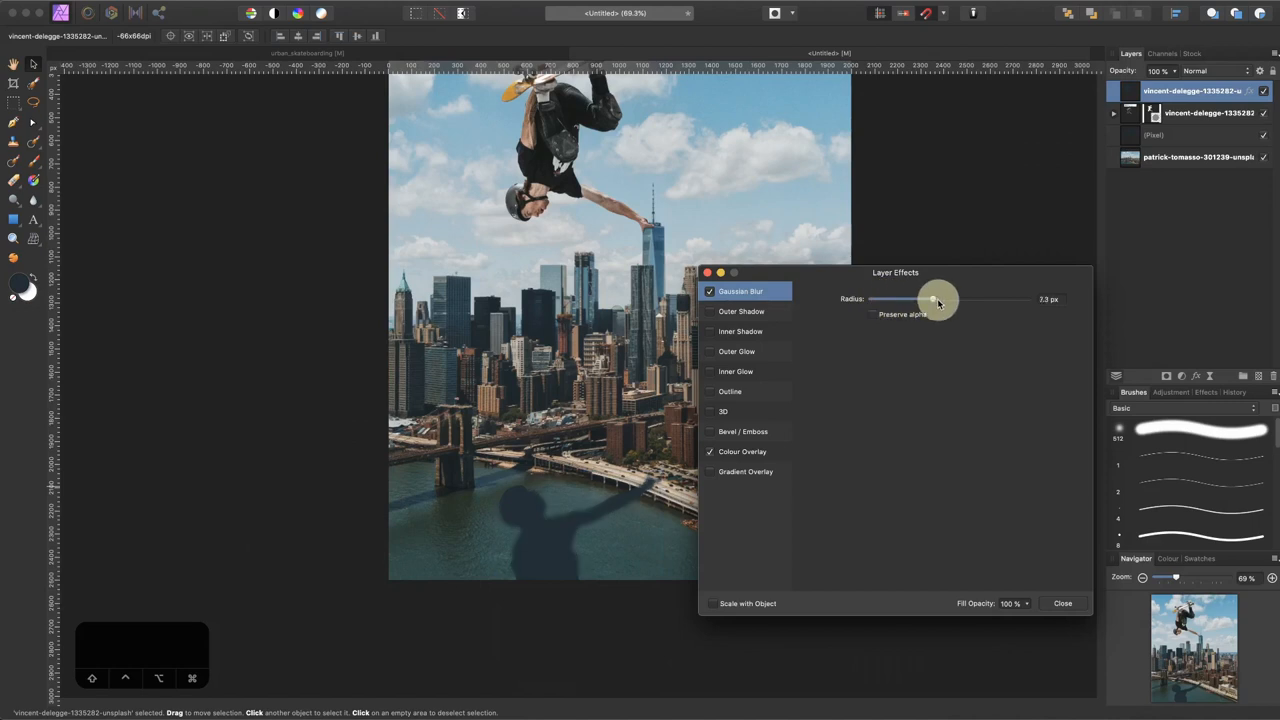
left_click_drag(932, 300, 990, 300)
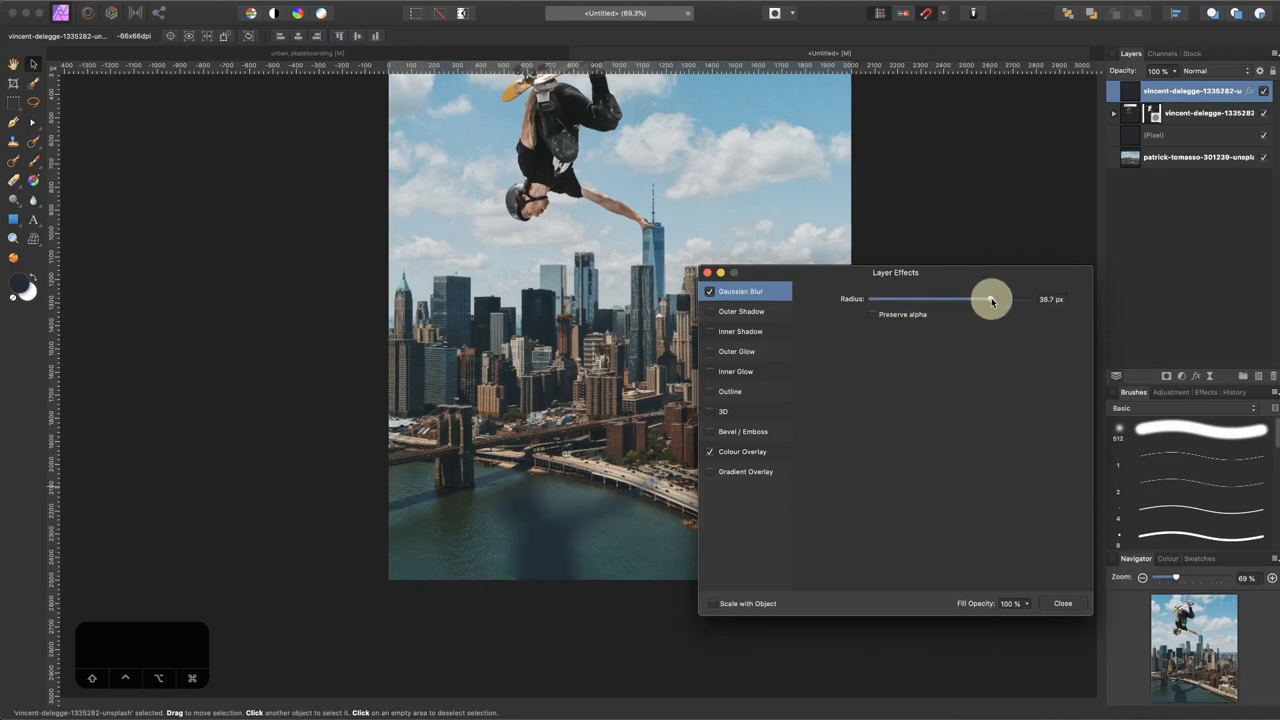
left_click_drag(990, 300, 1000, 300)
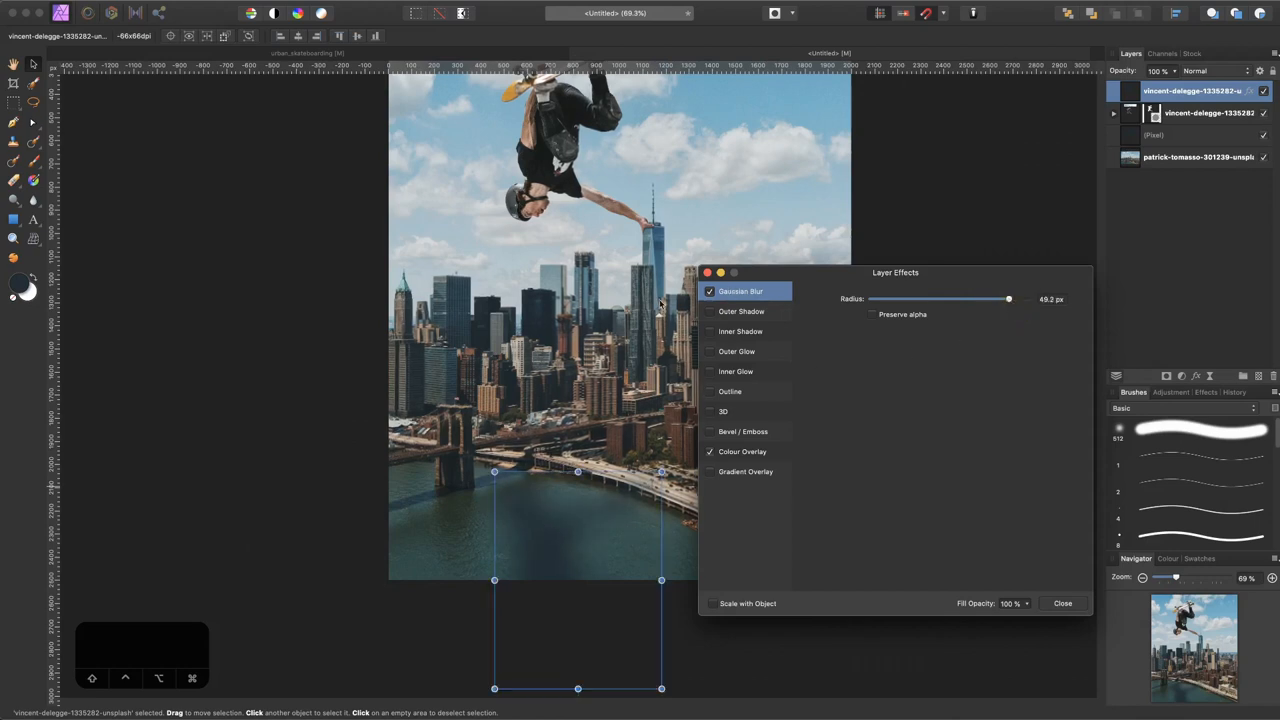
left_click(1062, 604)
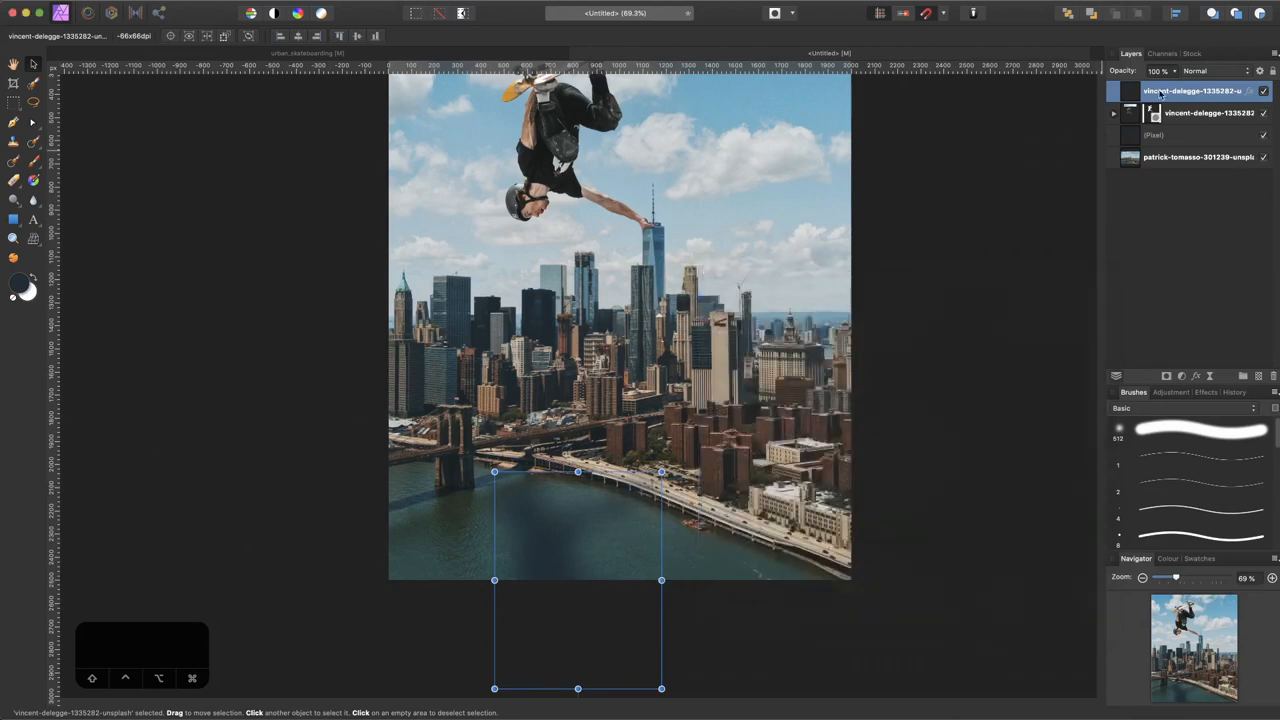
- Lower the blurred shadow layer's opacity so it only faintly darkens the water
left_click_drag(1176, 72, 1090, 78)
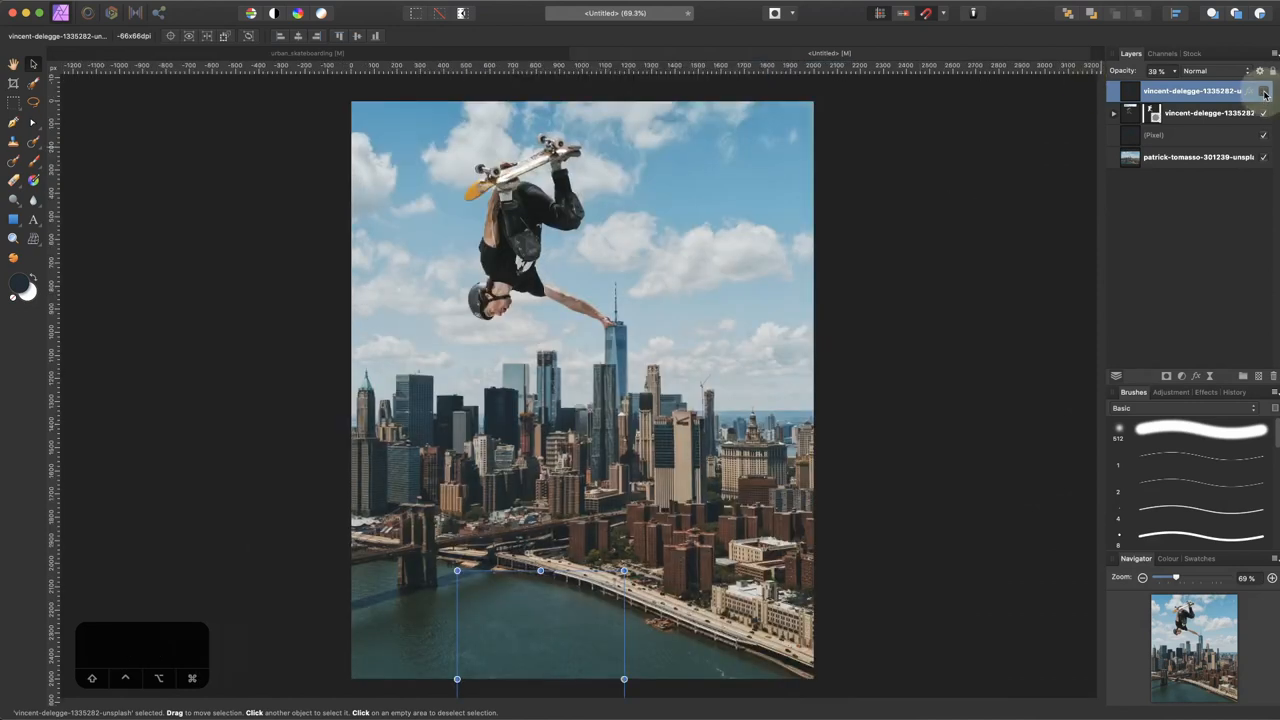
key("h")
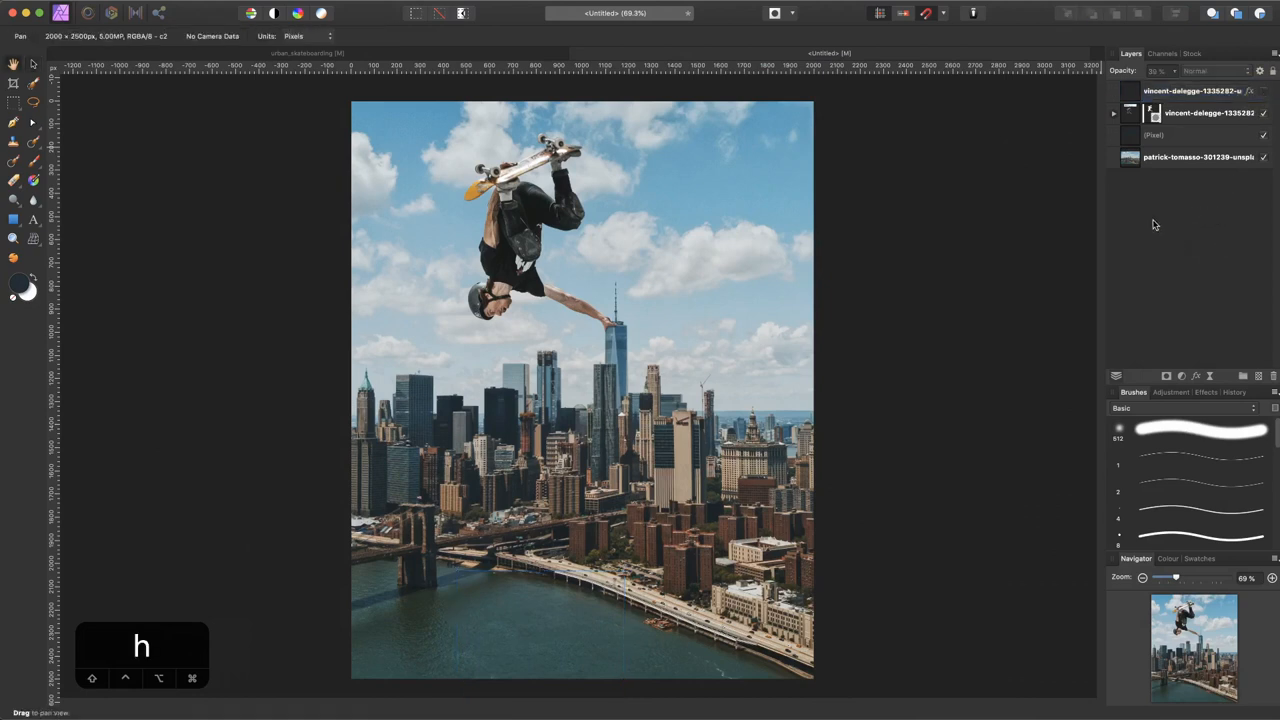